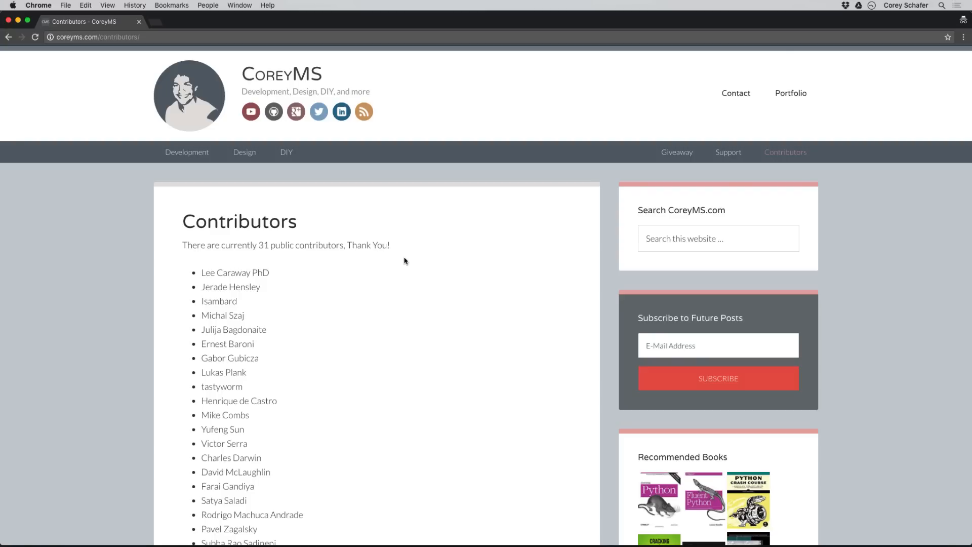
- Scroll through the page, then switch to Sublime Text from the Dock
{"action": "scroll", "scroll_direction": "down", "scroll_amount": 3}
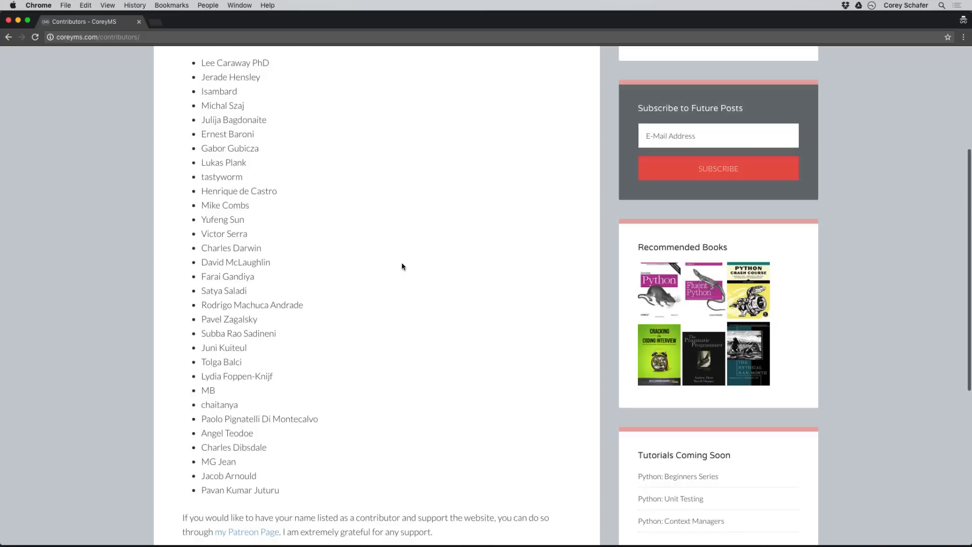
{"action": "scroll", "scroll_direction": "down", "scroll_amount": 3}
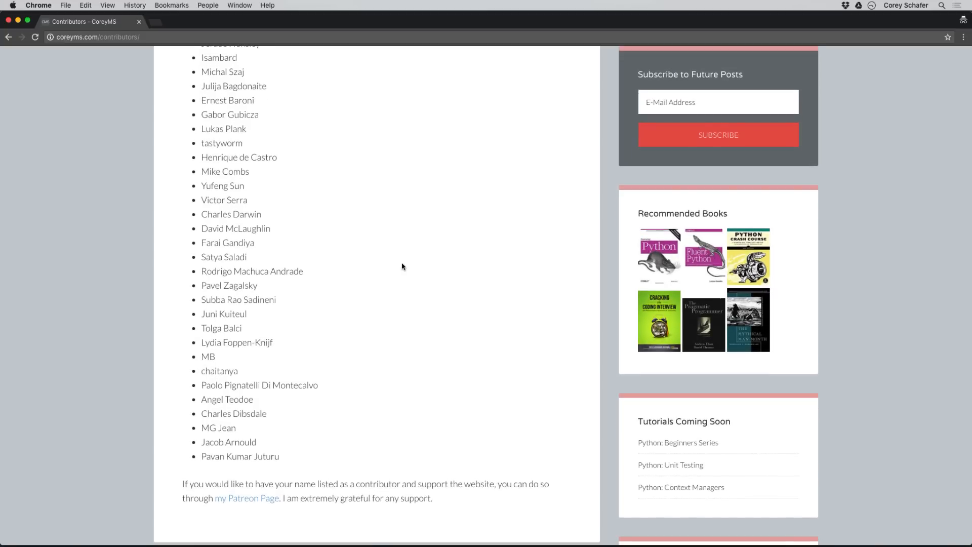
{"action": "scroll", "scroll_direction": "up", "scroll_amount": 3}
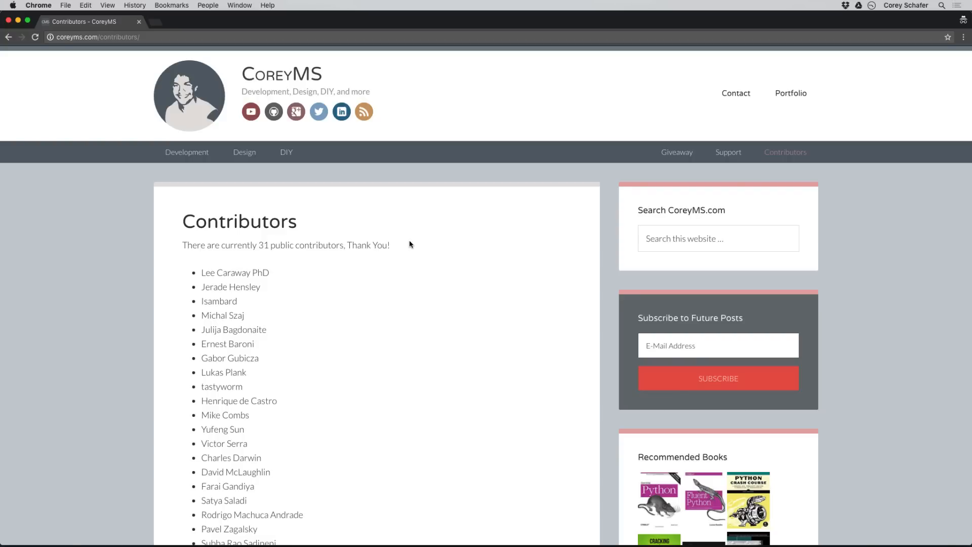
{"action": "mouse_move", "coordinate": [408, 280]}
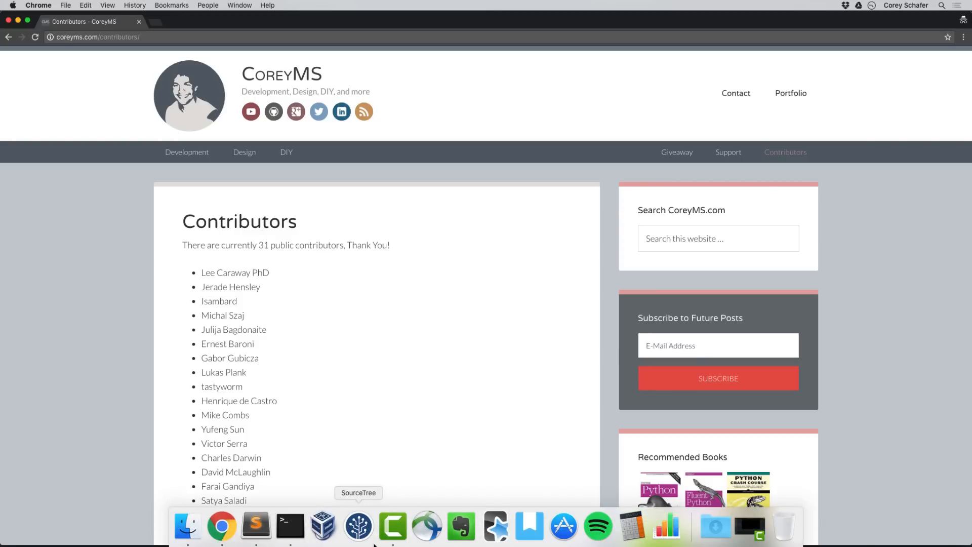
{"action": "left_click", "coordinate": [254, 527]}
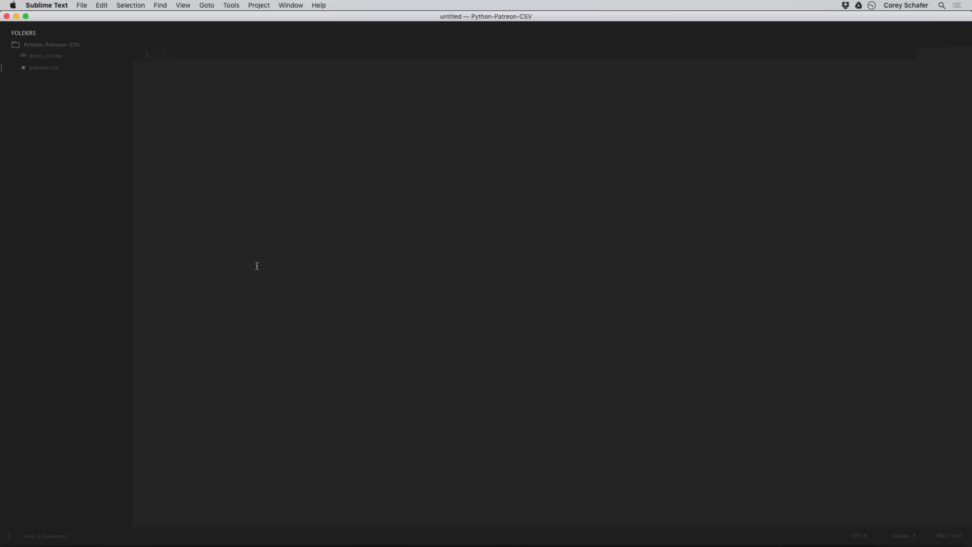
{"action": "mouse_move", "coordinate": [44, 67]}
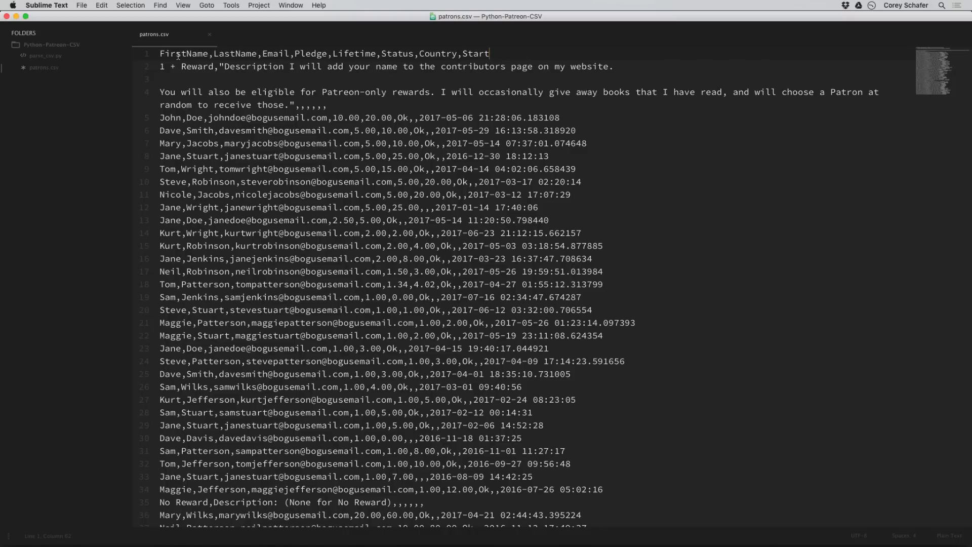
{"action": "double_click", "coordinate": [183, 54]}
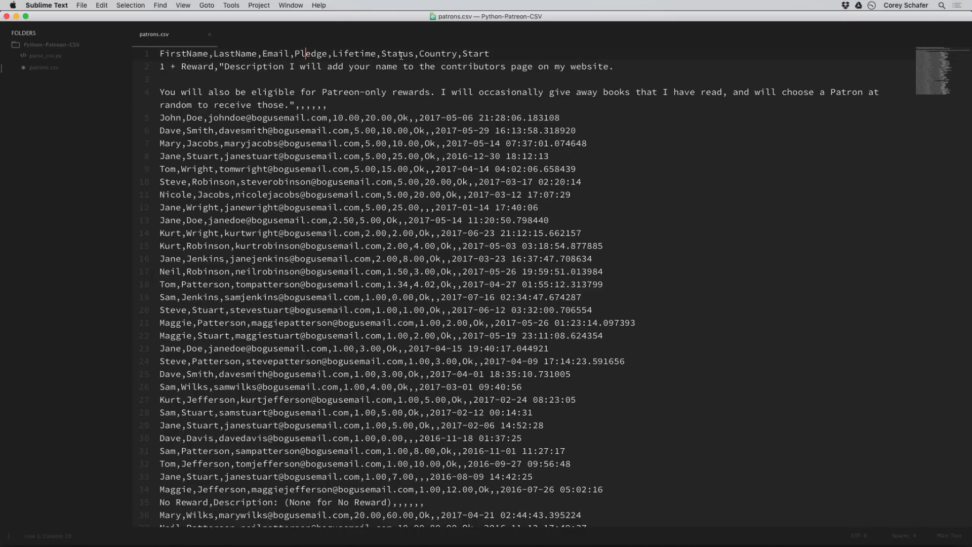
{"action": "left_click", "coordinate": [489, 53]}
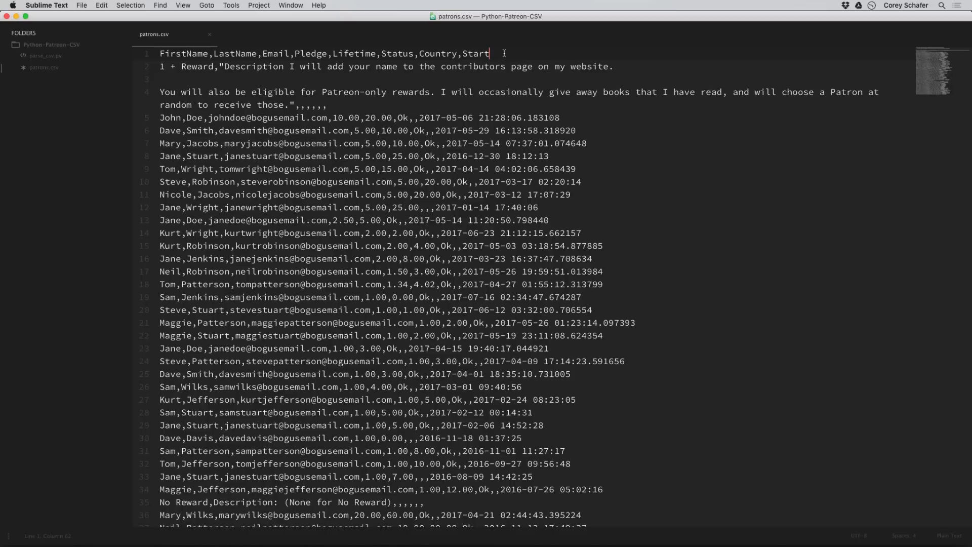
{"action": "mouse_move", "coordinate": [100, 106]}
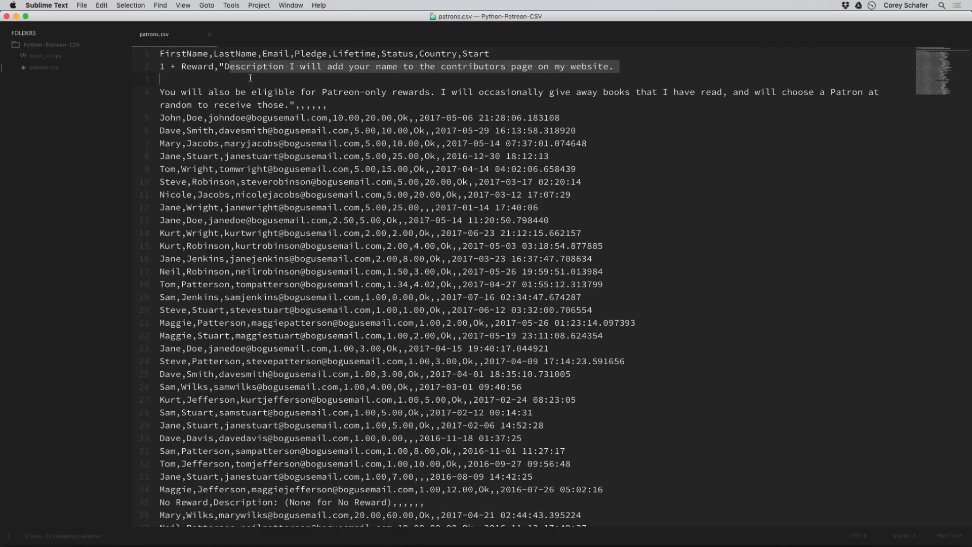
{"action": "mouse_move", "coordinate": [230, 77]}
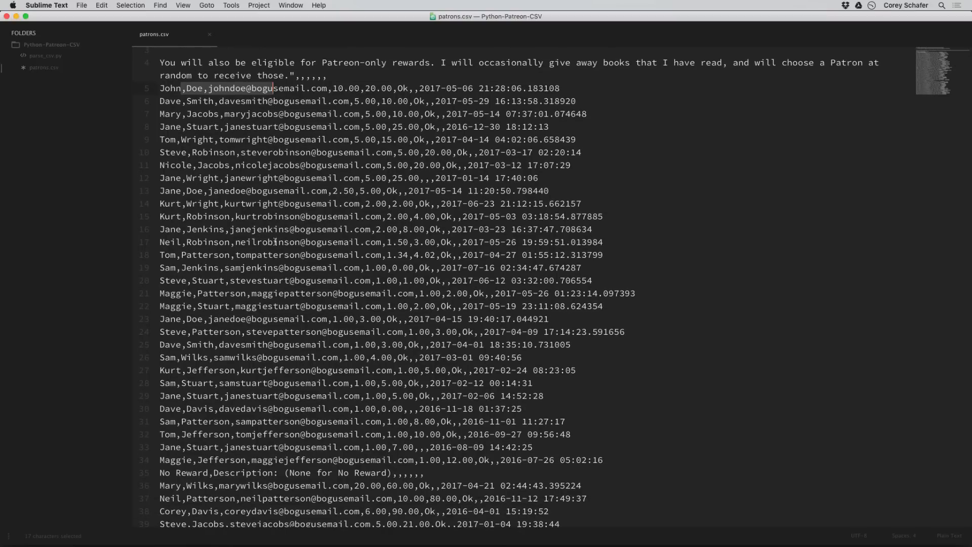
{"action": "scroll", "scroll_direction": "down", "scroll_amount": 3}
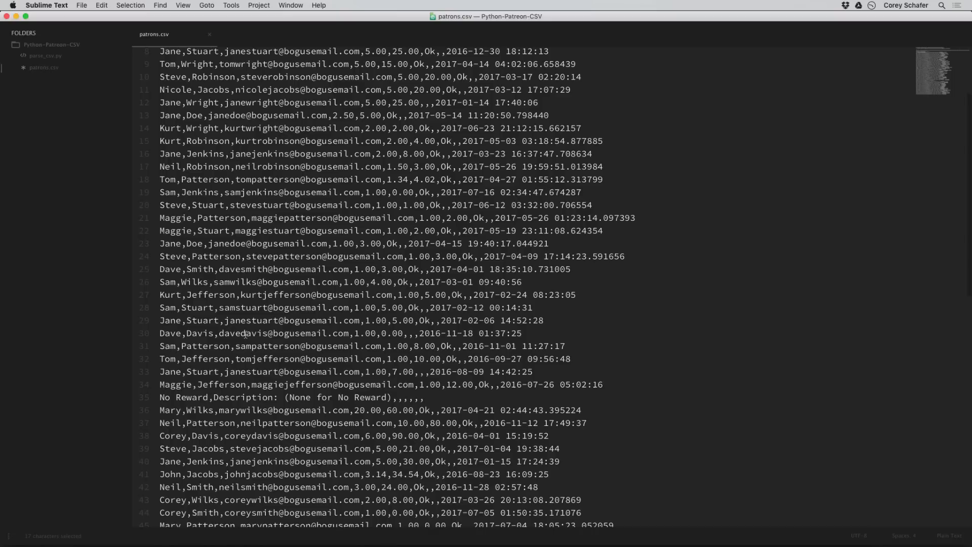
{"action": "left_click", "coordinate": [160, 397]}
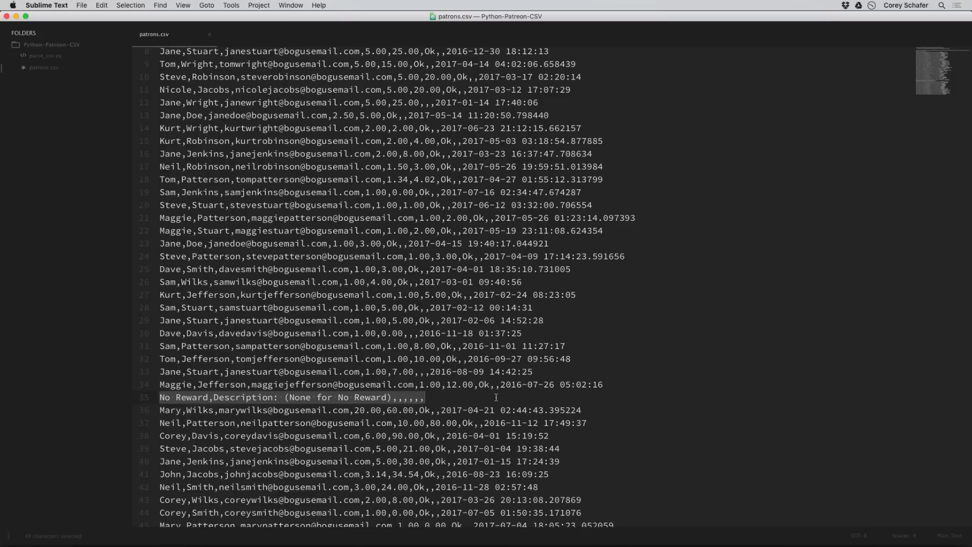
{"action": "scroll", "scroll_direction": "up", "scroll_amount": 3}
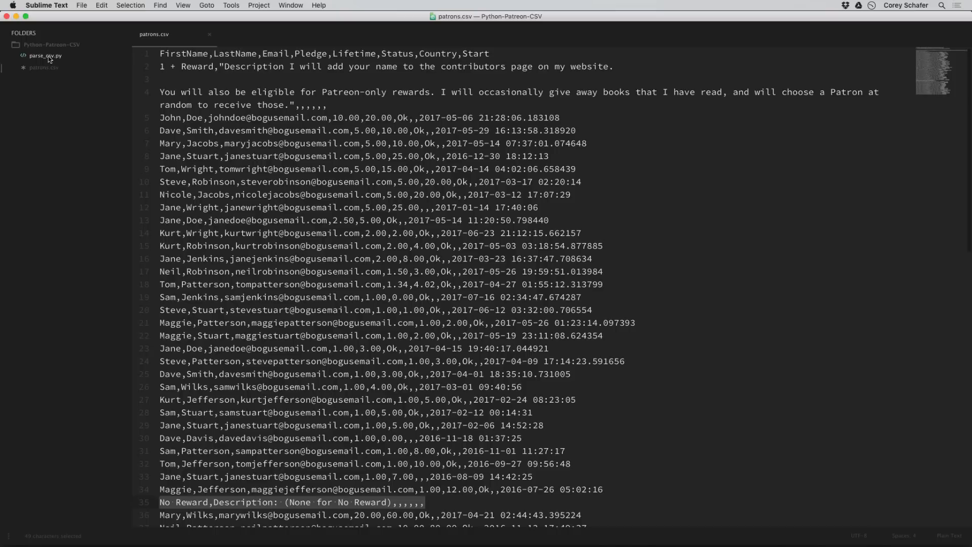
- Open parse_csv.py and start the script with import csv
{"action": "left_click", "coordinate": [44, 56]}
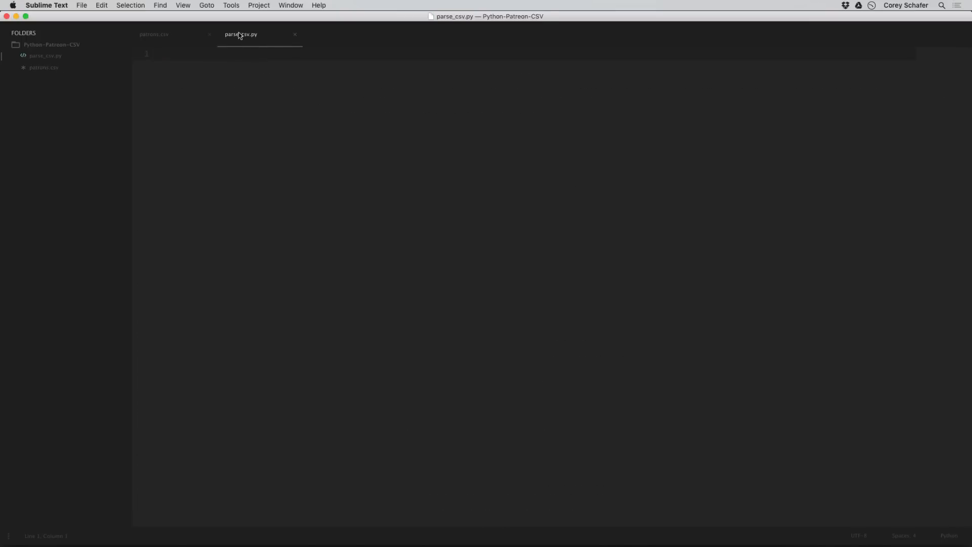
{"action": "left_click", "coordinate": [160, 53]}
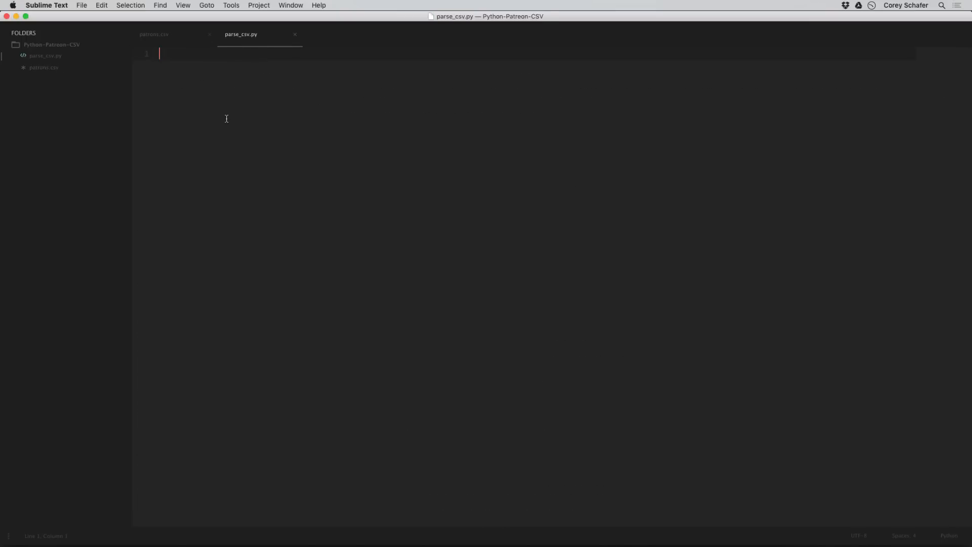
{"action": "type", "text": "import csv"}
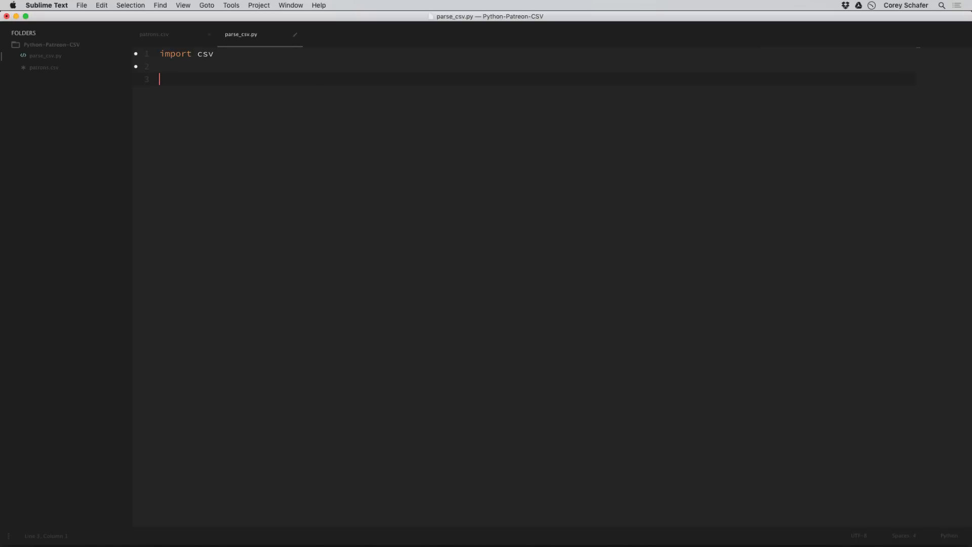
- Initialise html_output = '' and names = [] on separate lines
{"action": "type", "text": "html_output"}
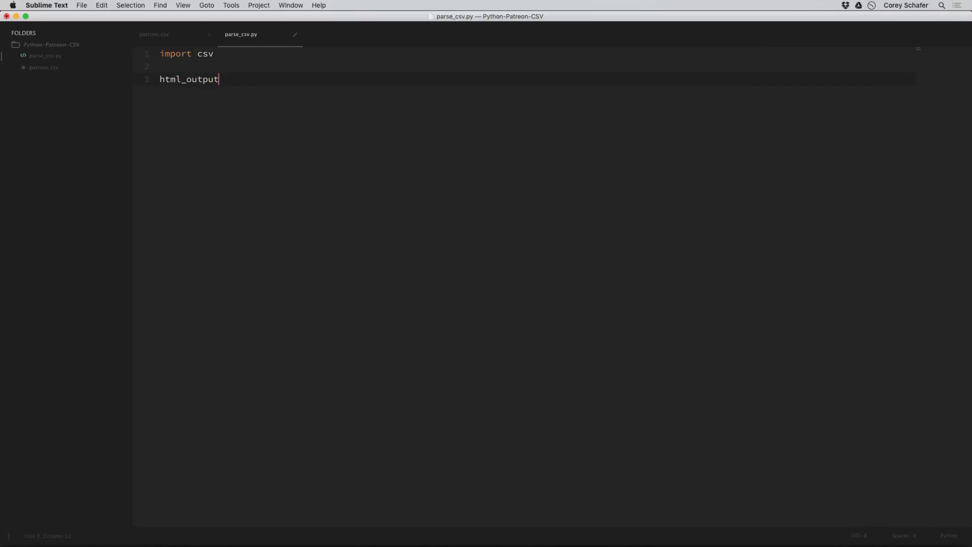
{"action": "type", "text": "= ''"}
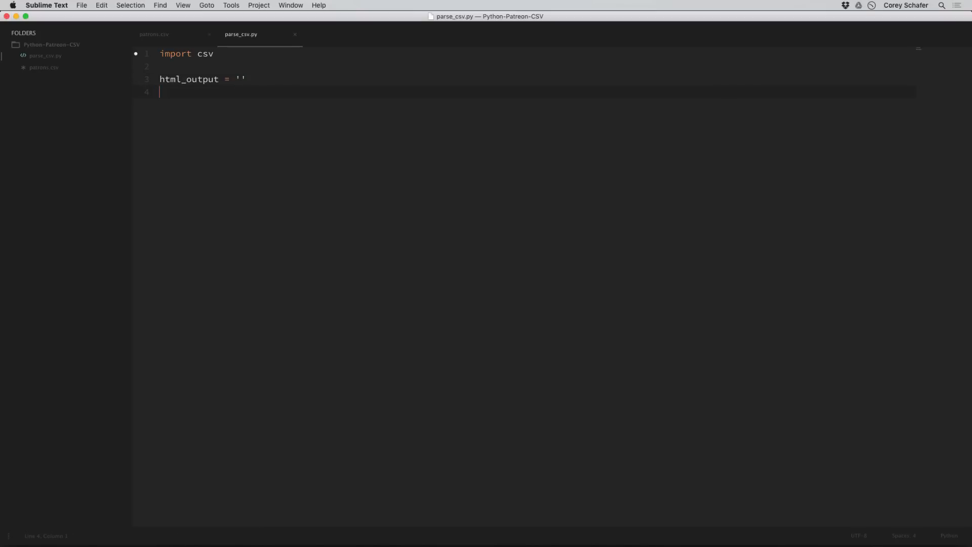
{"action": "type", "text": "nam"}
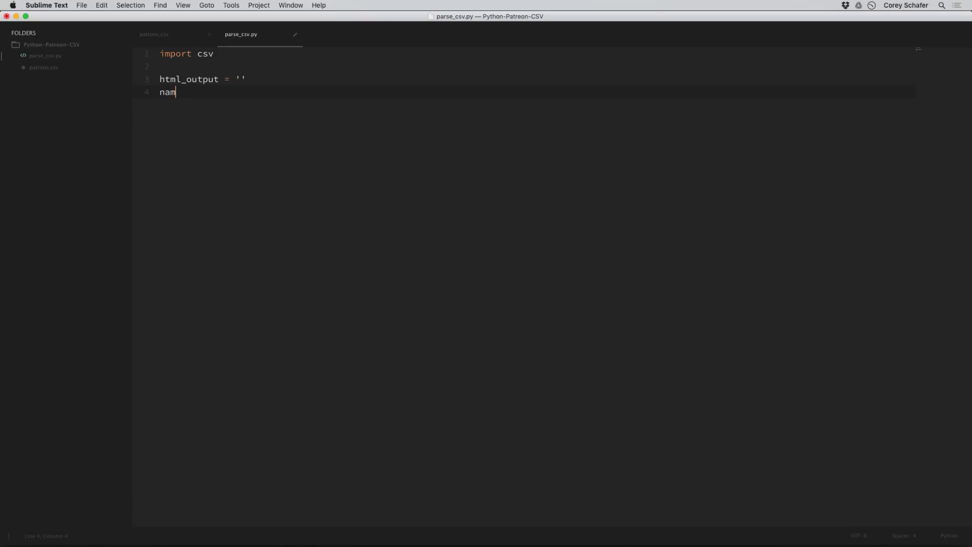
{"action": "type", "text": "es"}
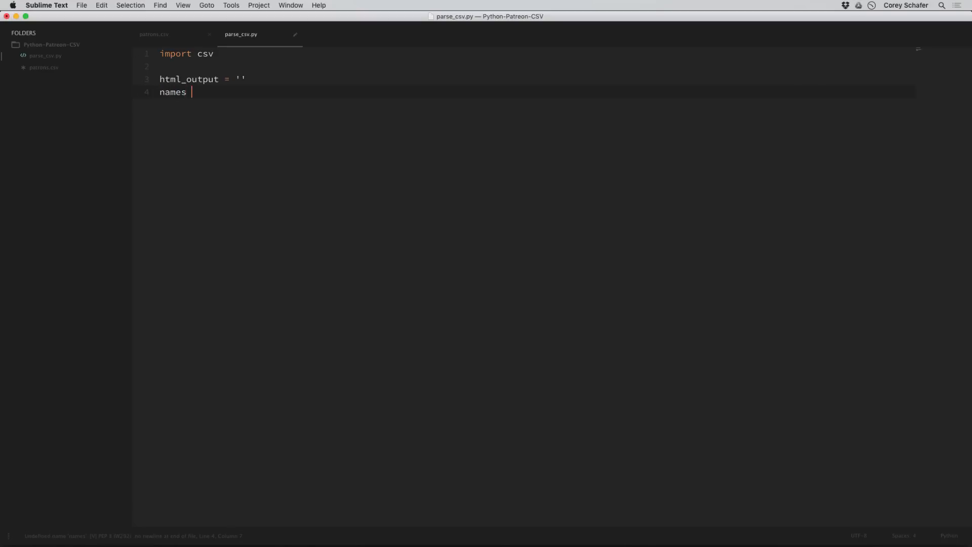
{"action": "type", "text": "= []"}
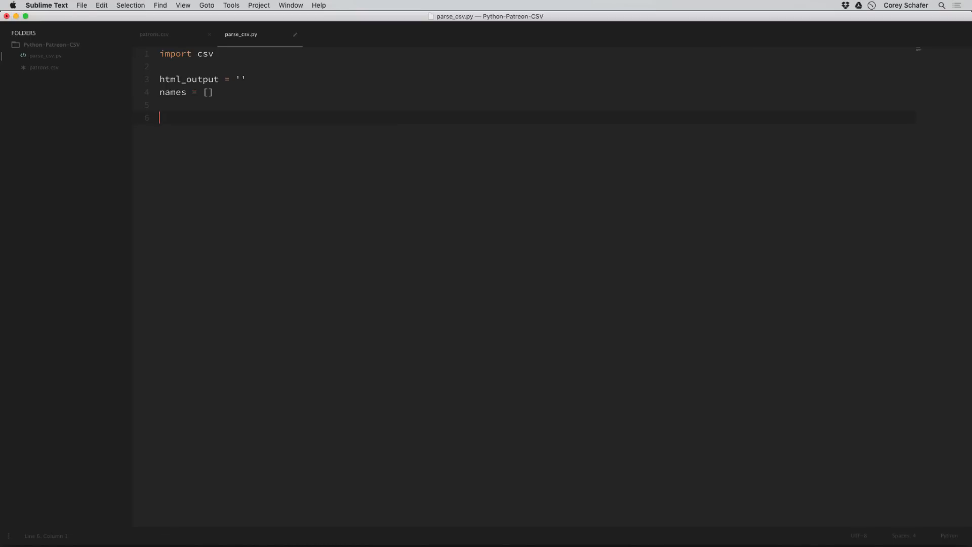
- Write with open('patrons.csv', 'r') as data_file, storing csv.reader(data_file) in csv_data
{"action": "type", "text": "with"}
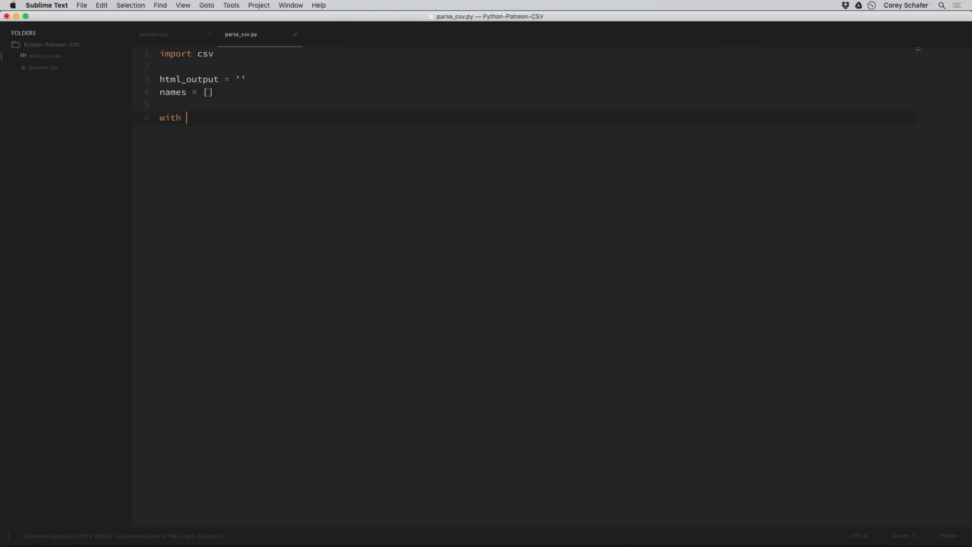
{"action": "type", "text": "open("}
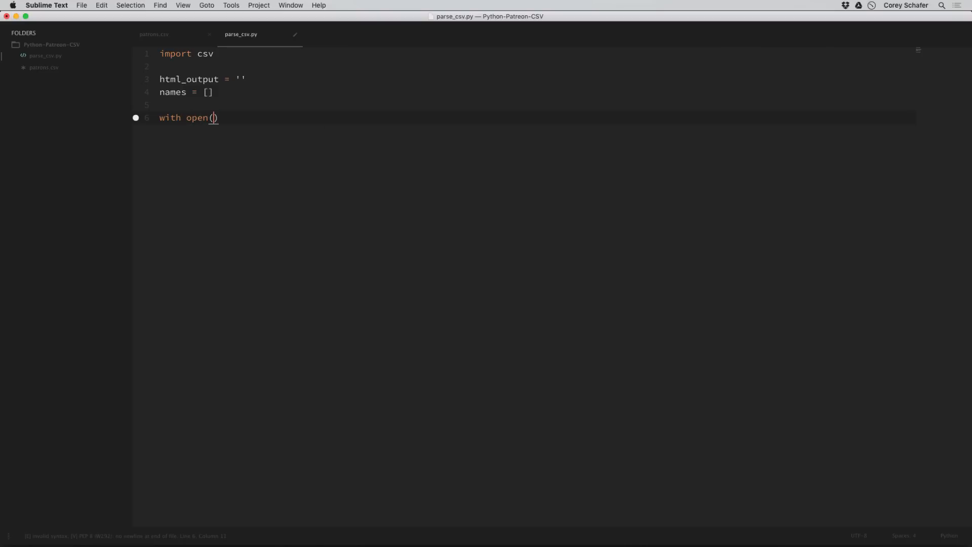
{"action": "type", "text": "'pat'"}
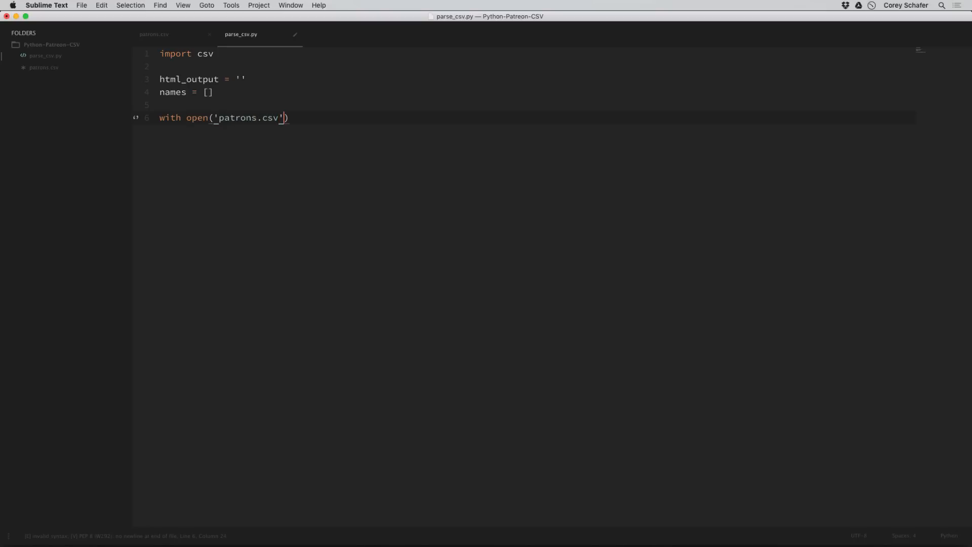
{"action": "type", "text": ", 'e'"}
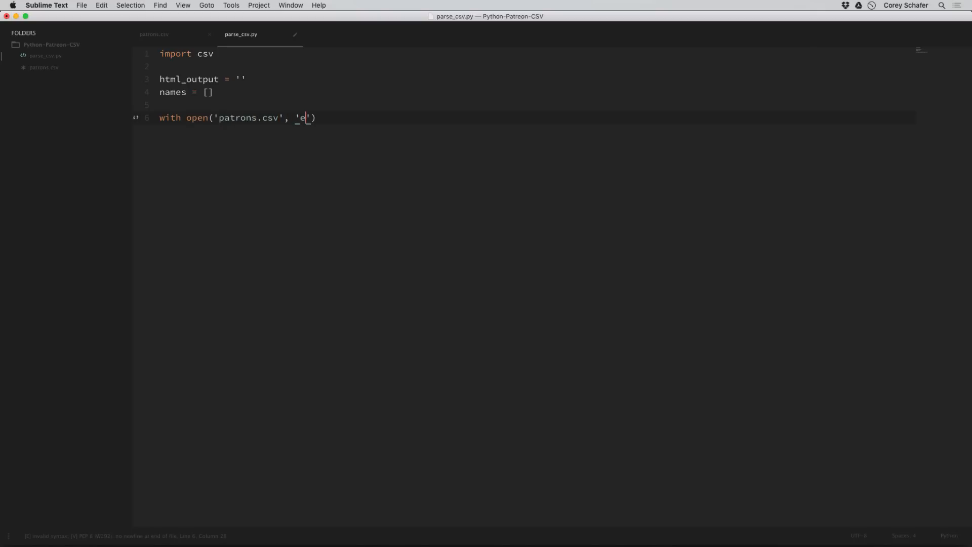
{"action": "type", "text": "r"}
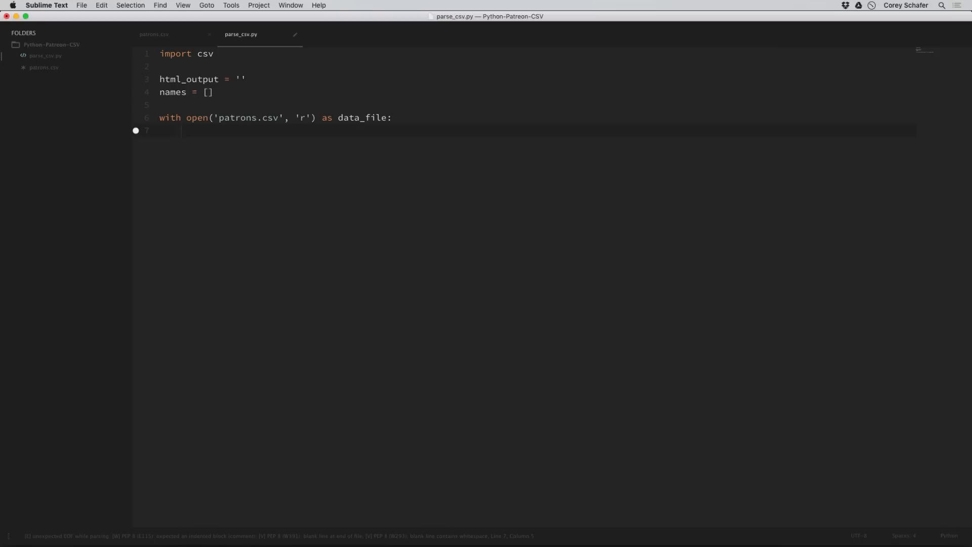
{"action": "type", "text": "csv"}
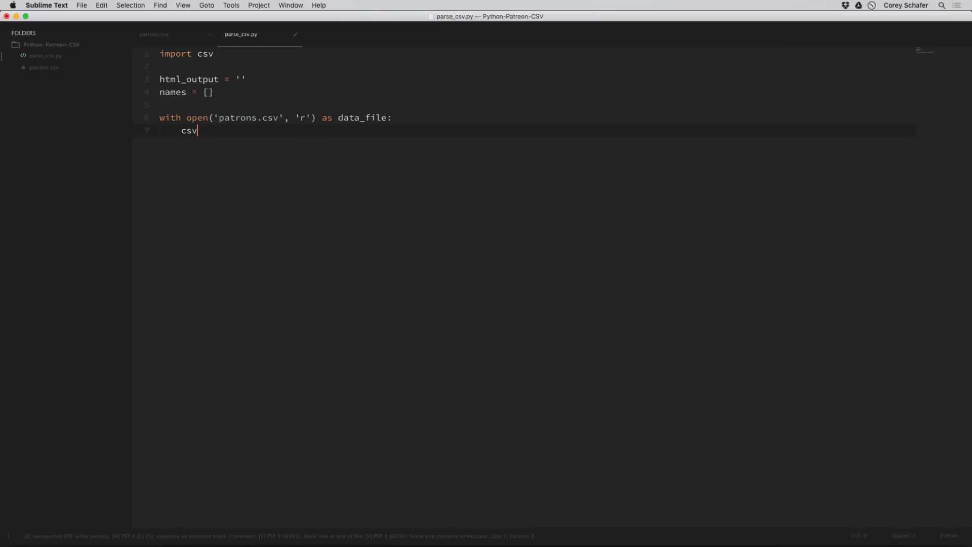
{"action": "type", "text": "_data ="}
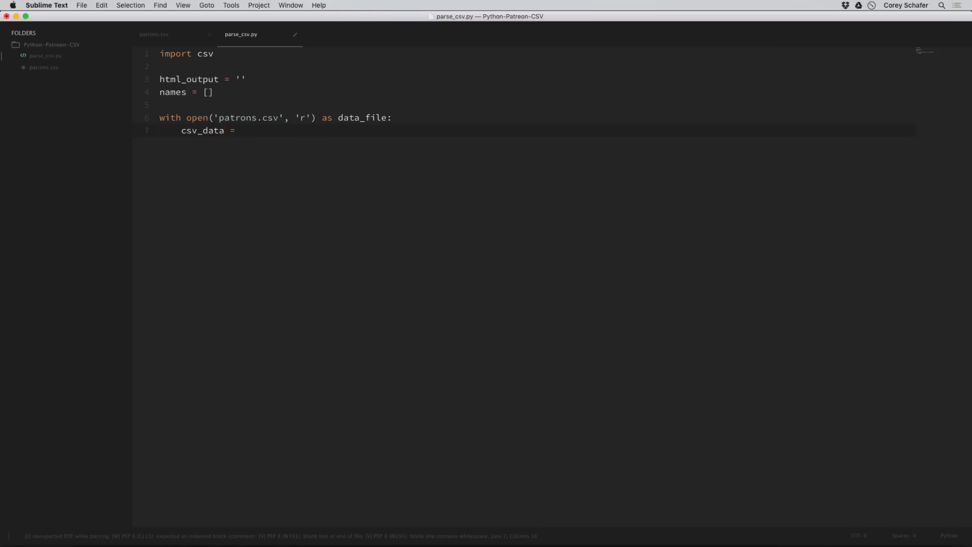
{"action": "type", "text": "csv.reader()"}
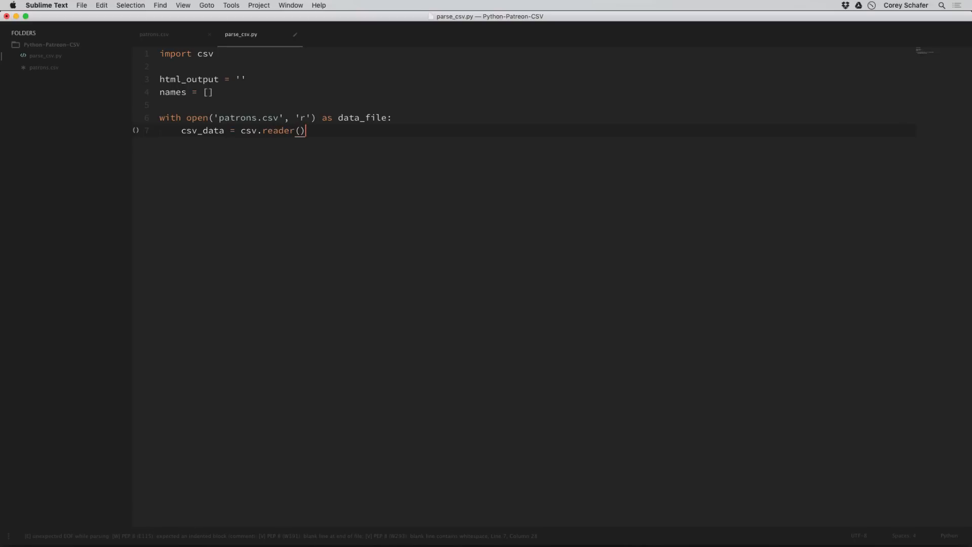
{"action": "type", "text": "data_file"}
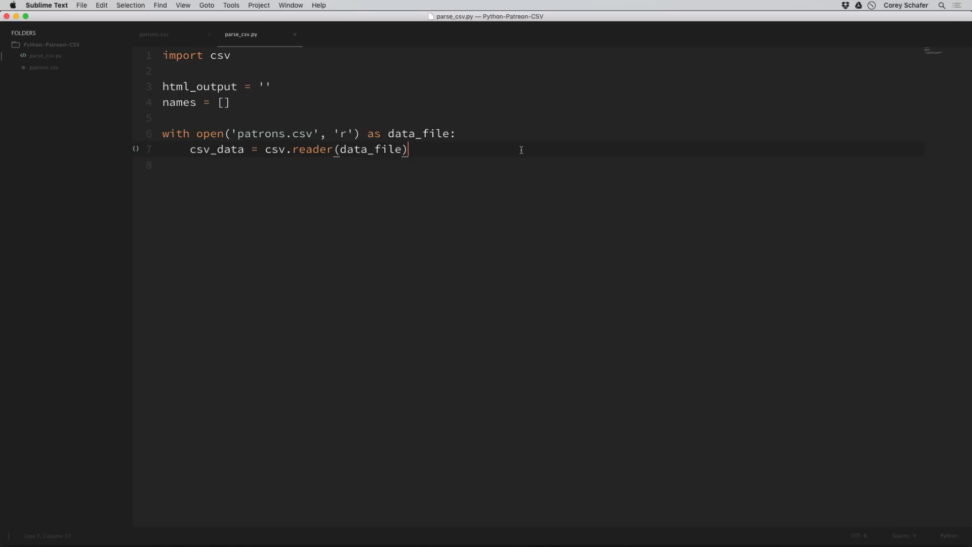
{"action": "mouse_move", "coordinate": [525, 192]}
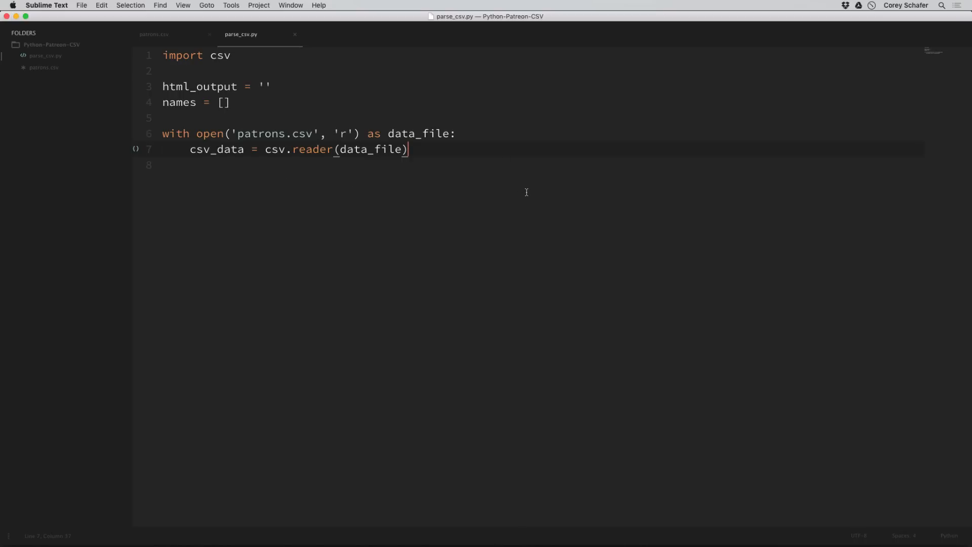
{"action": "mouse_move", "coordinate": [558, 157]}
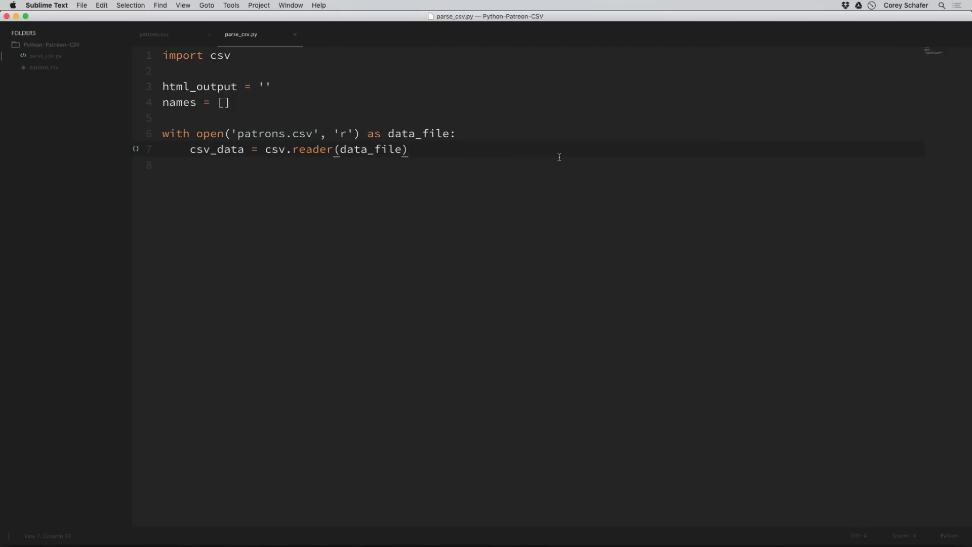
- Add print(list(csv_data)) and run it, then return to the print line
{"action": "type", "text": "print()"}
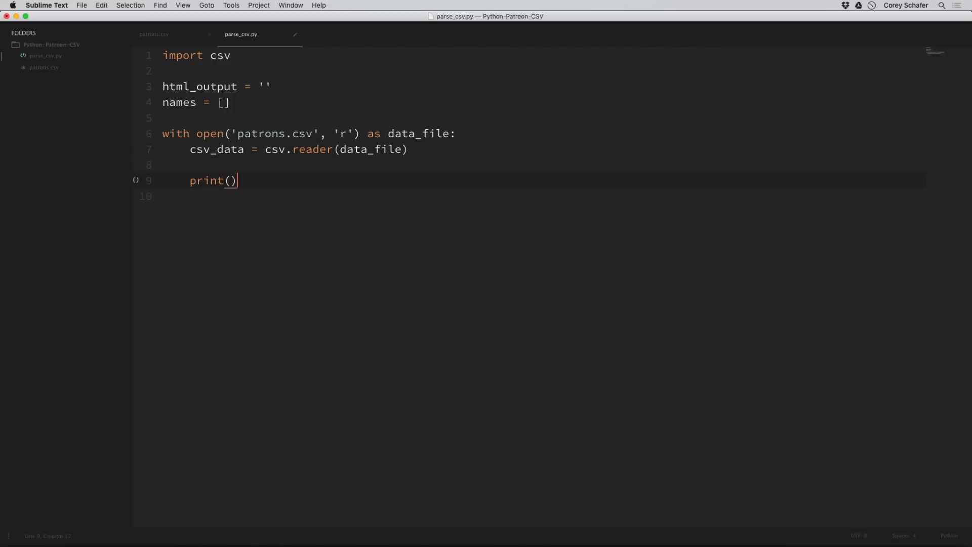
{"action": "type", "text": "csv_data"}
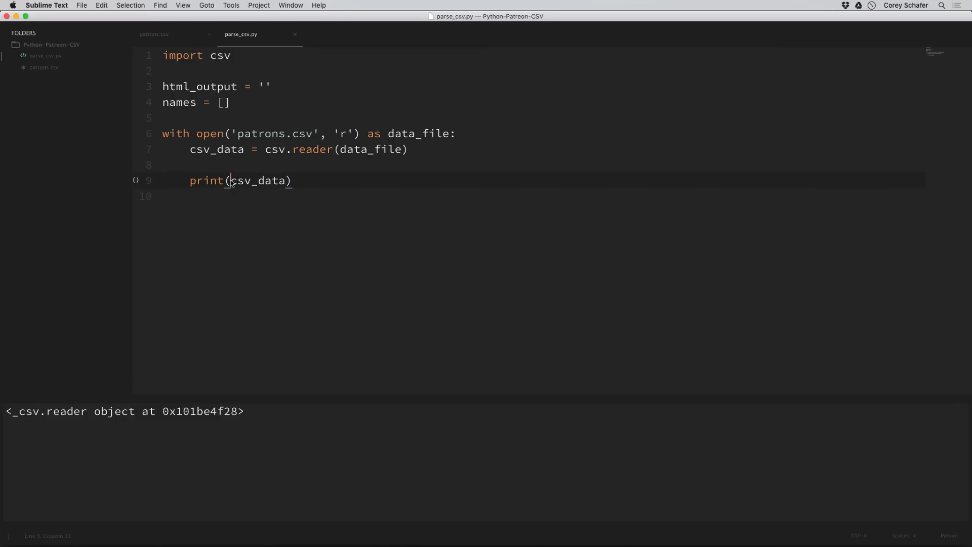
{"action": "type", "text": "list("}
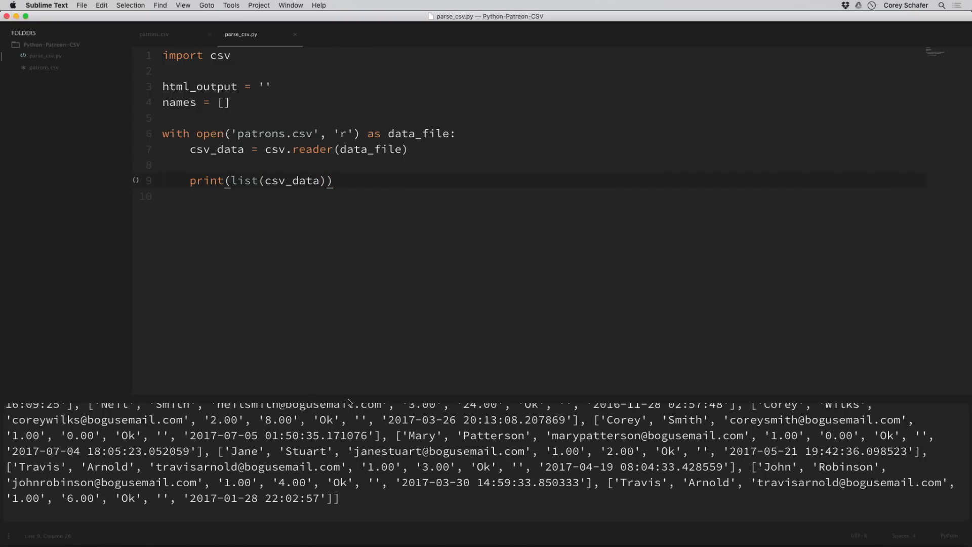
{"action": "scroll", "scroll_direction": "up", "scroll_amount": 3}
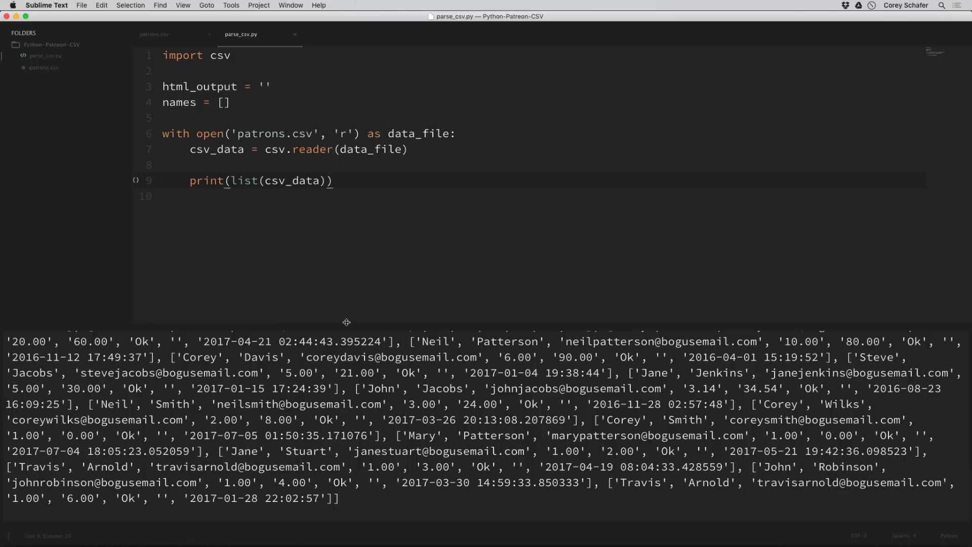
{"action": "scroll", "scroll_direction": "up", "scroll_amount": 3}
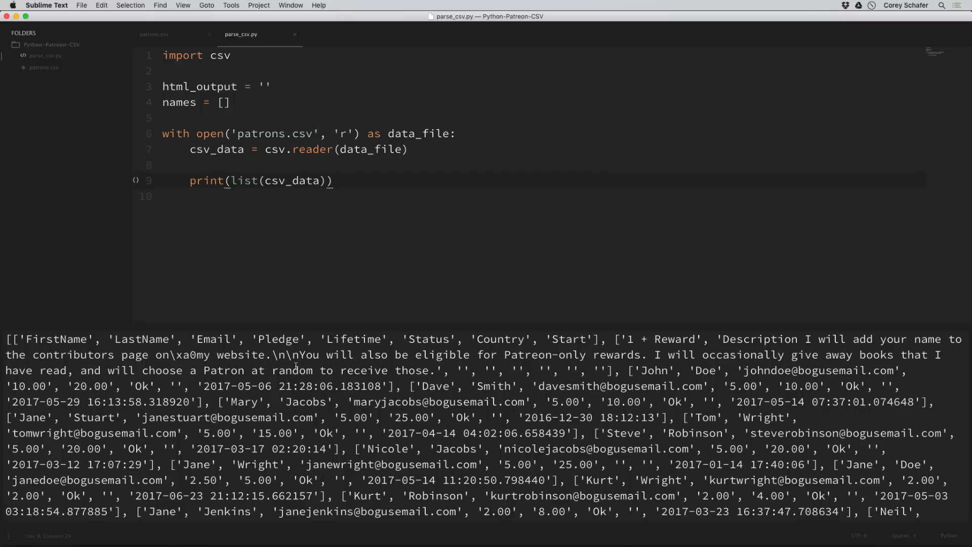
{"action": "left_click", "coordinate": [328, 181]}
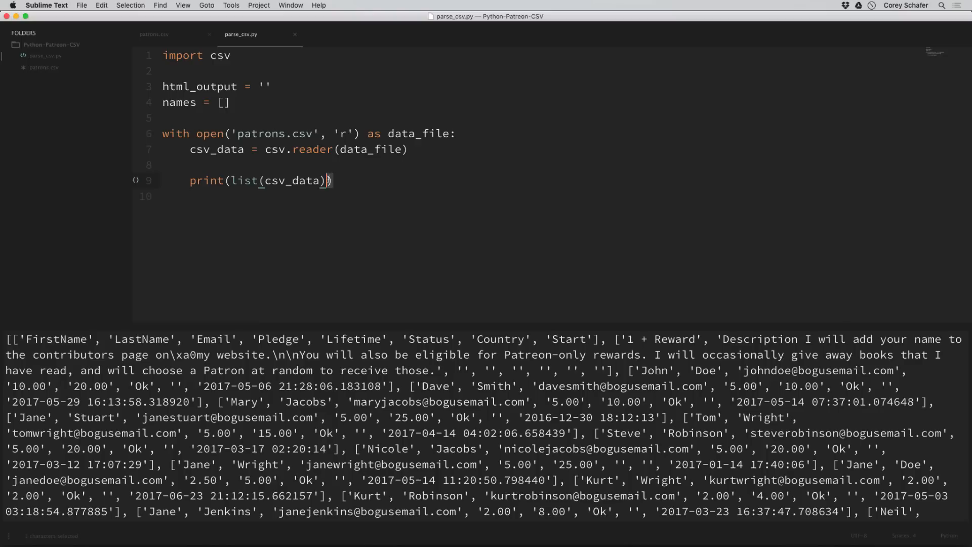
- Replace the print with 'for line in csv_data: print(line)' and inspect the header row output
{"action": "type", "text": "for"}
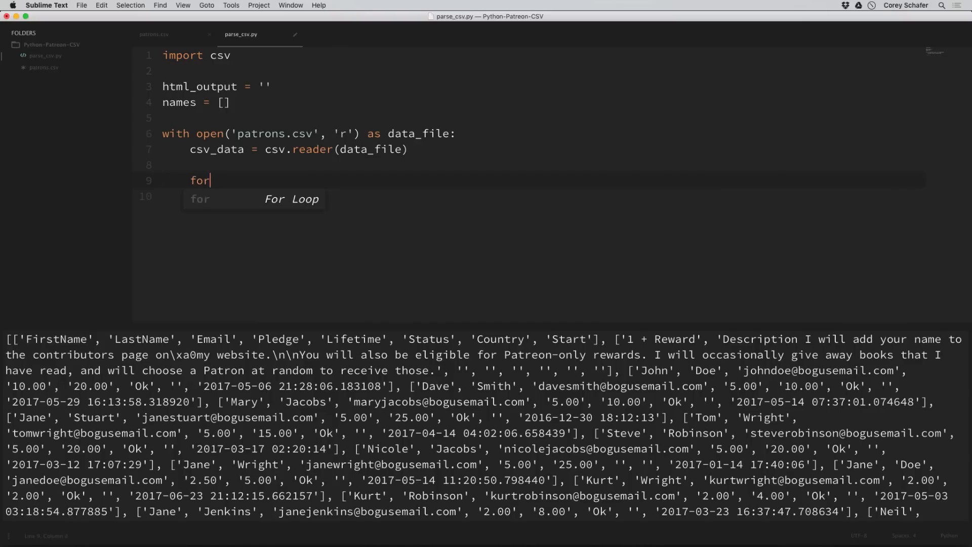
{"action": "type", "text": "line in csv_data:"}
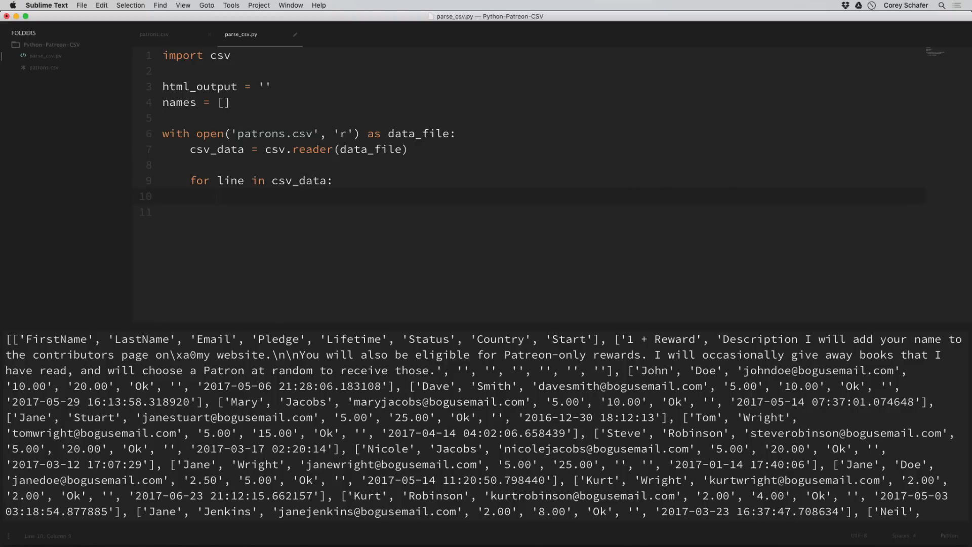
{"action": "type", "text": "print(line)"}
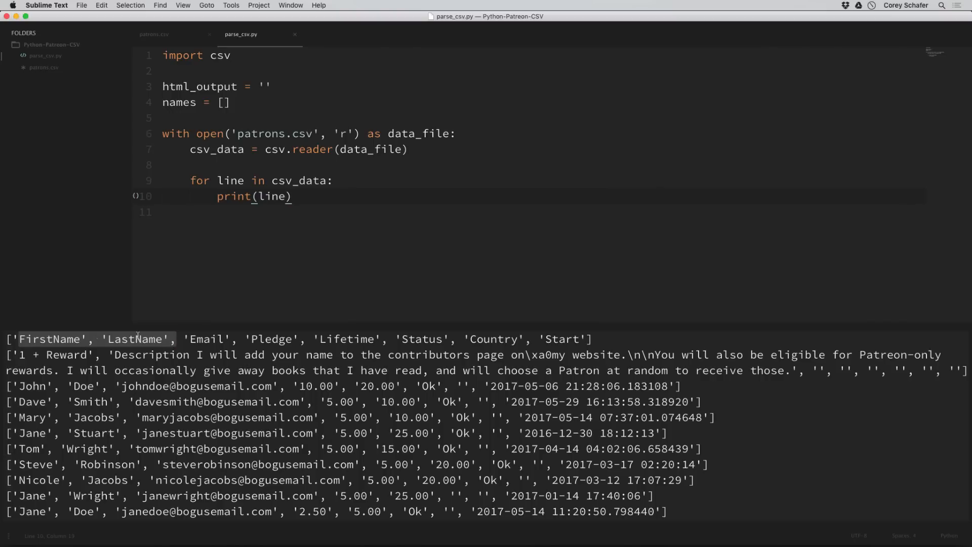
{"action": "double_click", "coordinate": [49, 338]}
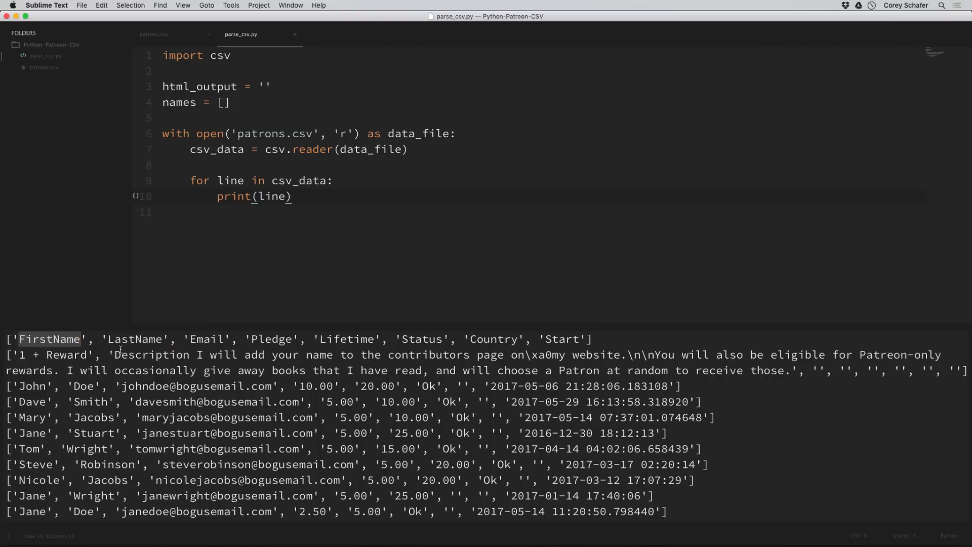
{"action": "double_click", "coordinate": [133, 338]}
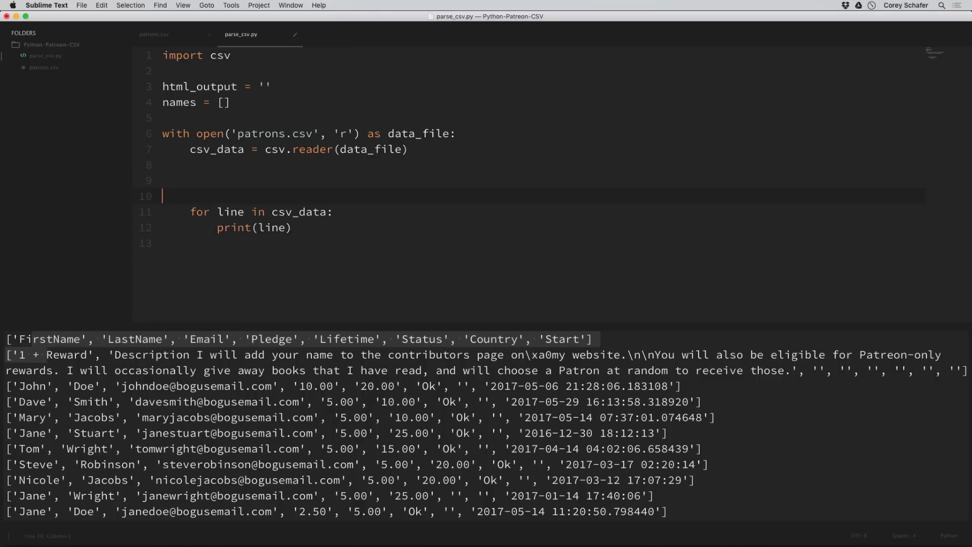
- Skip the first two rows with two next(csv_data) calls, then open a line above them
{"action": "type", "text": "next()"}
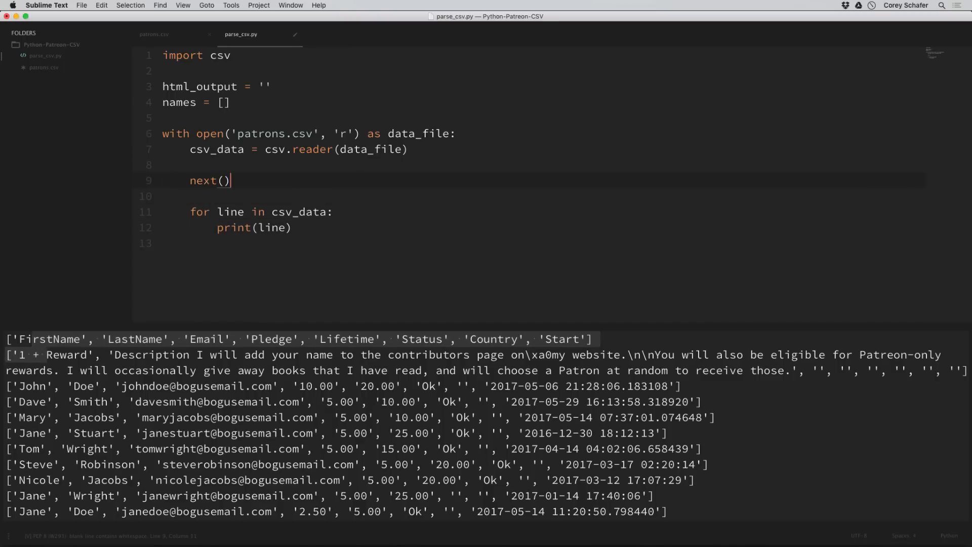
{"action": "type", "text": "csv_data"}
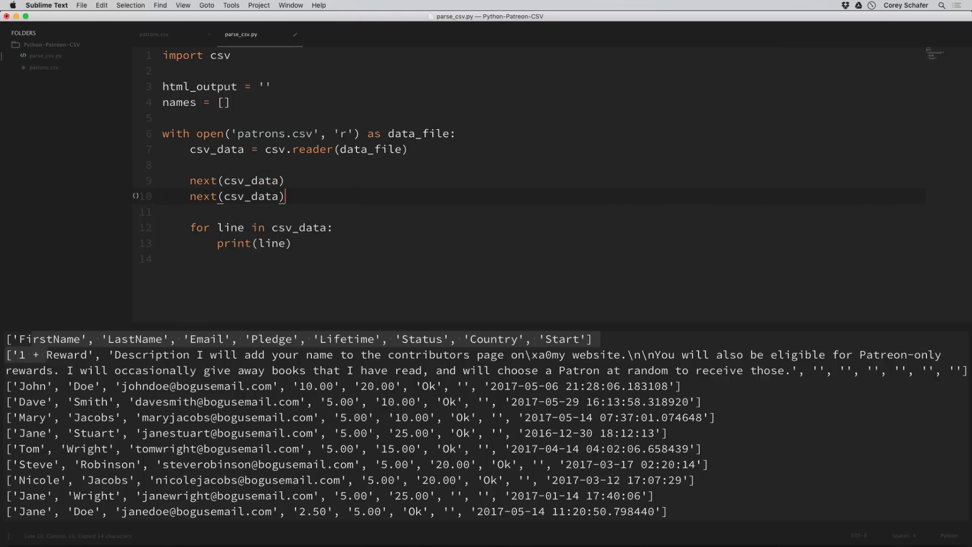
{"action": "mouse_move", "coordinate": [155, 177]}
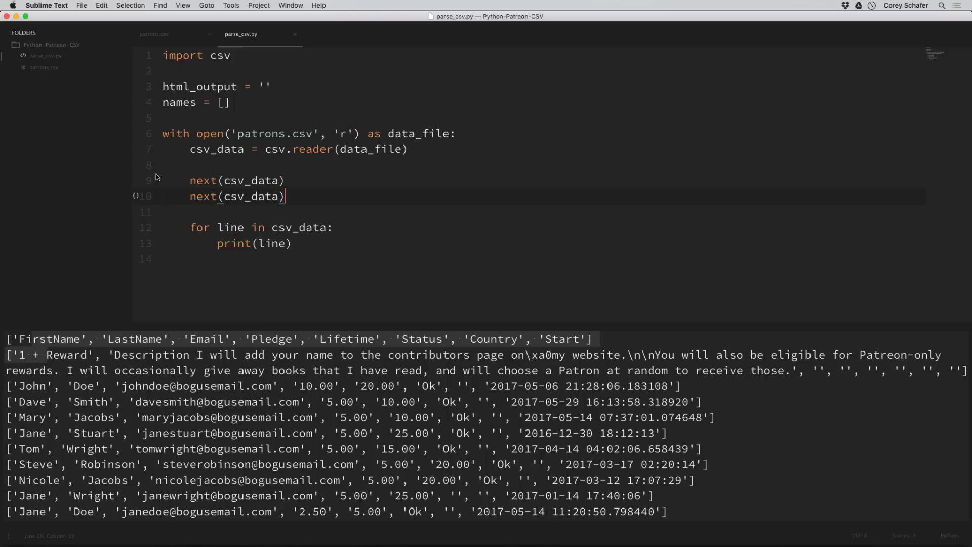
{"action": "mouse_move", "coordinate": [191, 180]}
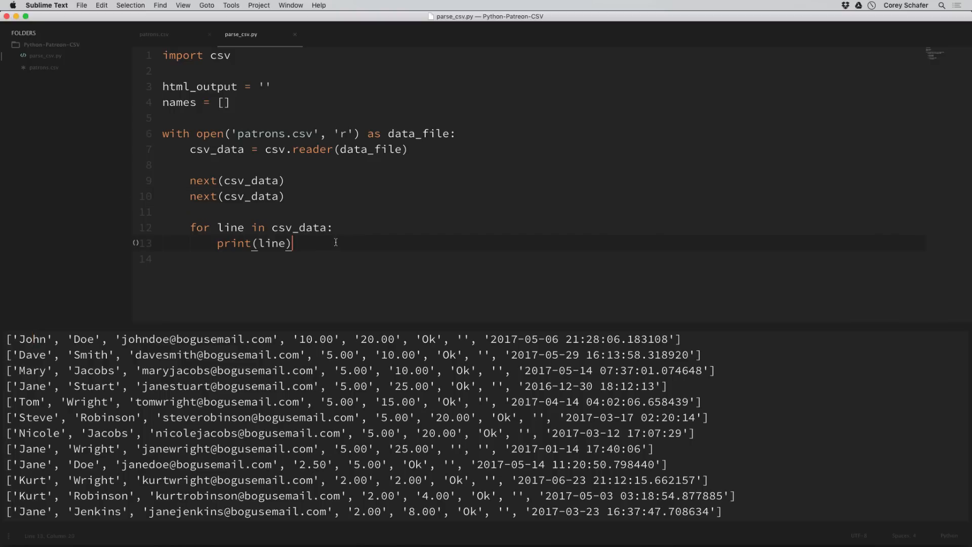
{"action": "left_click", "coordinate": [262, 165]}
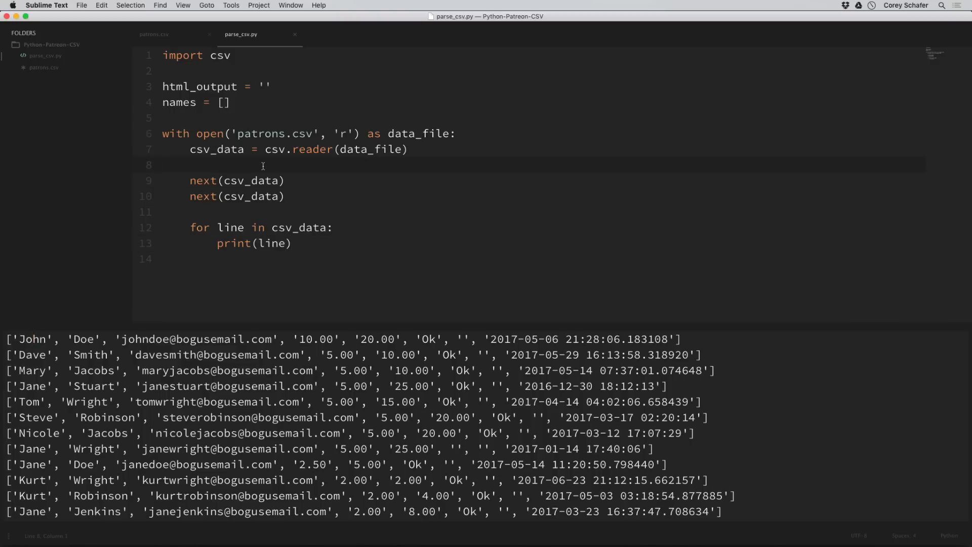
{"action": "key", "text": "enter"}
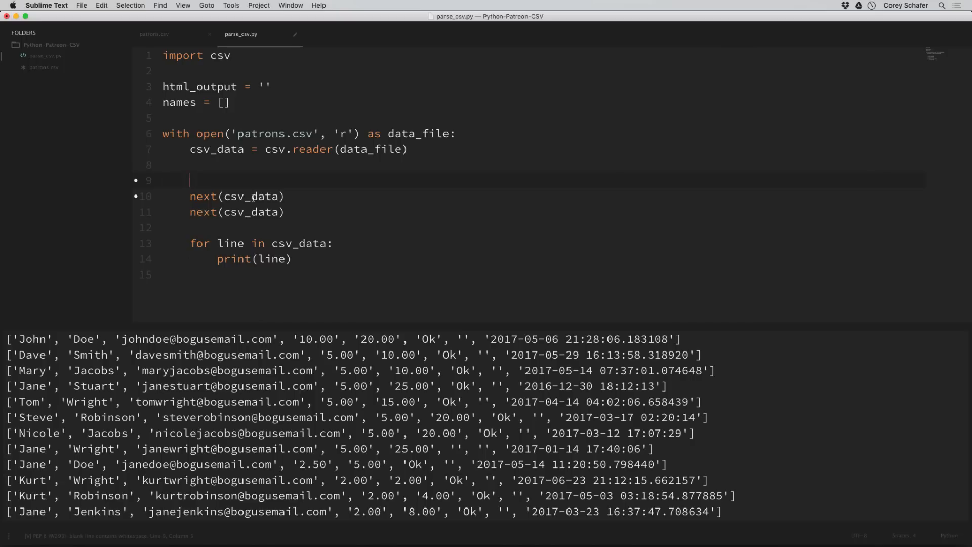
- Add the comment '# We don't want headers or first line of bad data'
{"action": "type", "text": "#"}
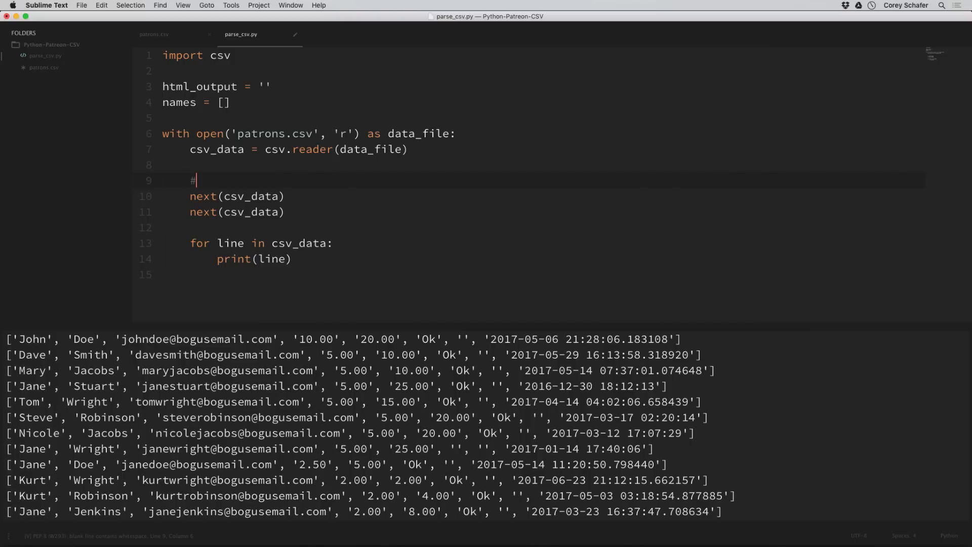
{"action": "type", "text": "We do"}
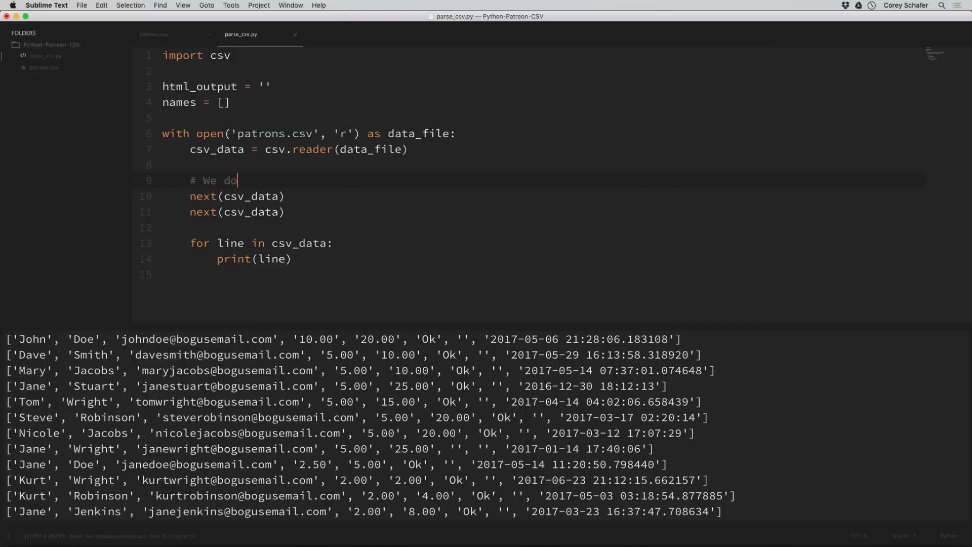
{"action": "type", "text": "n't want headers or first l"}
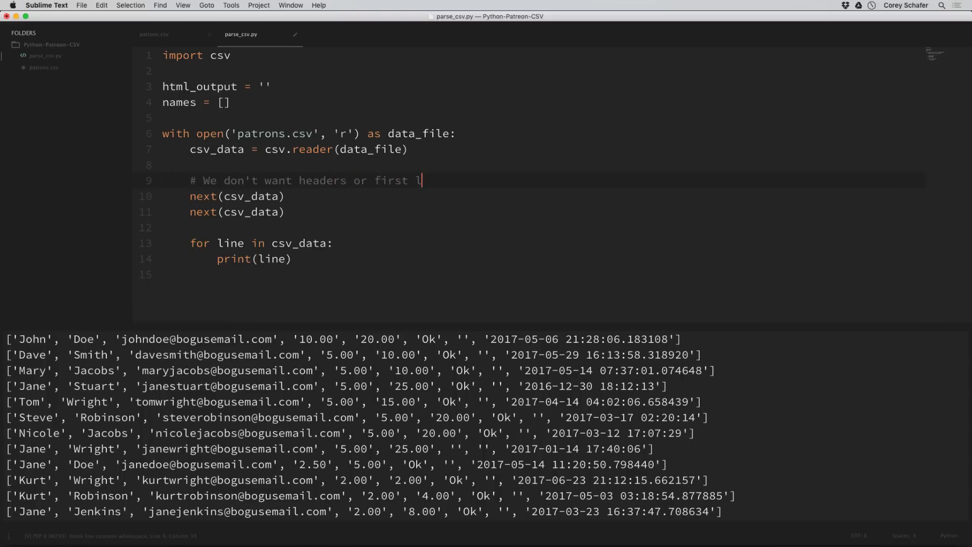
{"action": "type", "text": "ine of bad data"}
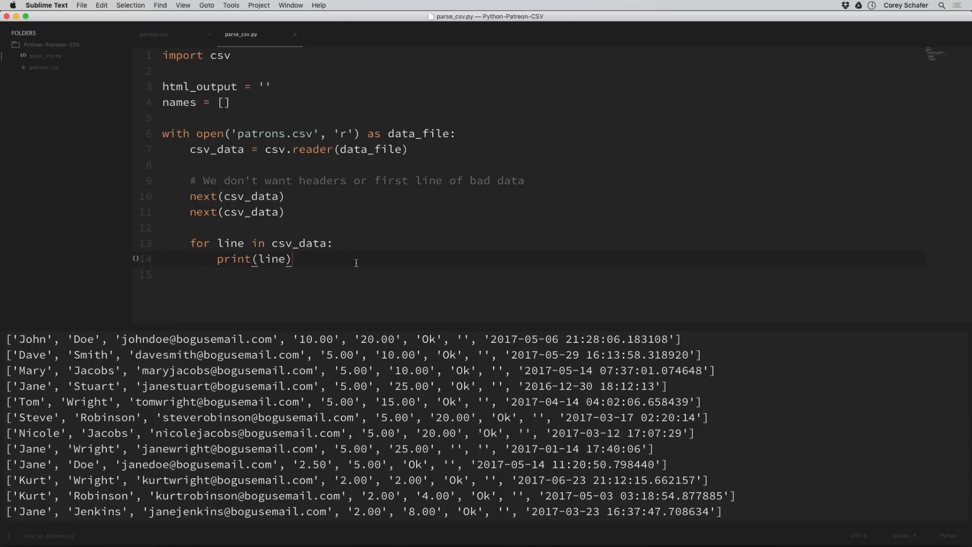
{"action": "scroll", "scroll_direction": "up", "scroll_amount": 3}
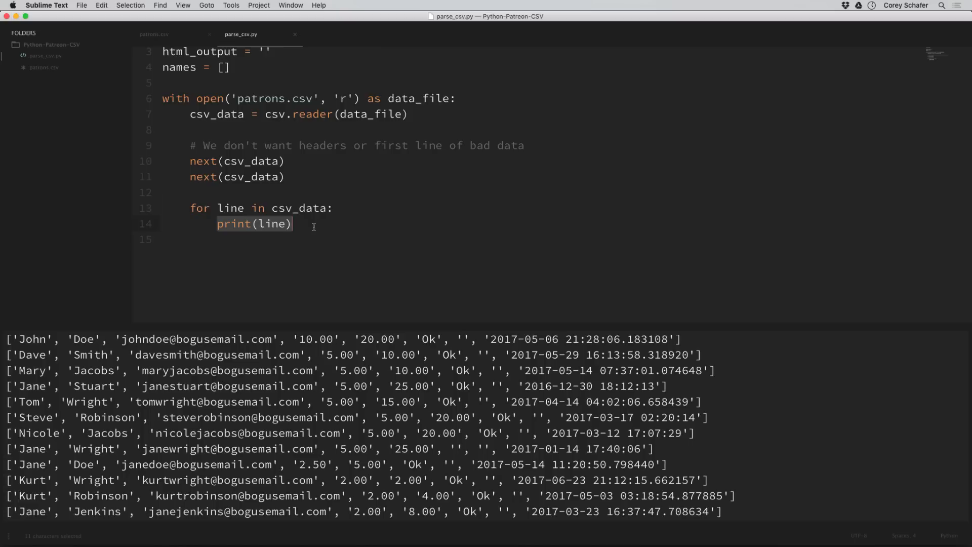
- Make the loop append f"{line[0]} {line[1]}" to names, followed by blank lines
{"action": "type", "text": "names.app"}
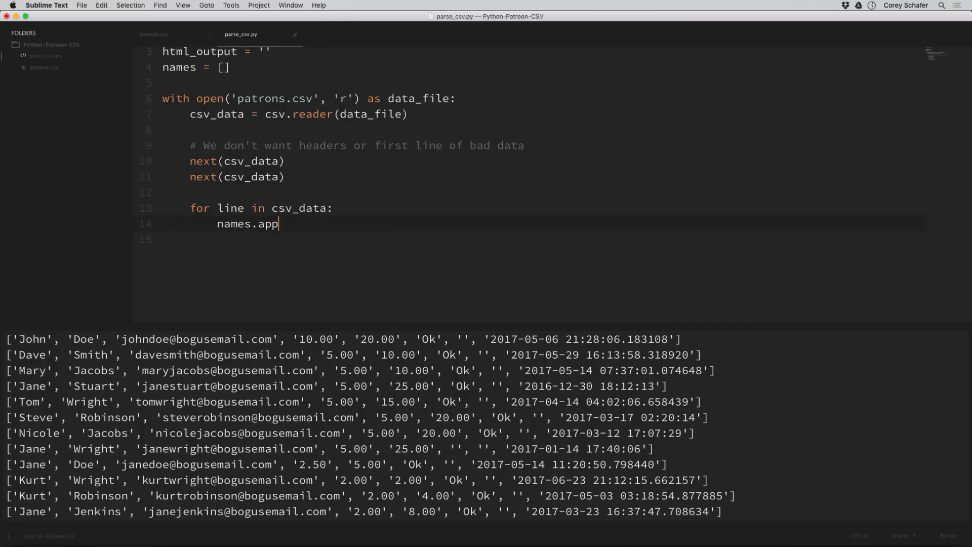
{"action": "type", "text": "end()"}
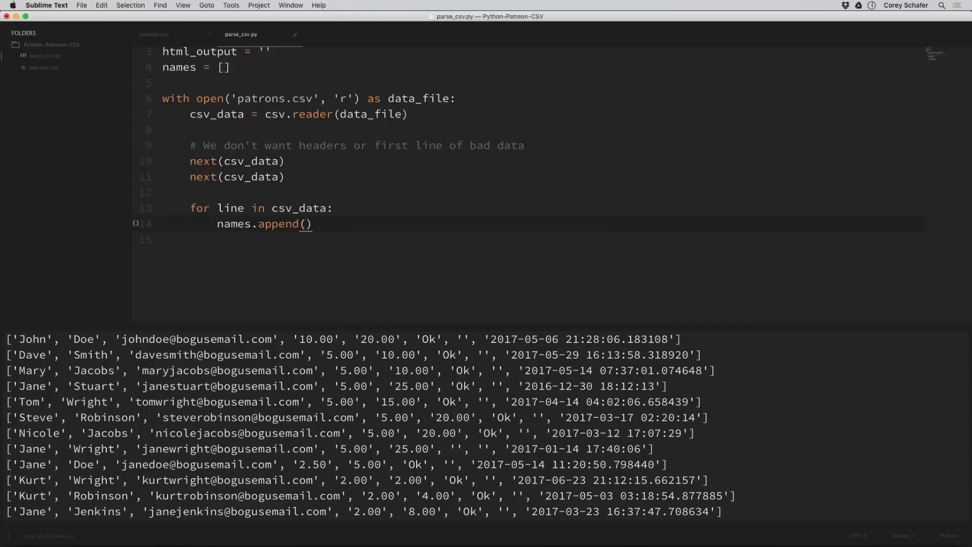
{"action": "type", "text": "f\""}
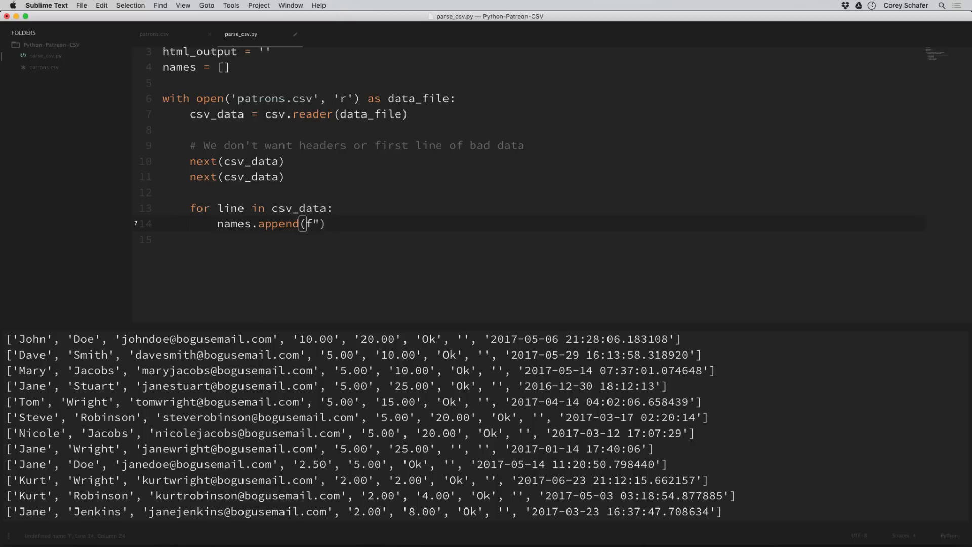
{"action": "type", "text": "{}"}
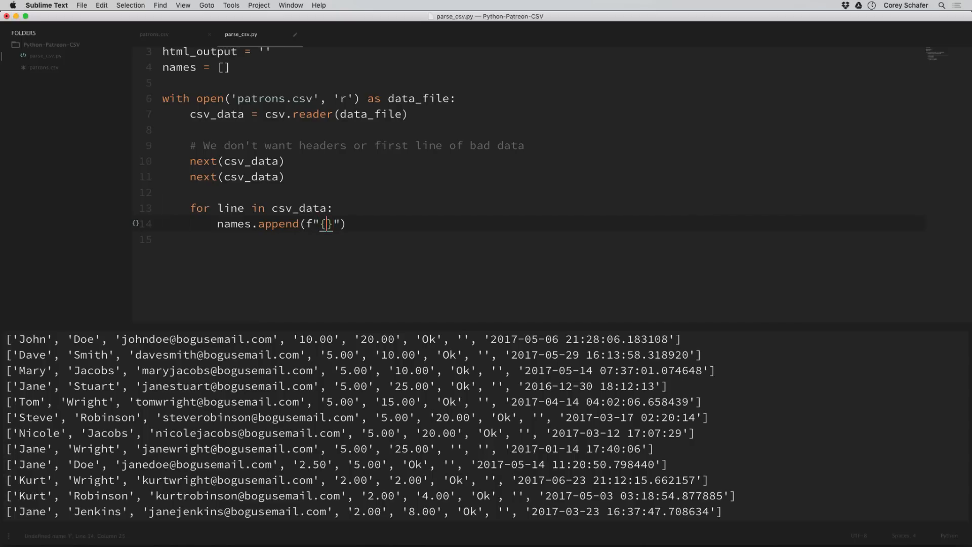
{"action": "type", "text": "line"}
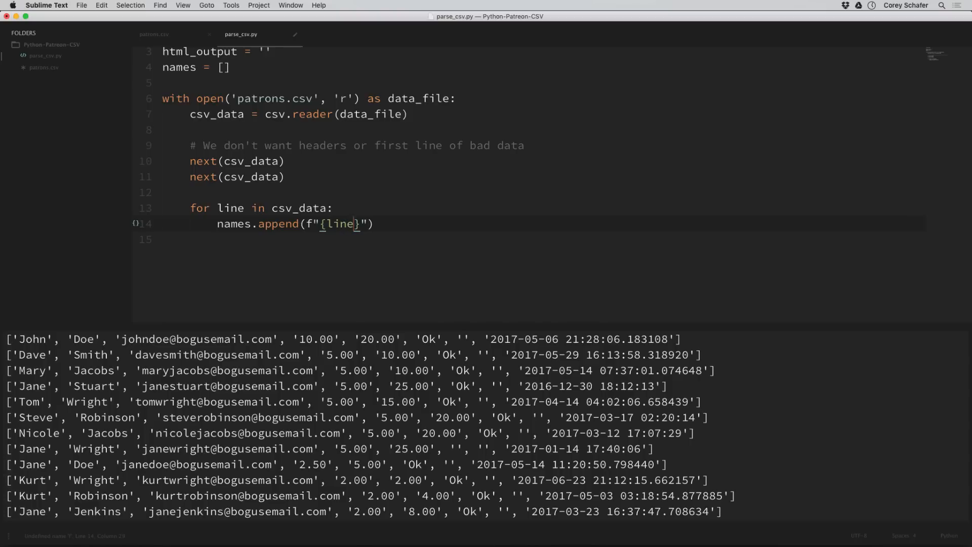
{"action": "type", "text": "[0]} {"}
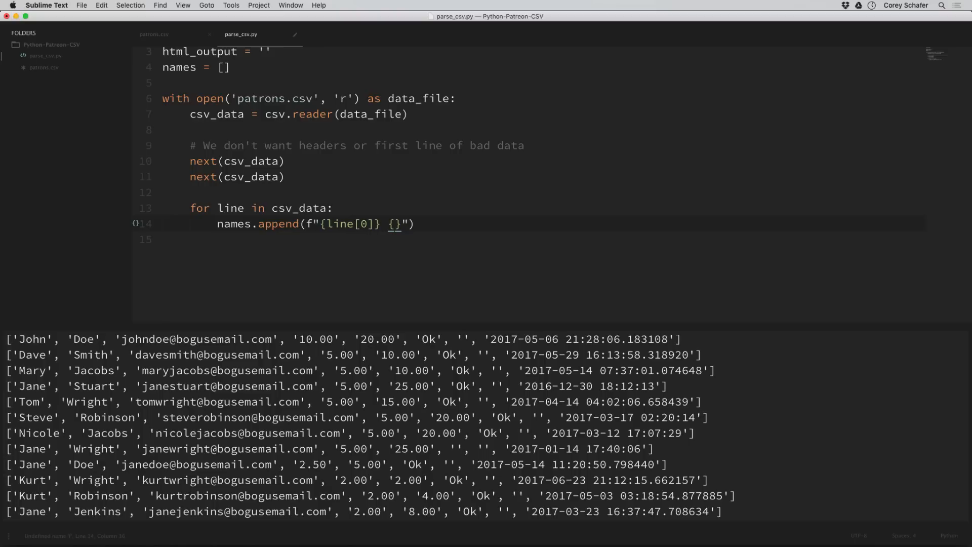
{"action": "type", "text": "line[]"}
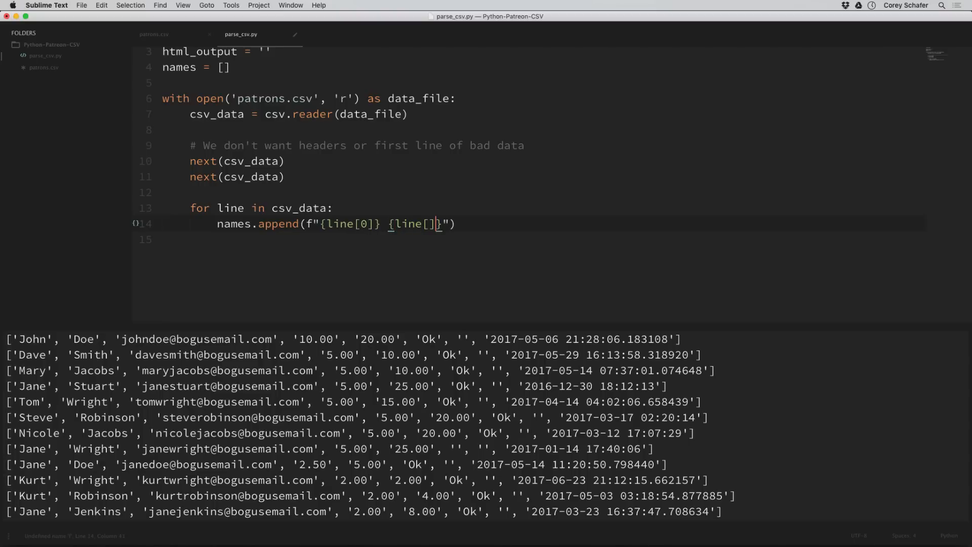
{"action": "type", "text": "1"}
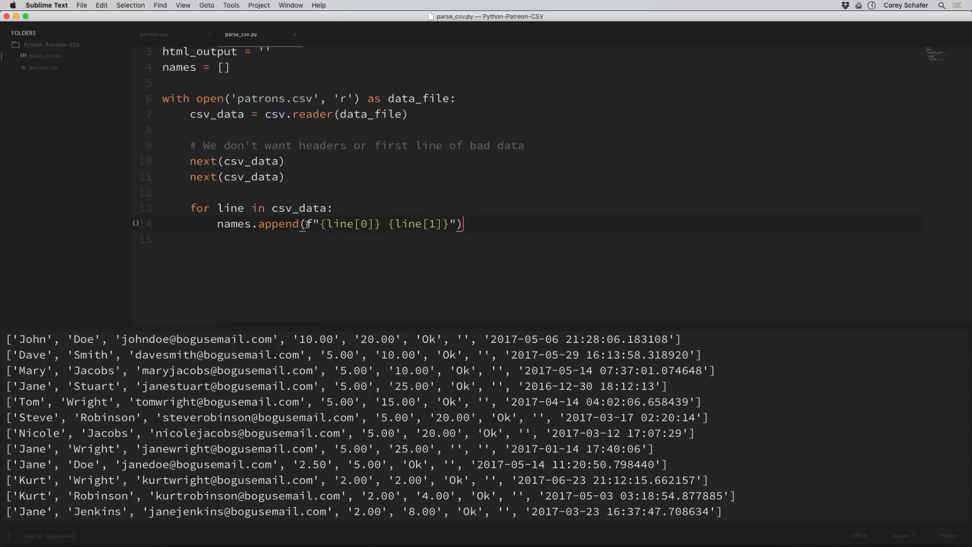
{"action": "mouse_move", "coordinate": [519, 224]}
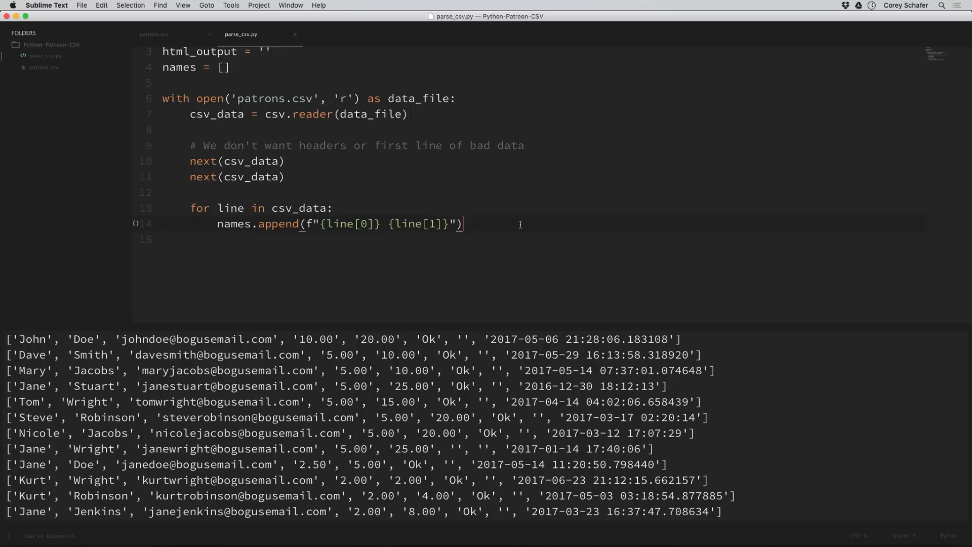
{"action": "mouse_move", "coordinate": [502, 224]}
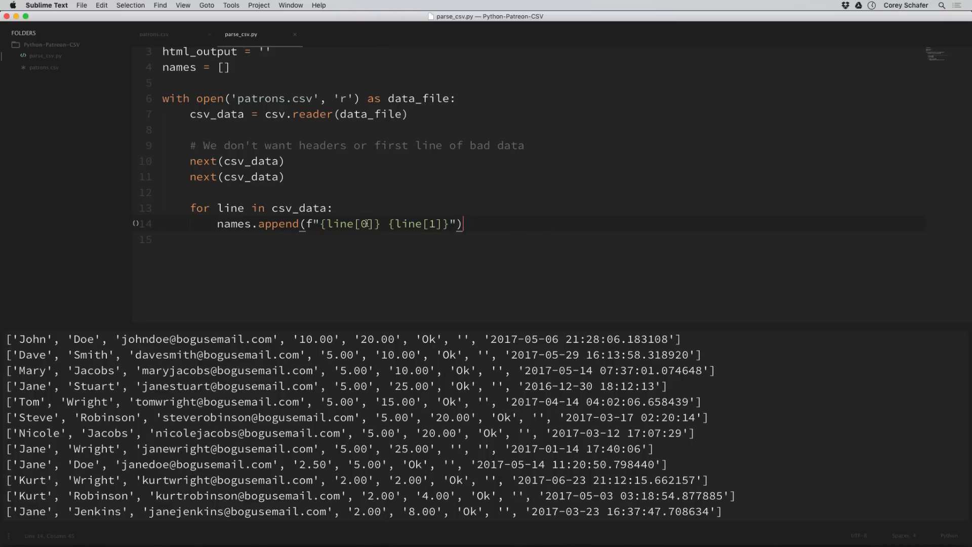
{"action": "key", "text": "backspace"}
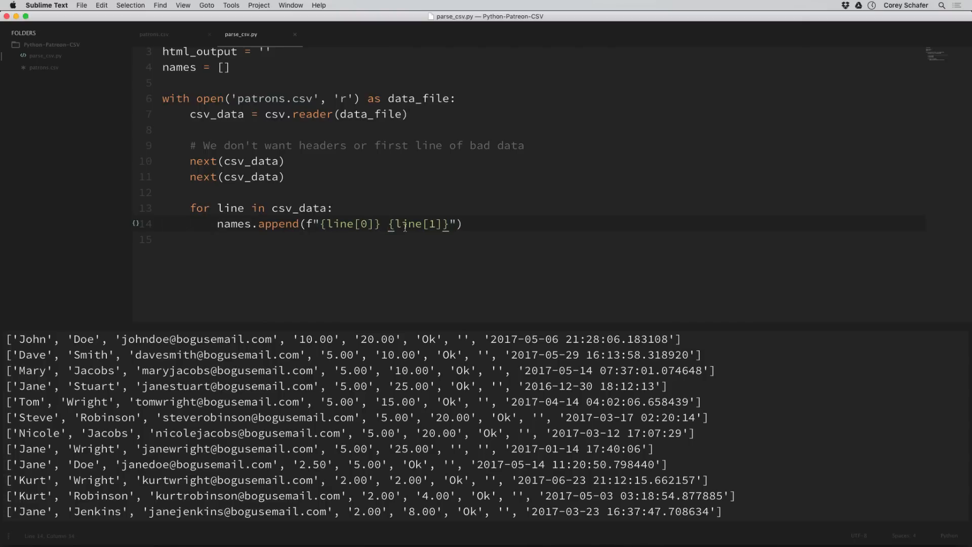
{"action": "mouse_move", "coordinate": [435, 224]}
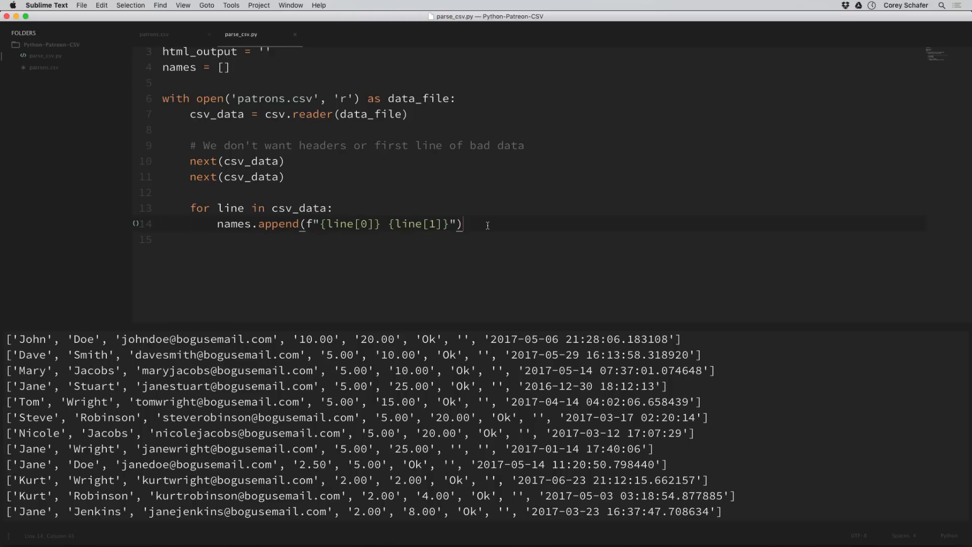
{"action": "key", "text": "Return"}
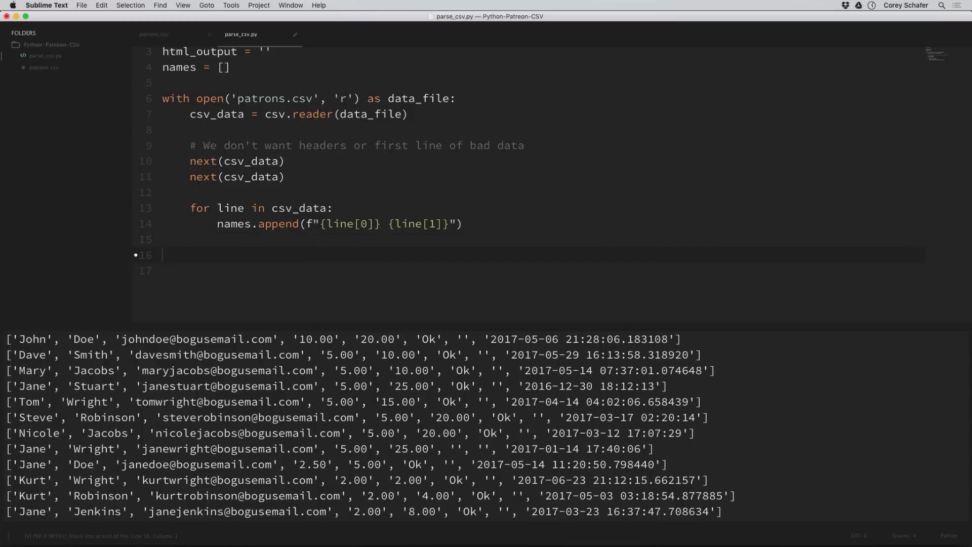
{"action": "mouse_move", "coordinate": [290, 248]}
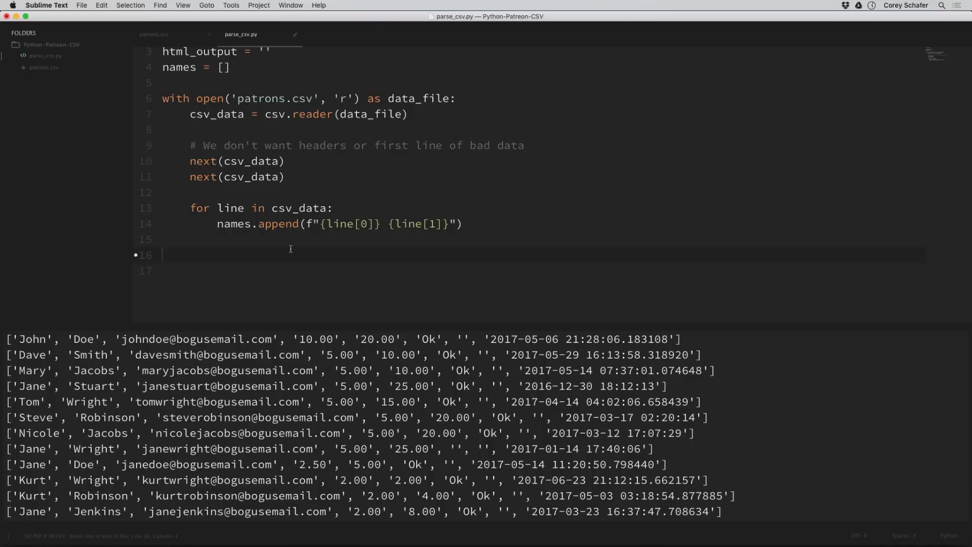
{"action": "mouse_move", "coordinate": [267, 253]}
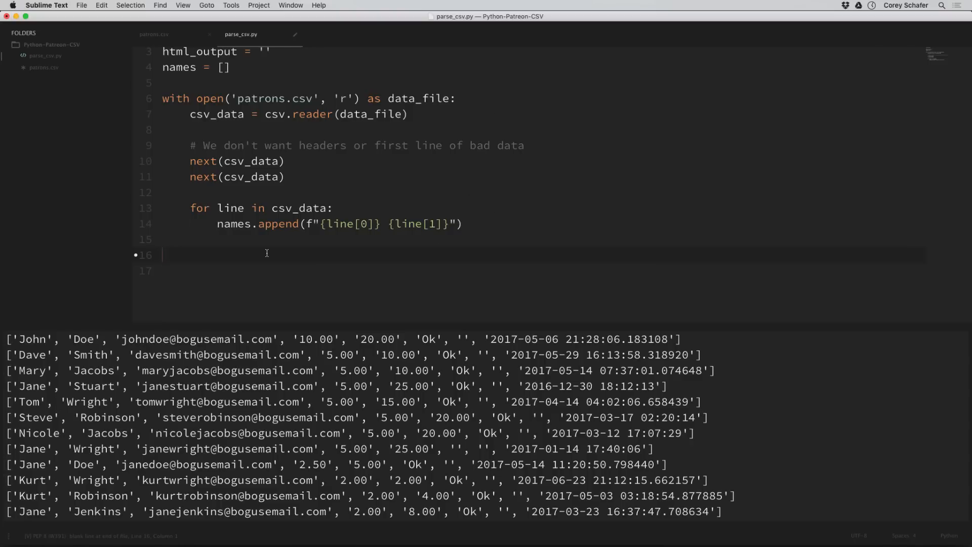
- Add 'for name in names: print(name)' below the with block and run it
{"action": "type", "text": "for name in names:"}
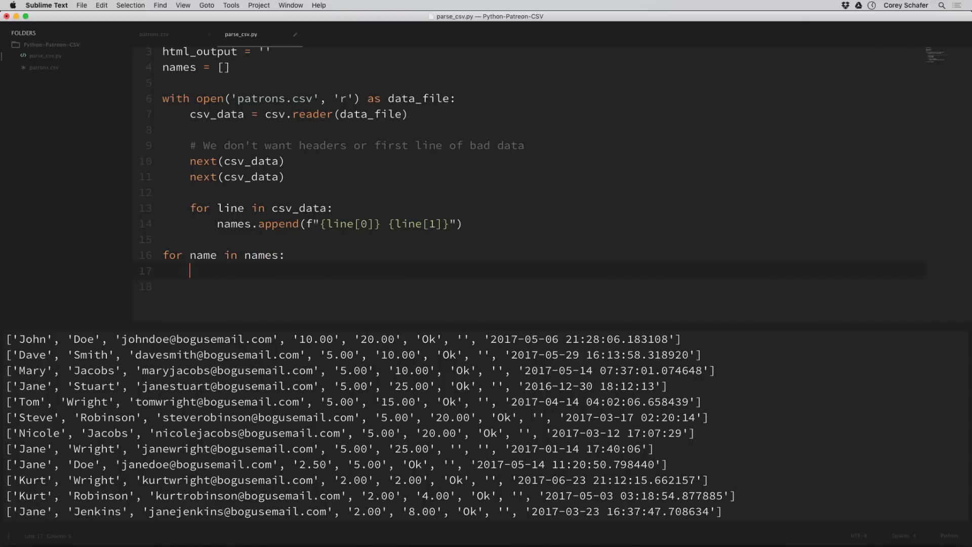
{"action": "type", "text": "print(name)"}
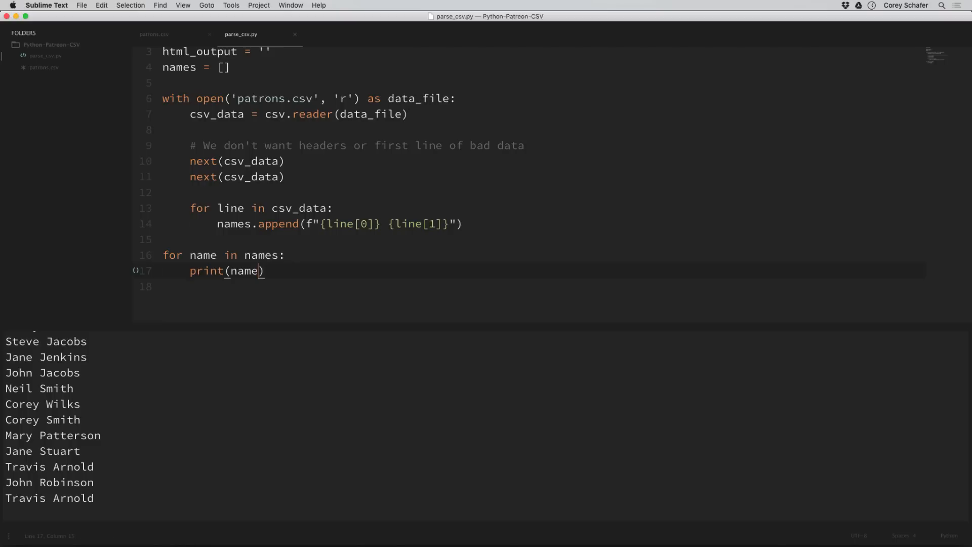
{"action": "mouse_move", "coordinate": [227, 370]}
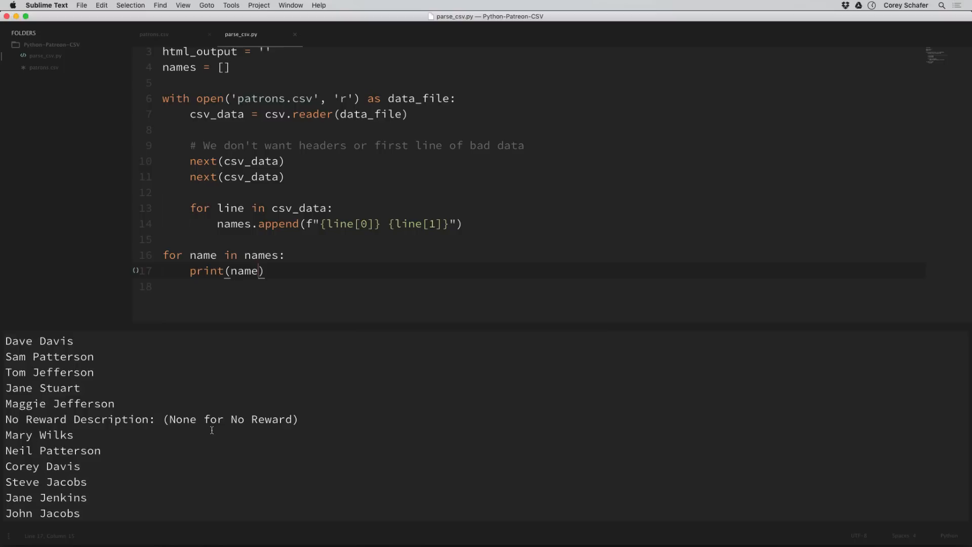
{"action": "scroll", "scroll_direction": "down", "scroll_amount": 3}
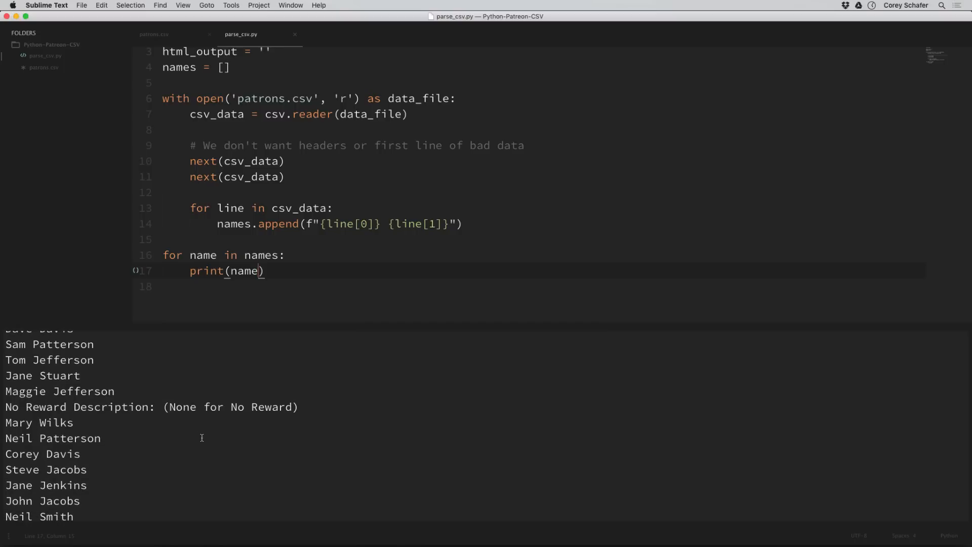
{"action": "mouse_move", "coordinate": [352, 409]}
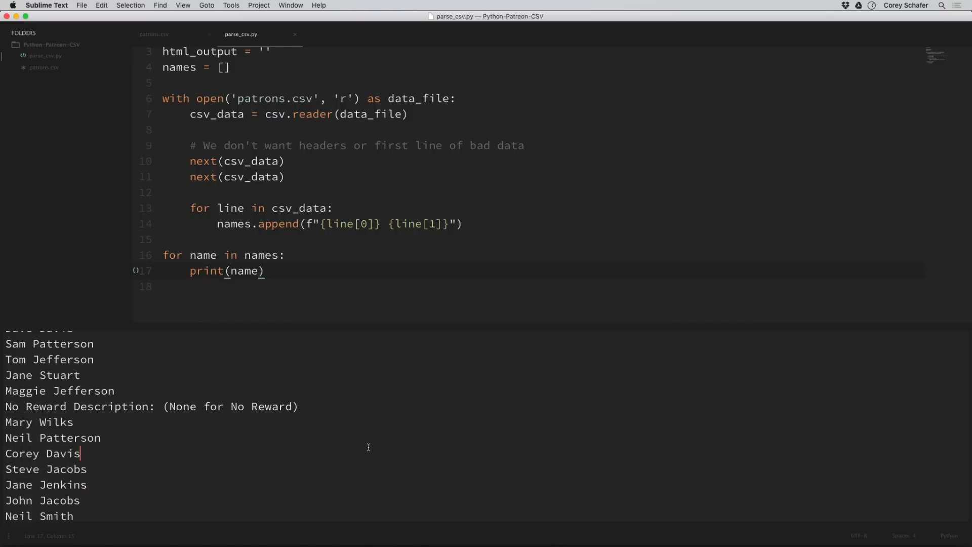
{"action": "mouse_move", "coordinate": [368, 447]}
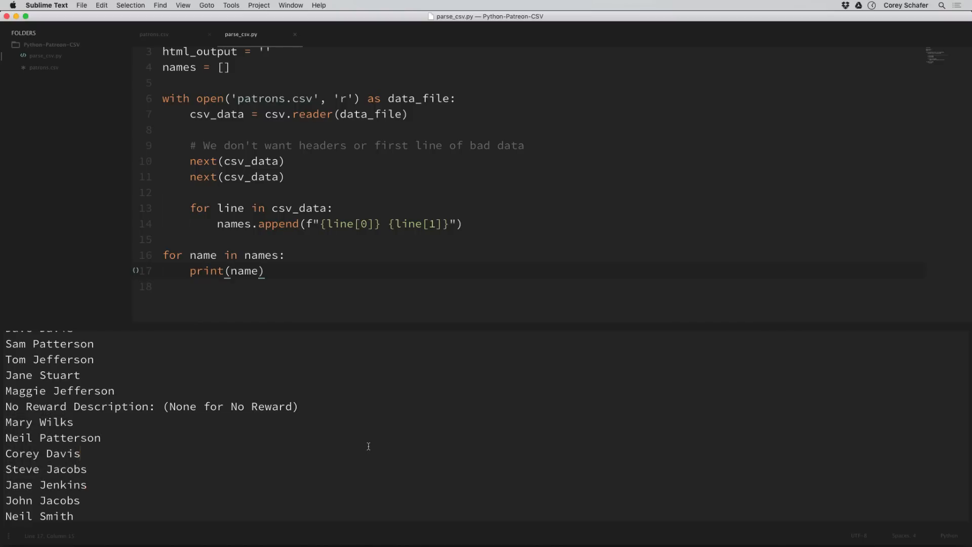
{"action": "left_click", "coordinate": [153, 34]}
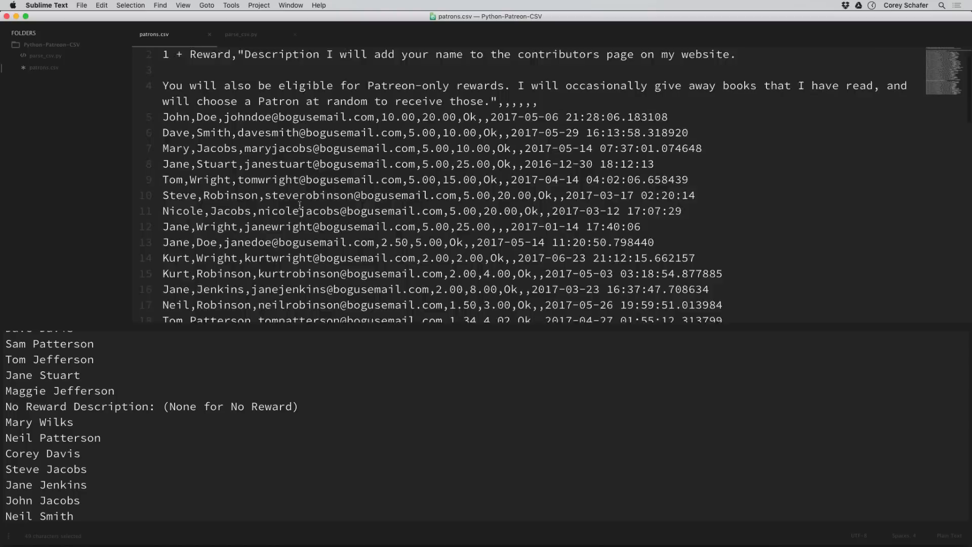
{"action": "scroll", "scroll_direction": "down", "scroll_amount": 3}
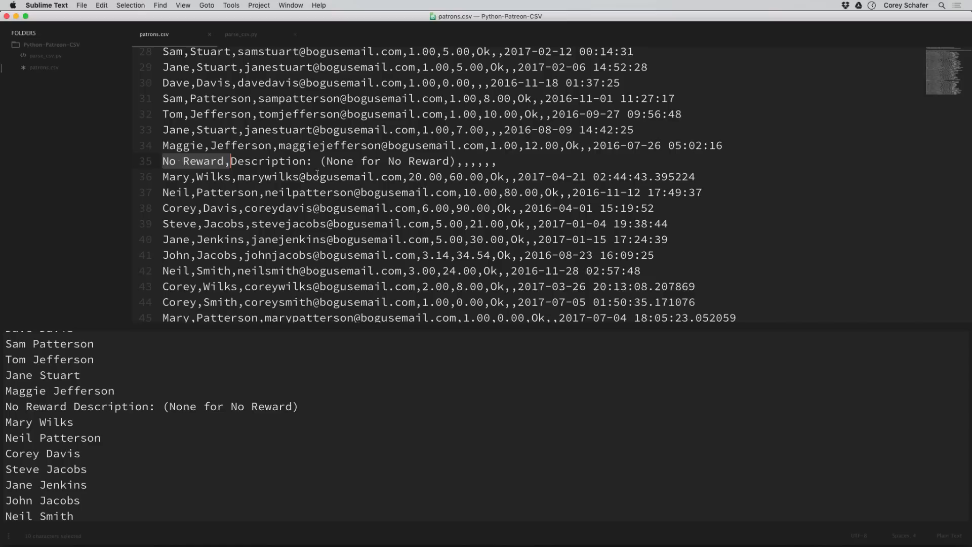
{"action": "left_click", "coordinate": [241, 34]}
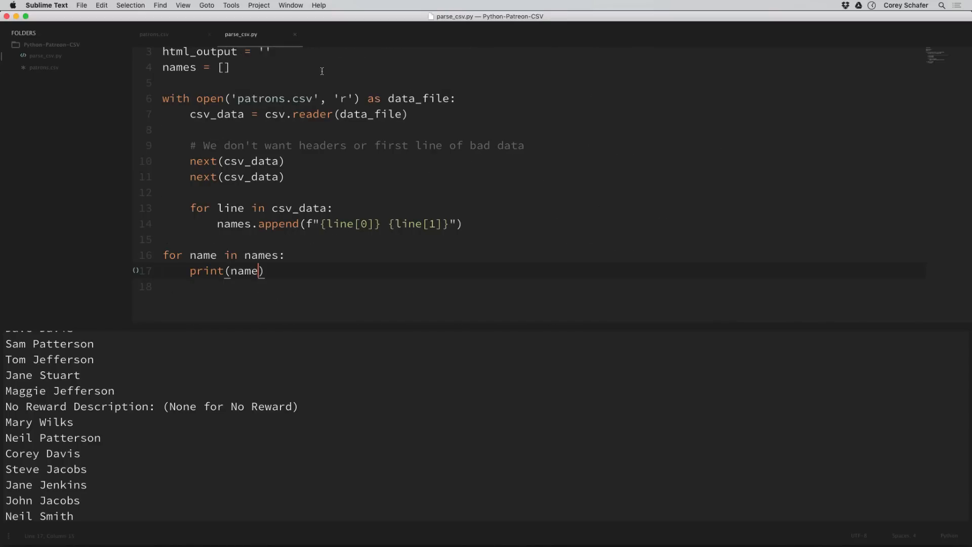
{"action": "mouse_move", "coordinate": [406, 175]}
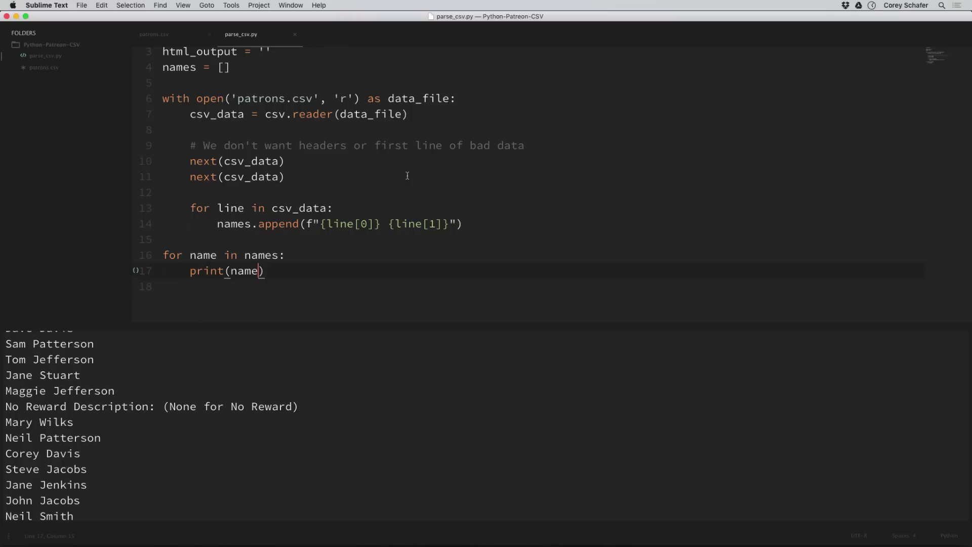
{"action": "mouse_move", "coordinate": [398, 210]}
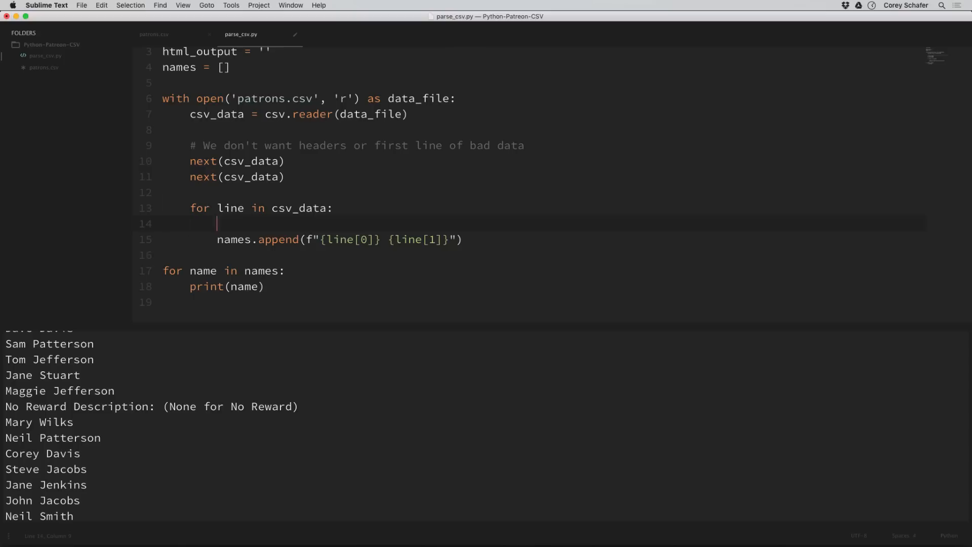
- Break the loop when line[0] == 'No Reward', then view that row in patrons.csv
{"action": "type", "text": "if line"}
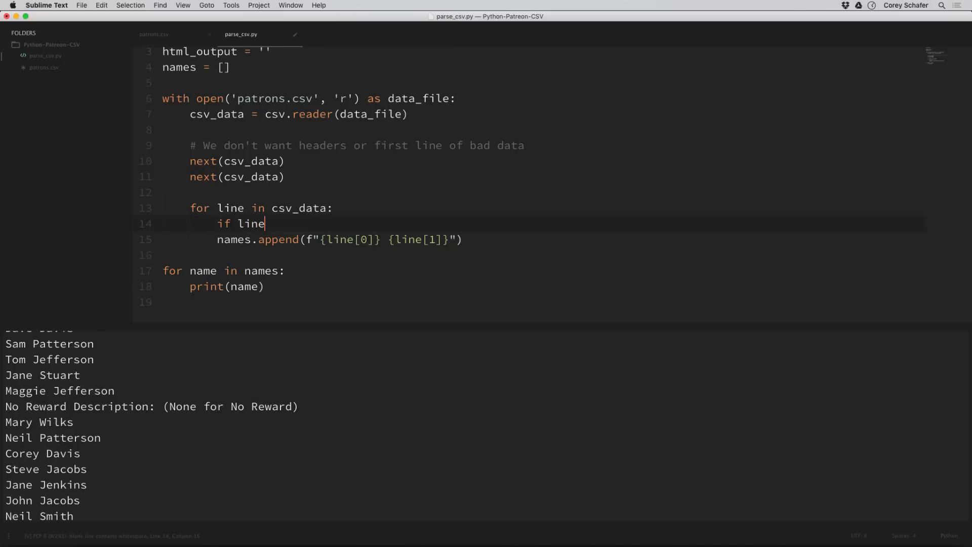
{"action": "type", "text": "[0] =="}
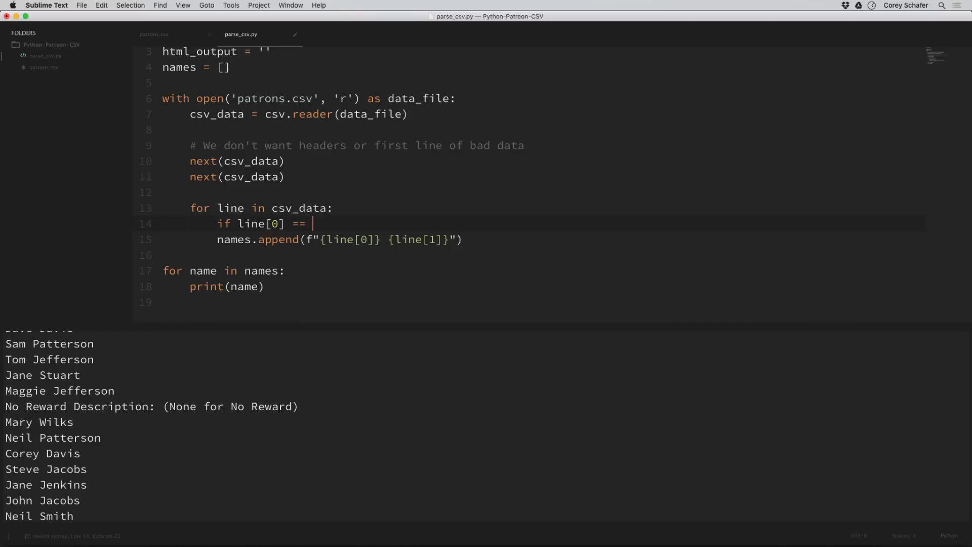
{"action": "type", "text": "'No Rewar"}
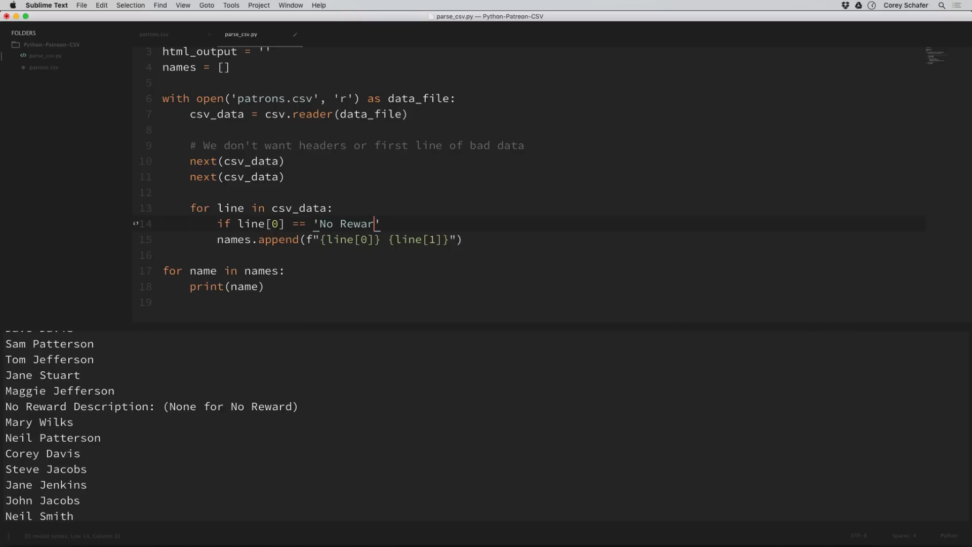
{"action": "key", "text": "enter"}
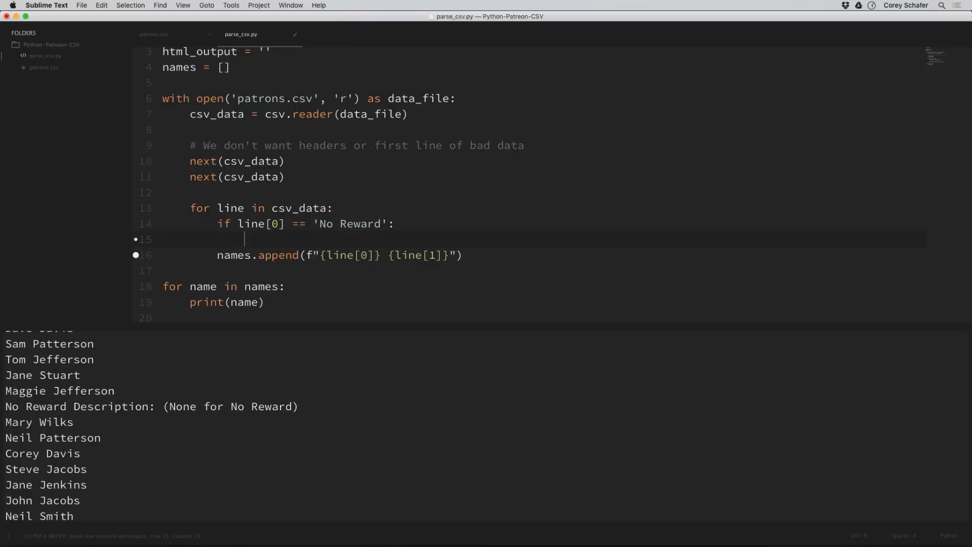
{"action": "type", "text": "break"}
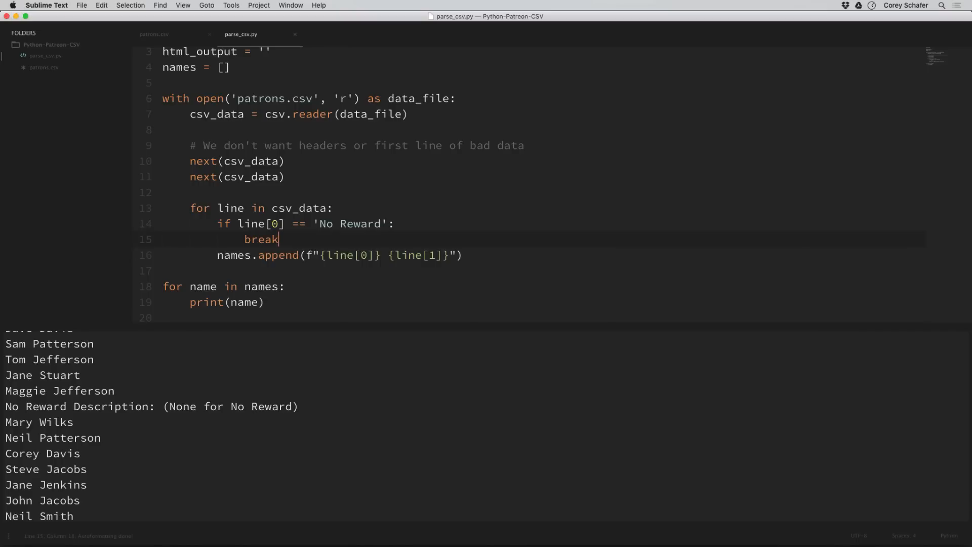
{"action": "scroll", "scroll_direction": "up", "scroll_amount": 3}
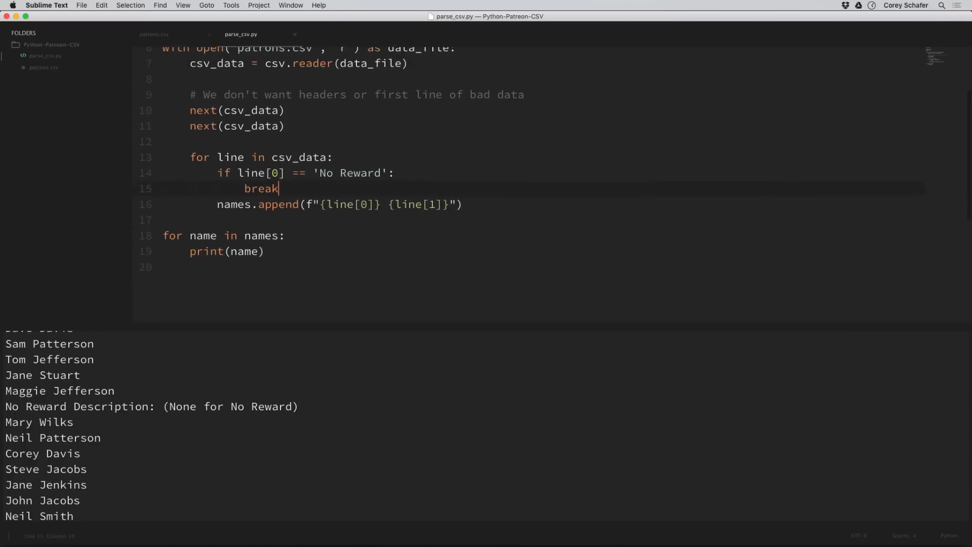
{"action": "left_click", "coordinate": [154, 34]}
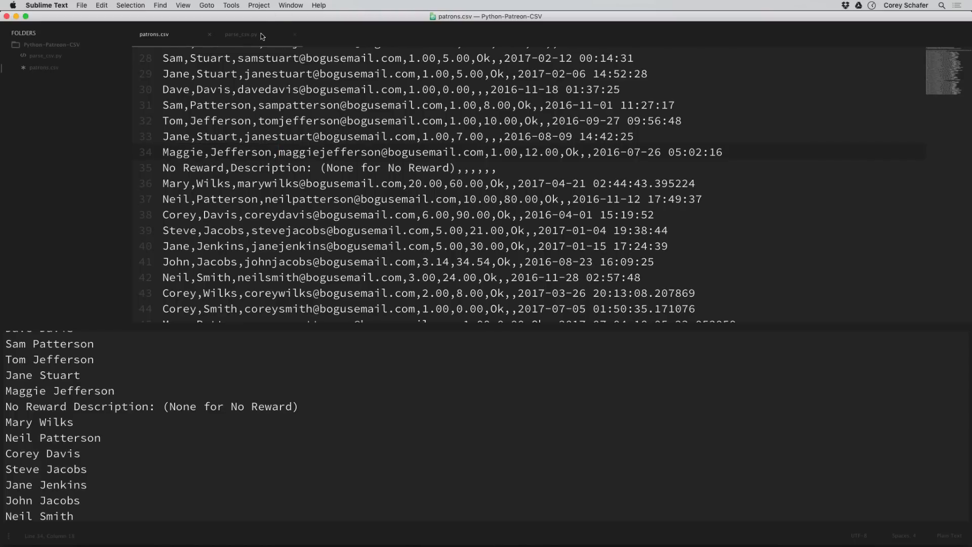
{"action": "left_click", "coordinate": [240, 34]}
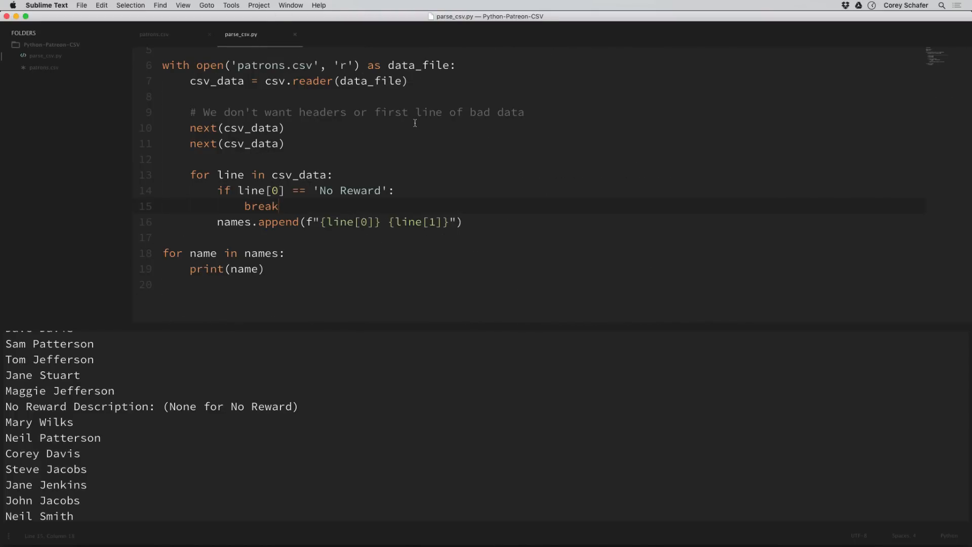
{"action": "mouse_move", "coordinate": [482, 243]}
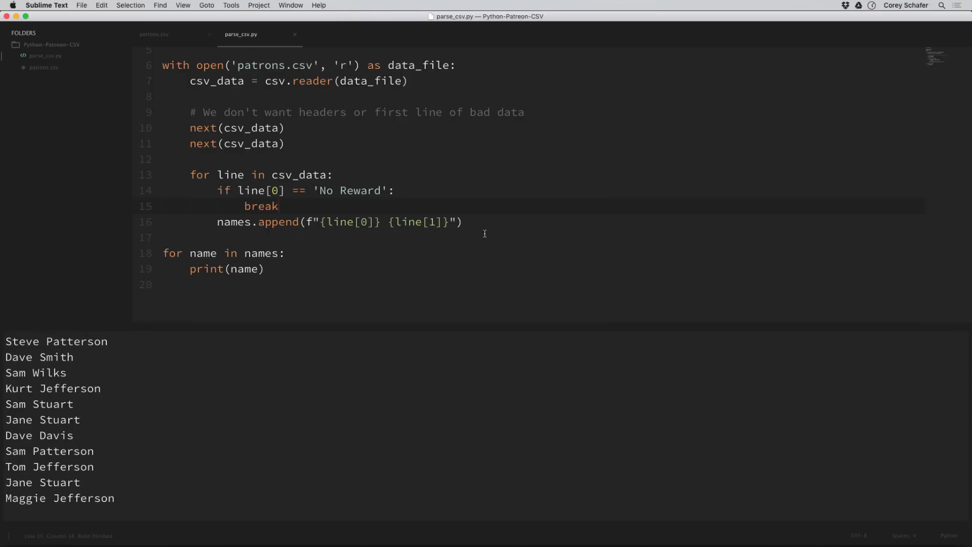
{"action": "mouse_move", "coordinate": [271, 408]}
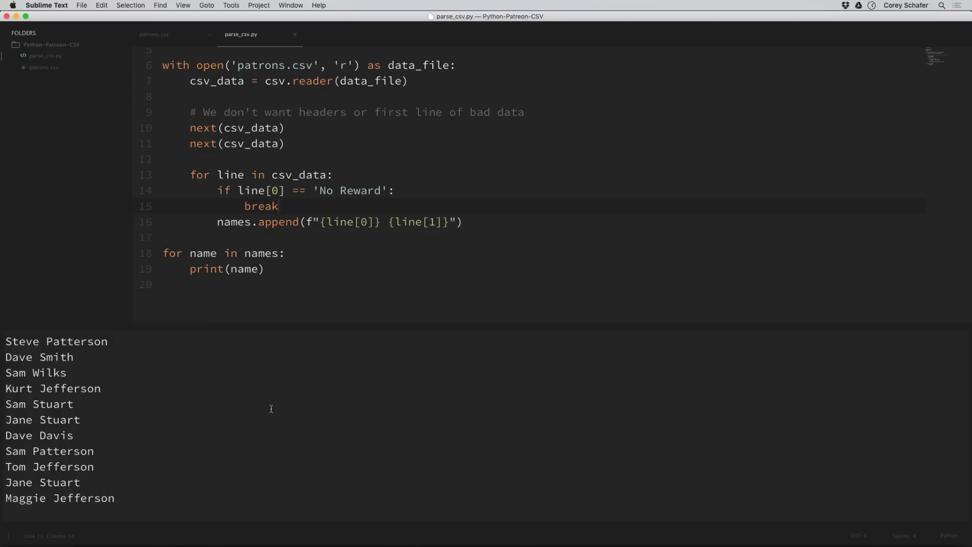
{"action": "double_click", "coordinate": [58, 497]}
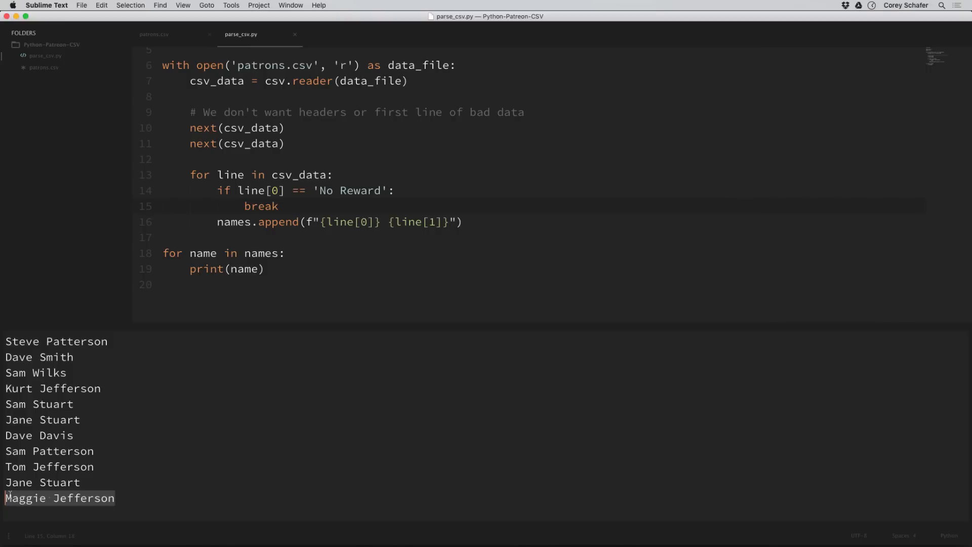
{"action": "mouse_move", "coordinate": [204, 310]}
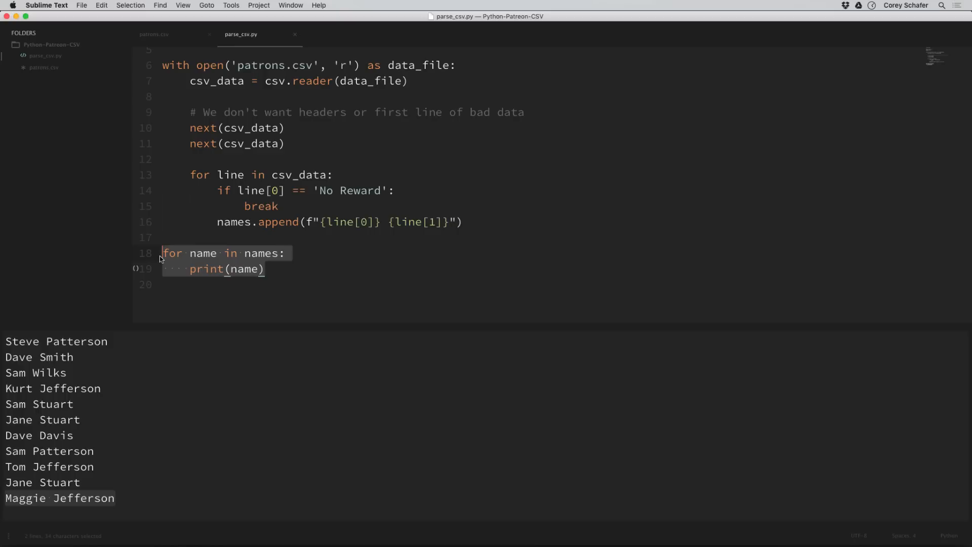
- Replace the print loop with html_output += f'<p>There are currently {len(names)} public contributors. Thank You!</p>'
{"action": "key", "text": "Delete"}
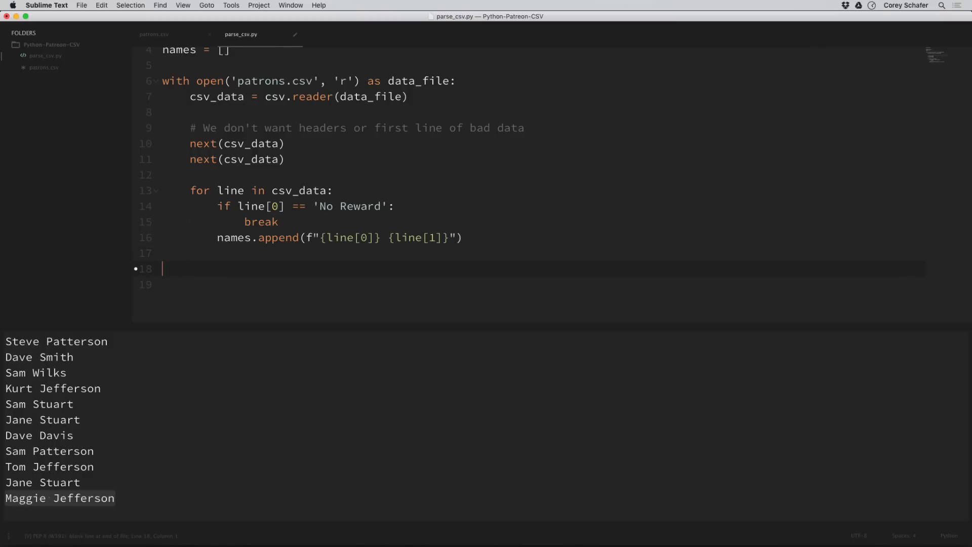
{"action": "type", "text": "html"}
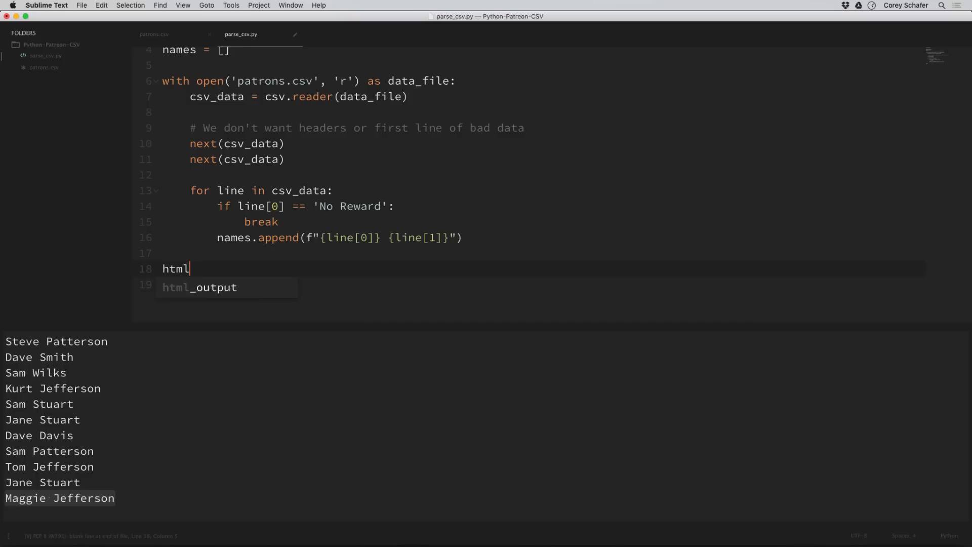
{"action": "type", "text": "_output +"}
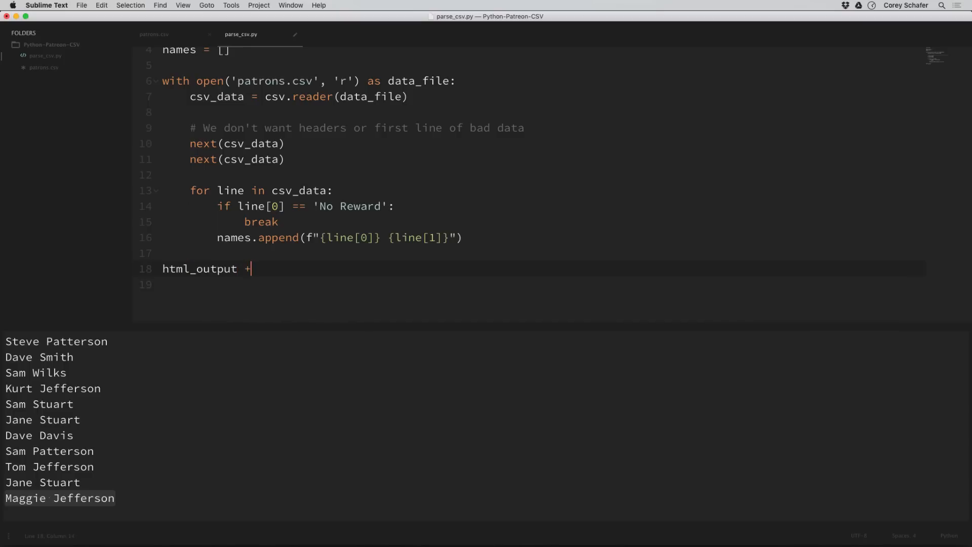
{"action": "type", "text": "="}
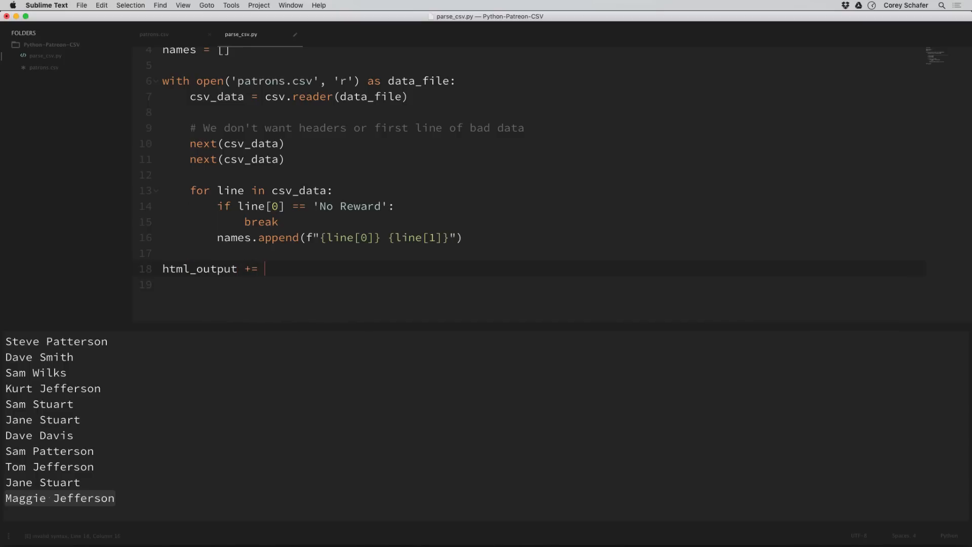
{"action": "type", "text": "f'"}
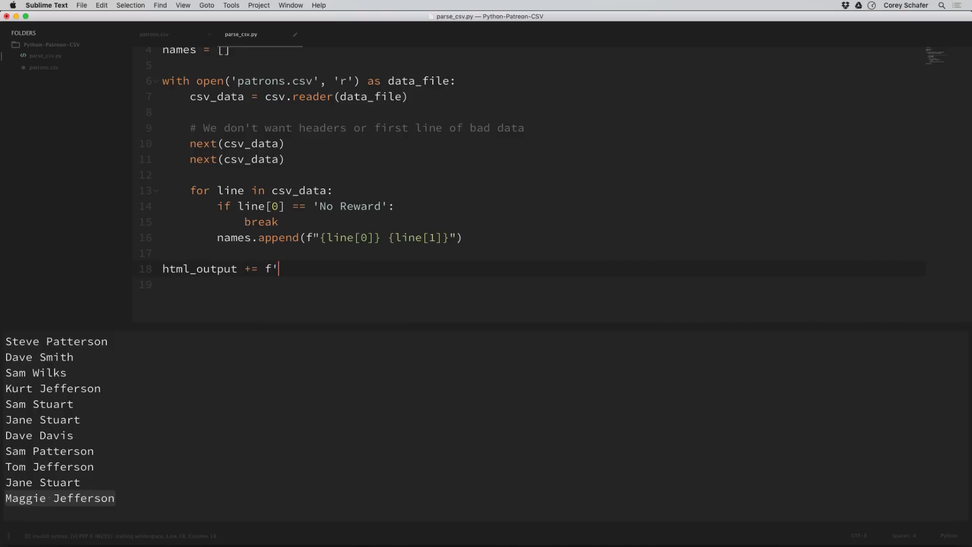
{"action": "type", "text": "'"}
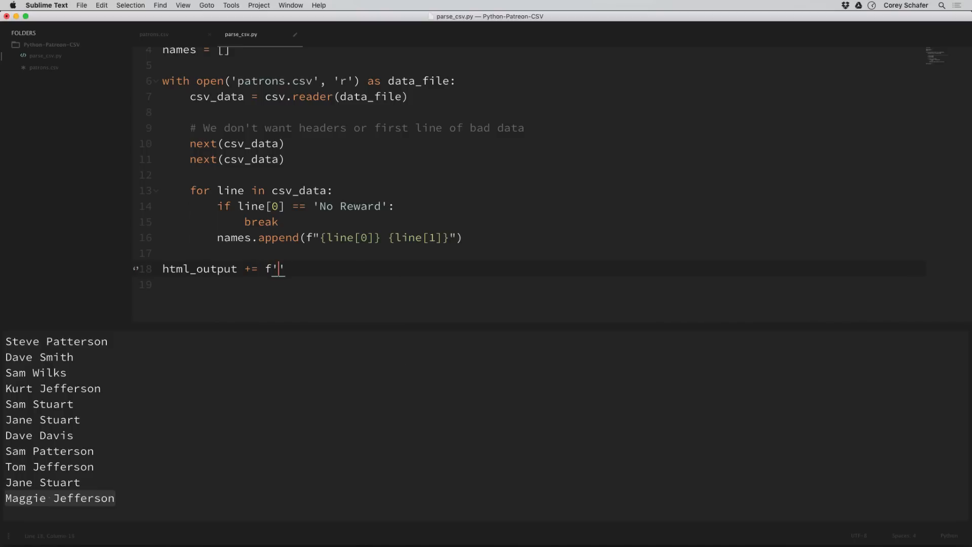
{"action": "type", "text": "<p>There are currently"}
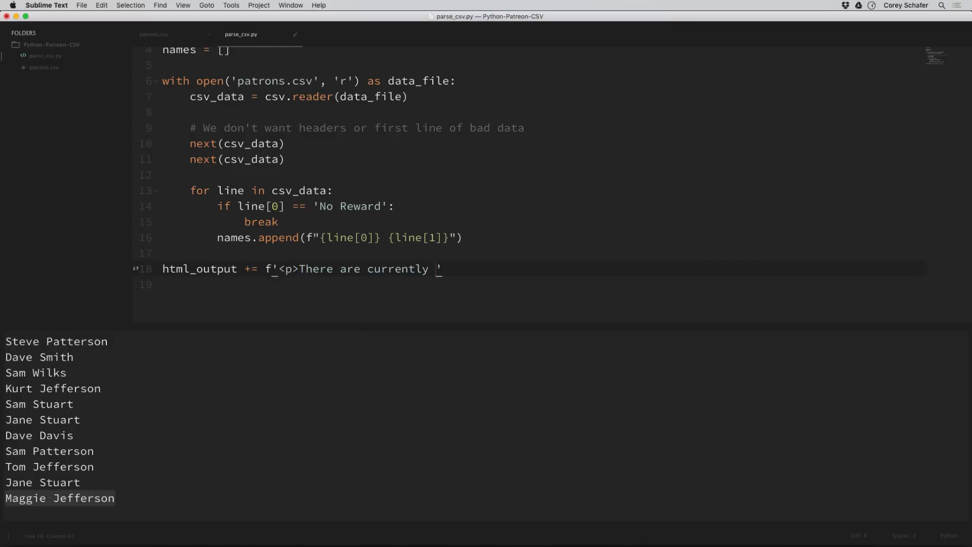
{"action": "type", "text": "{len(names)}'"}
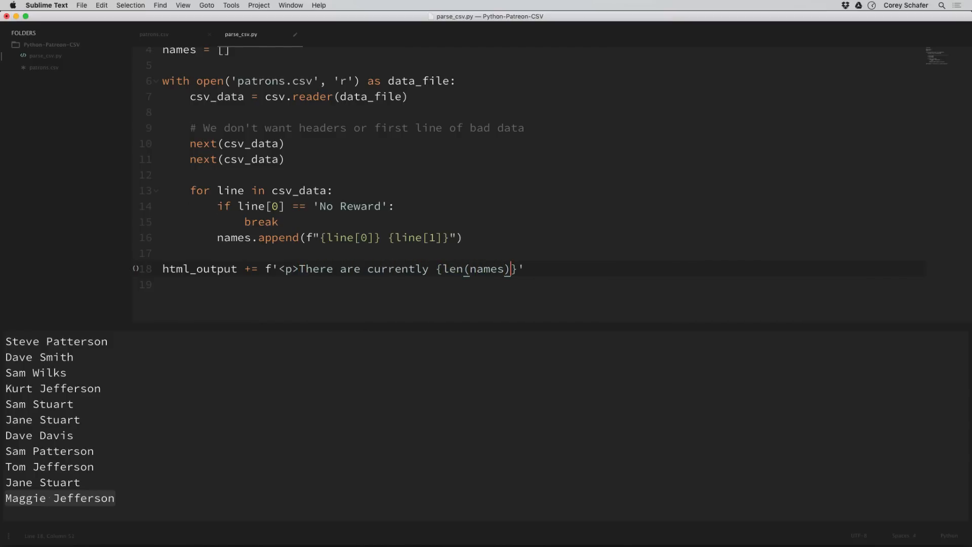
{"action": "type", "text": "public contributors"}
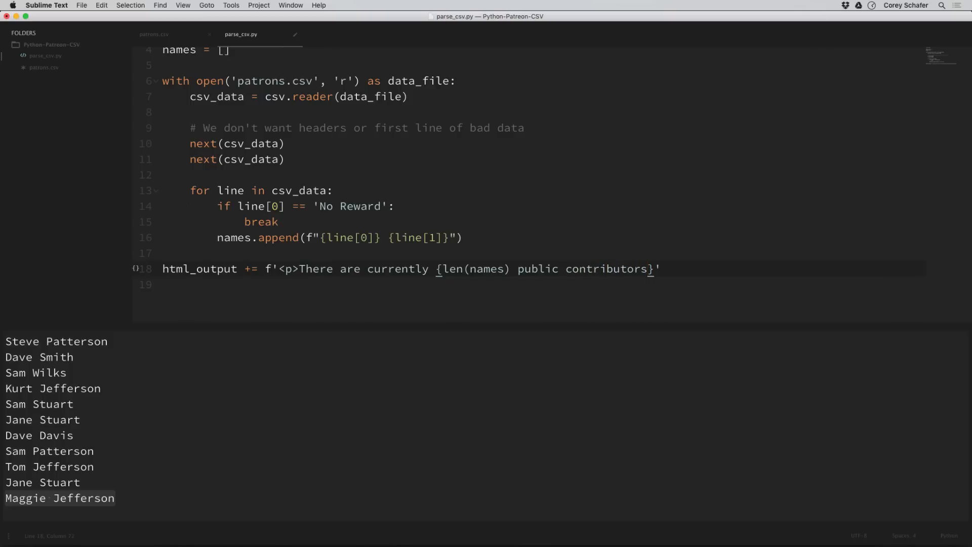
{"action": "type", "text": ". Thank You!</p>"}
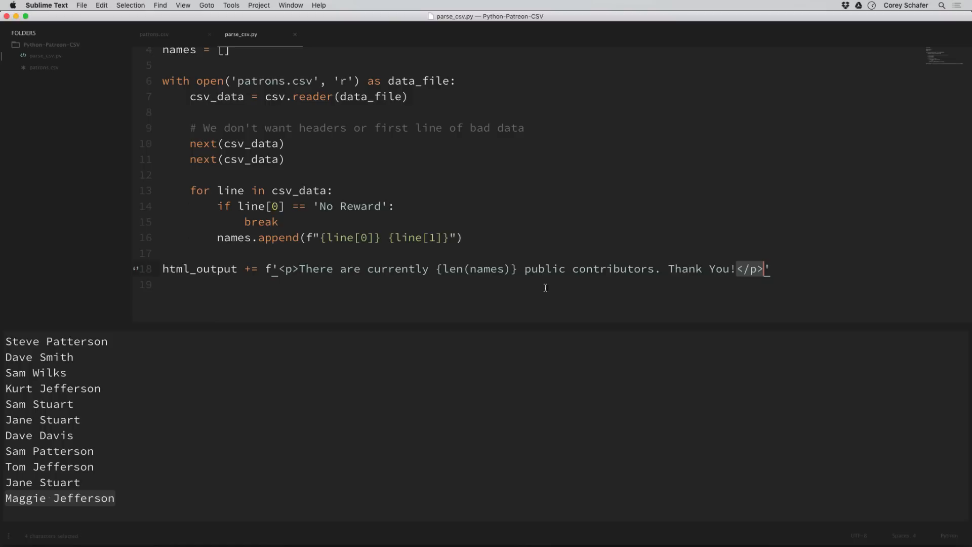
{"action": "mouse_move", "coordinate": [443, 276]}
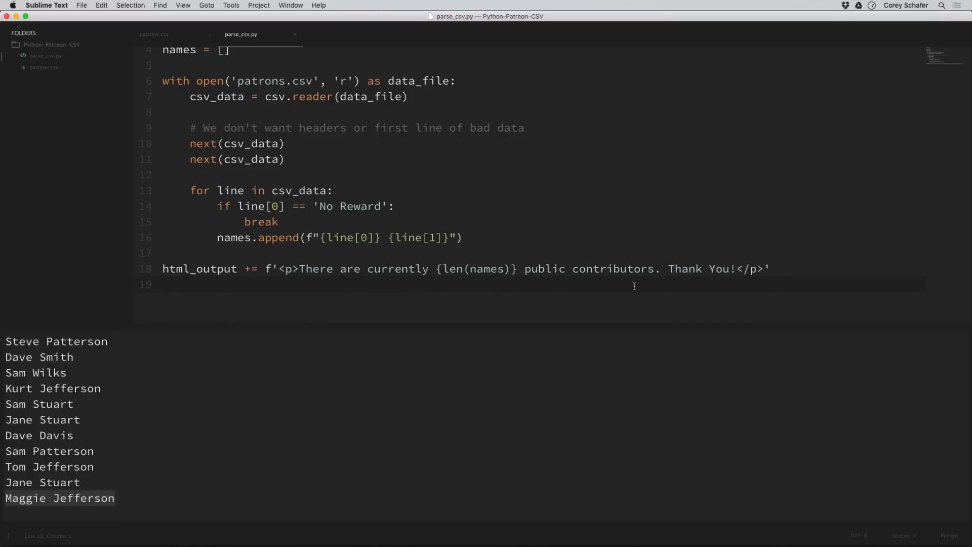
- Add print(html_output) at the bottom and begin another html_output append above it
{"action": "type", "text": "p"}
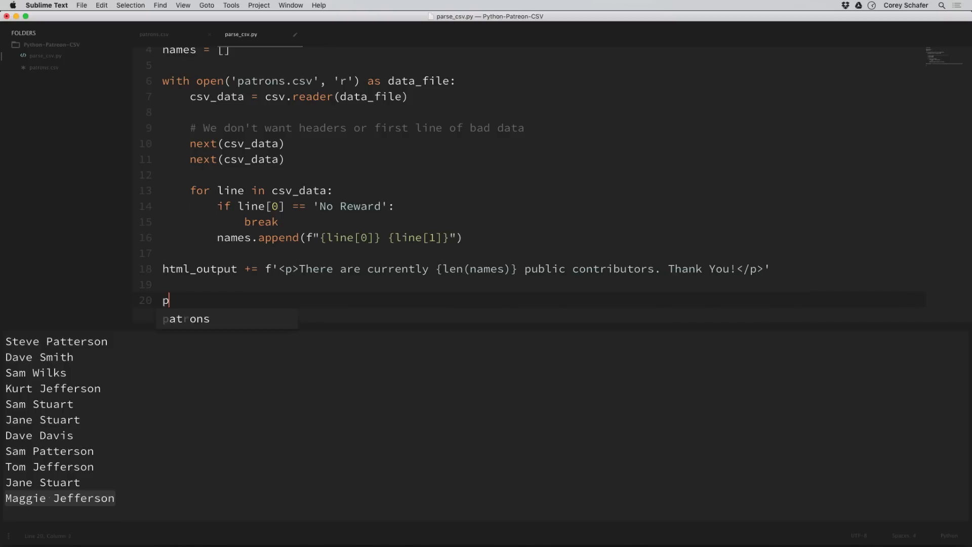
{"action": "type", "text": "rint(html_output"}
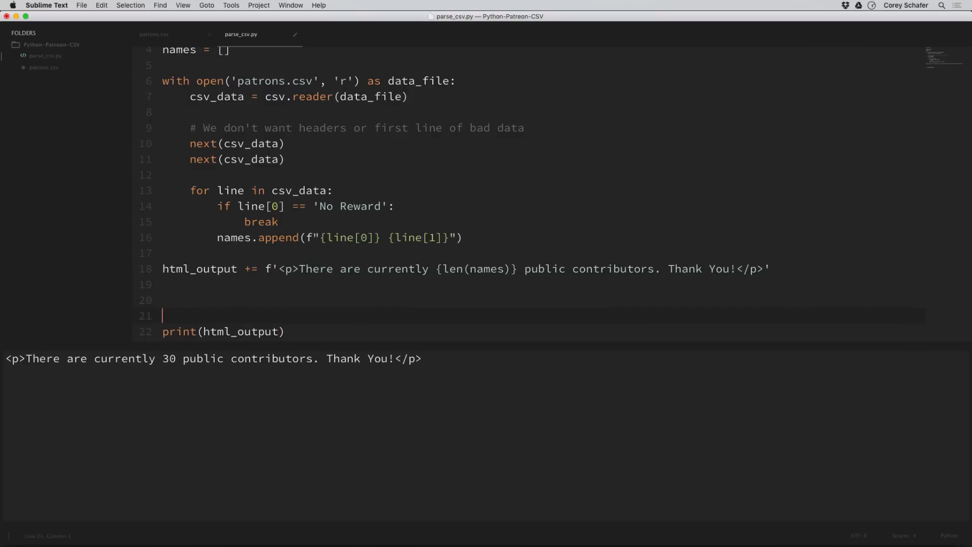
{"action": "type", "text": "html_output +="}
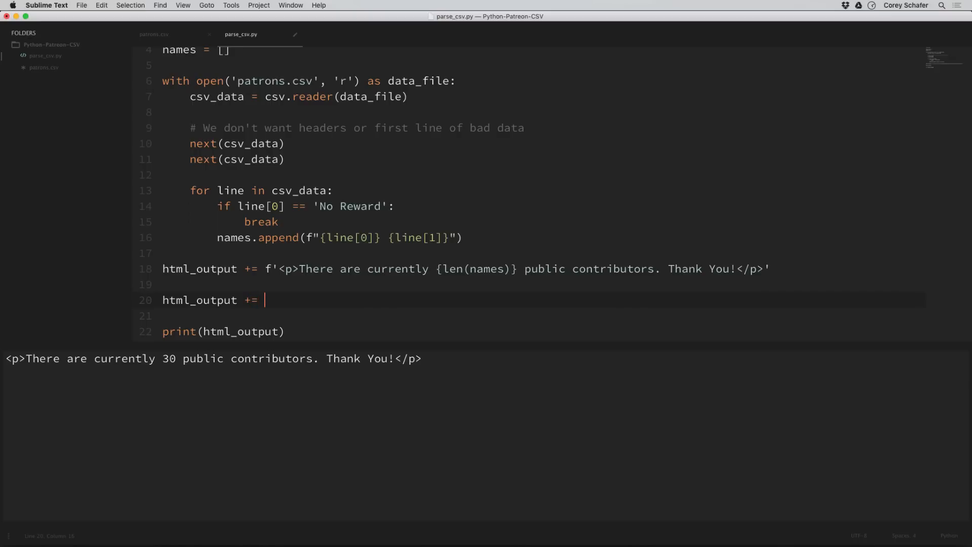
- Finish the new line as html_output += '\n<ul>'
{"action": "type", "text": "''"}
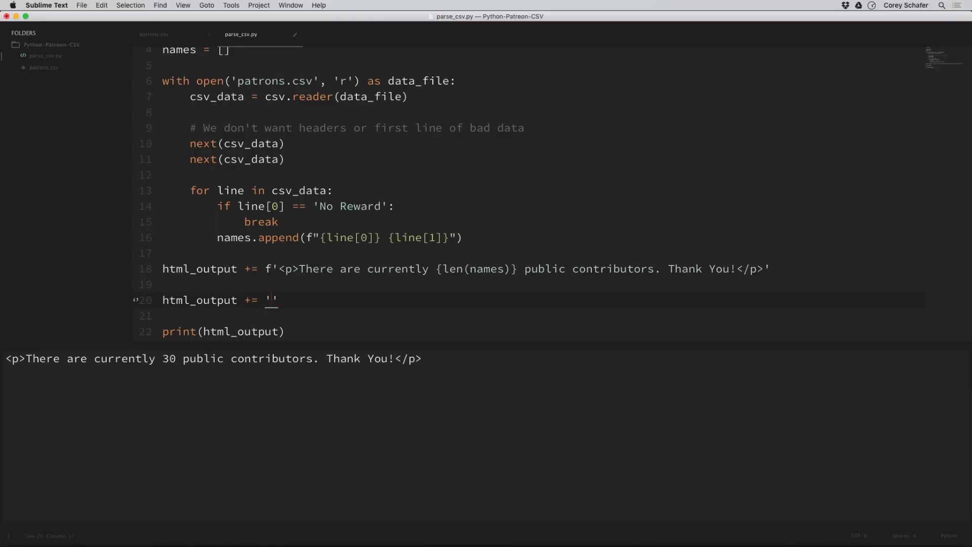
{"action": "type", "text": "\\n"}
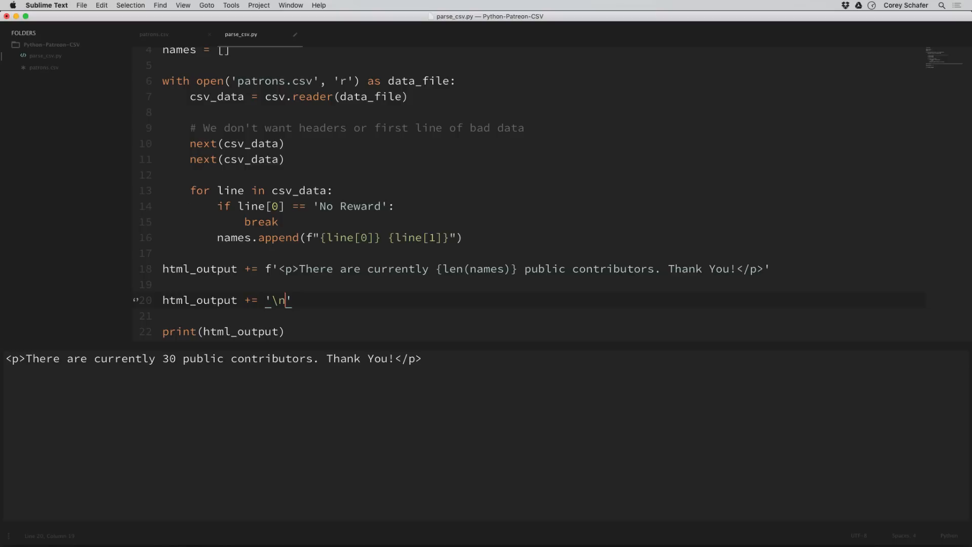
{"action": "type", "text": "<u"}
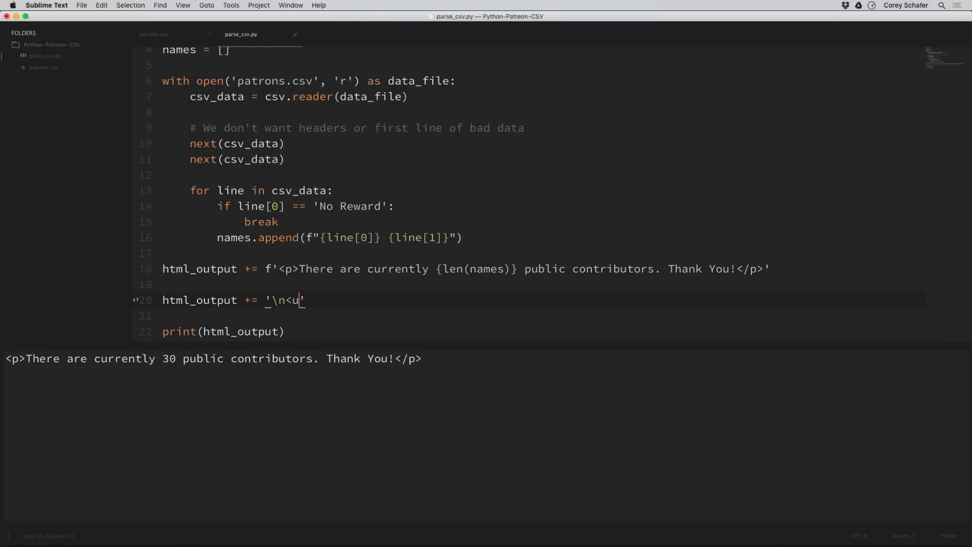
{"action": "type", "text": "l>"}
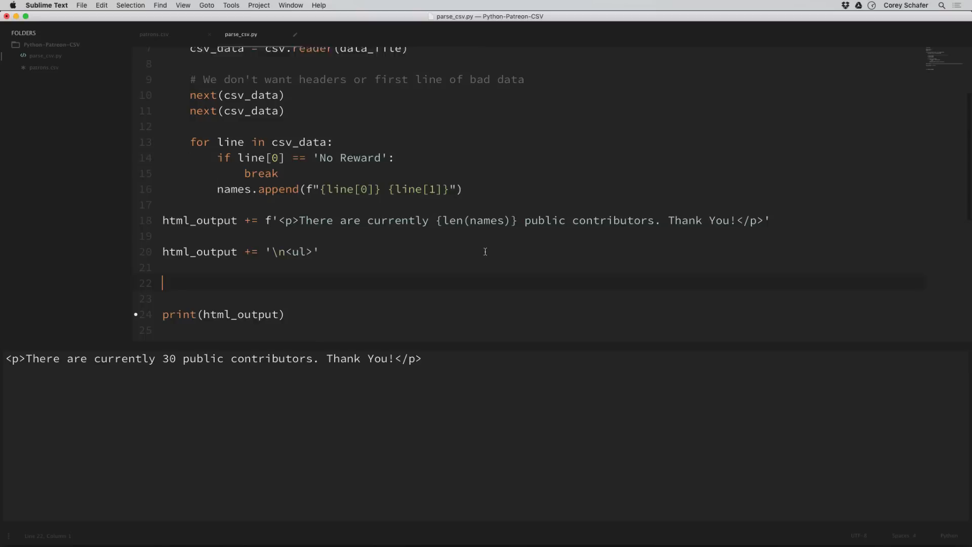
{"action": "scroll", "scroll_direction": "up", "scroll_amount": 3}
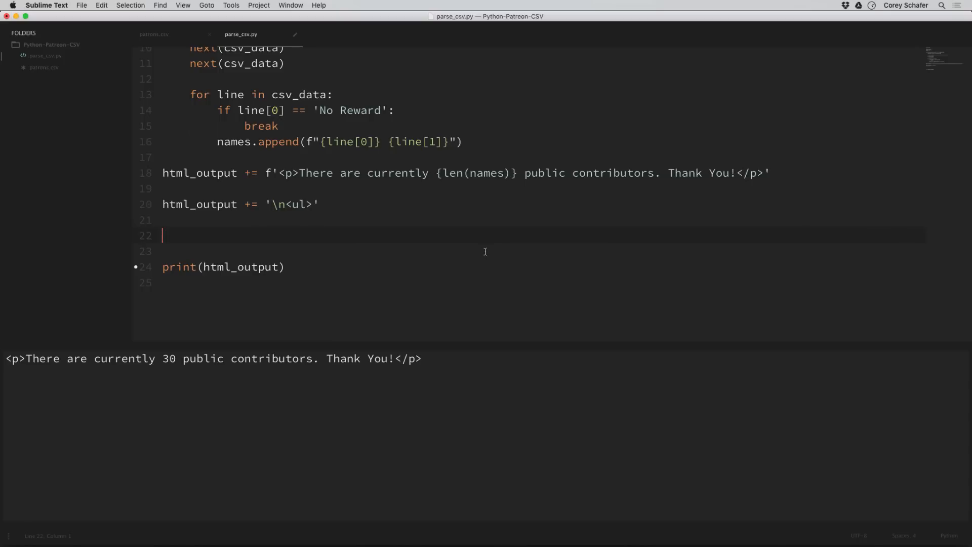
- Add a for name in names: loop appending f'\n\t<li>{name}</li>' to html_output
{"action": "type", "text": "fo"}
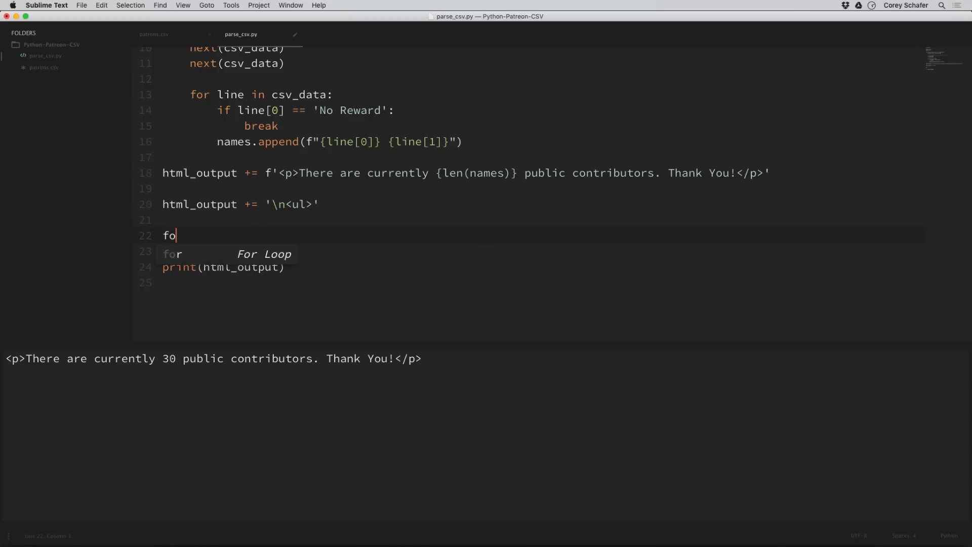
{"action": "type", "text": "r name in names:"}
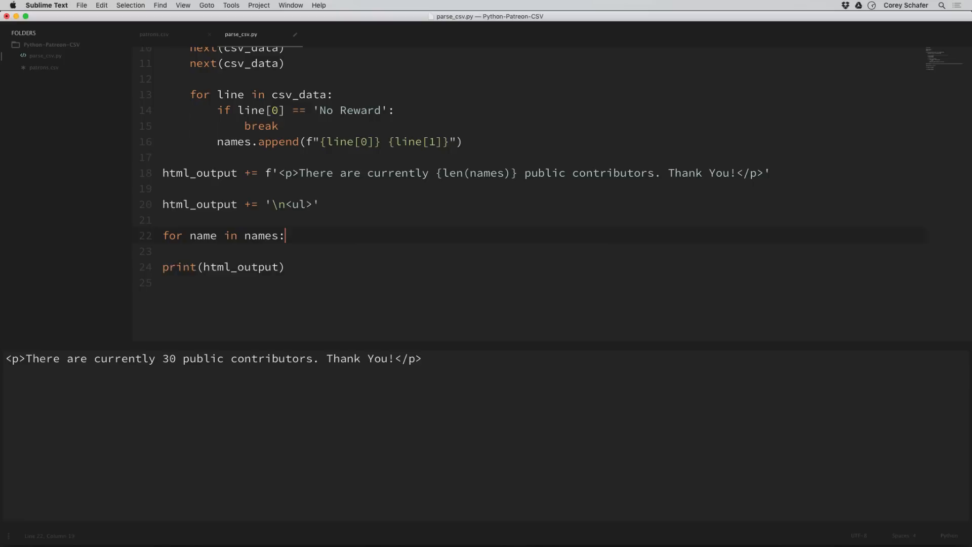
{"action": "type", "text": "html_output +"}
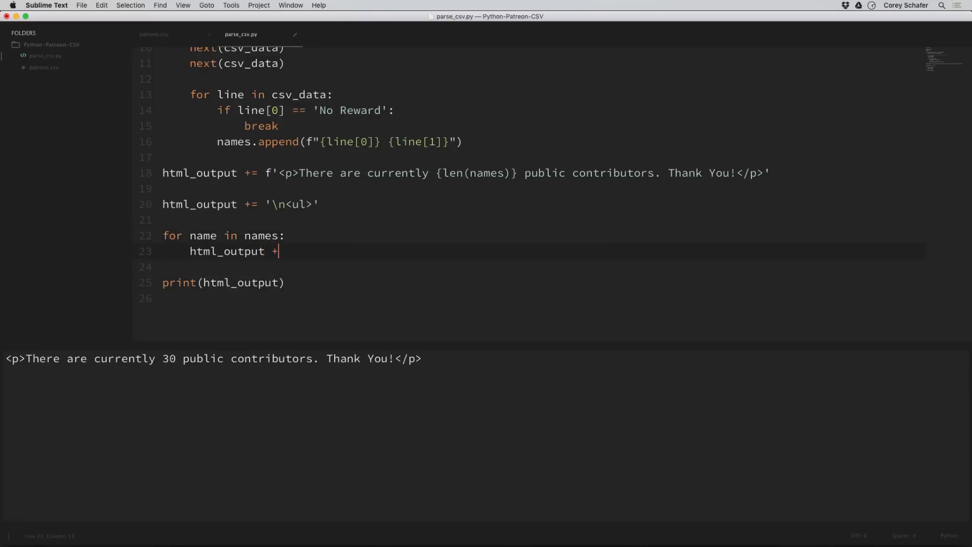
{"action": "type", "text": "="}
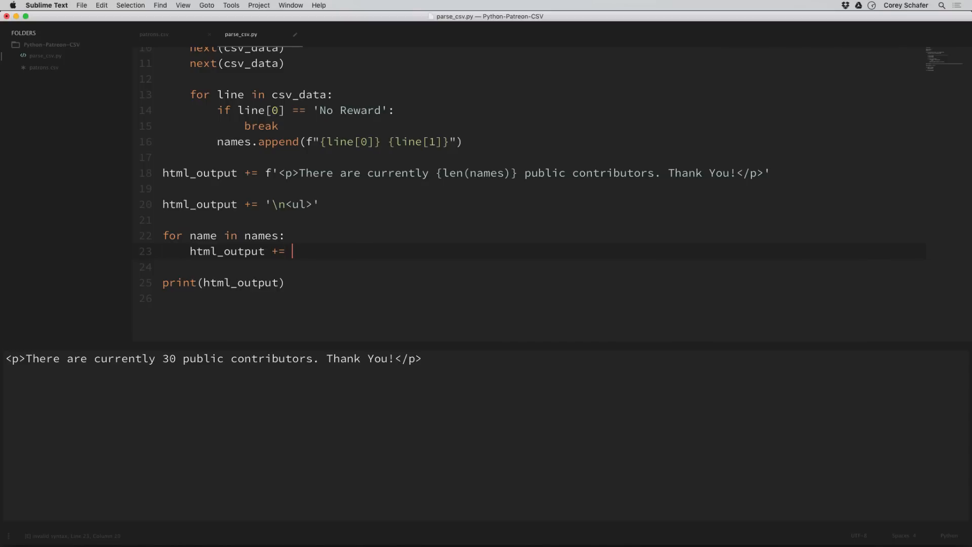
{"action": "type", "text": "f'\\n\\'"}
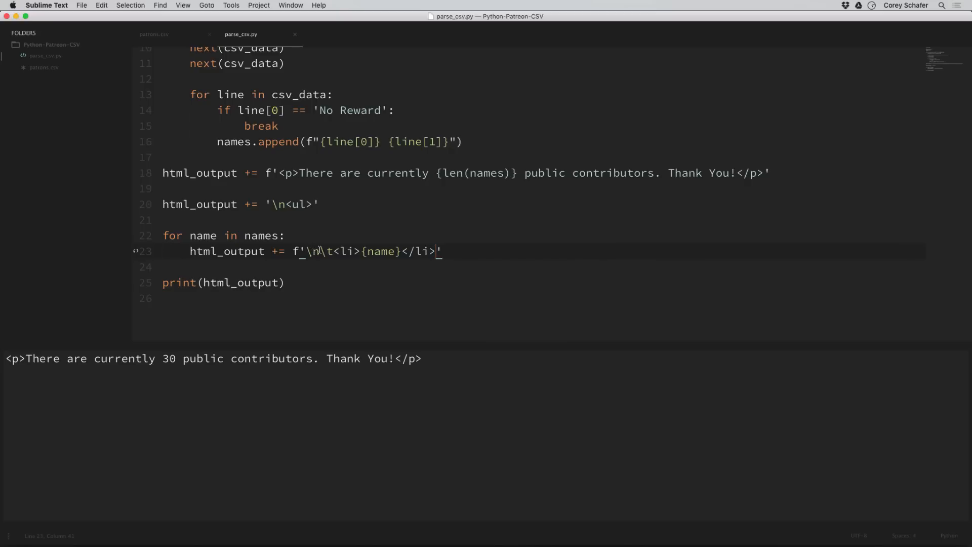
{"action": "double_click", "coordinate": [313, 251]}
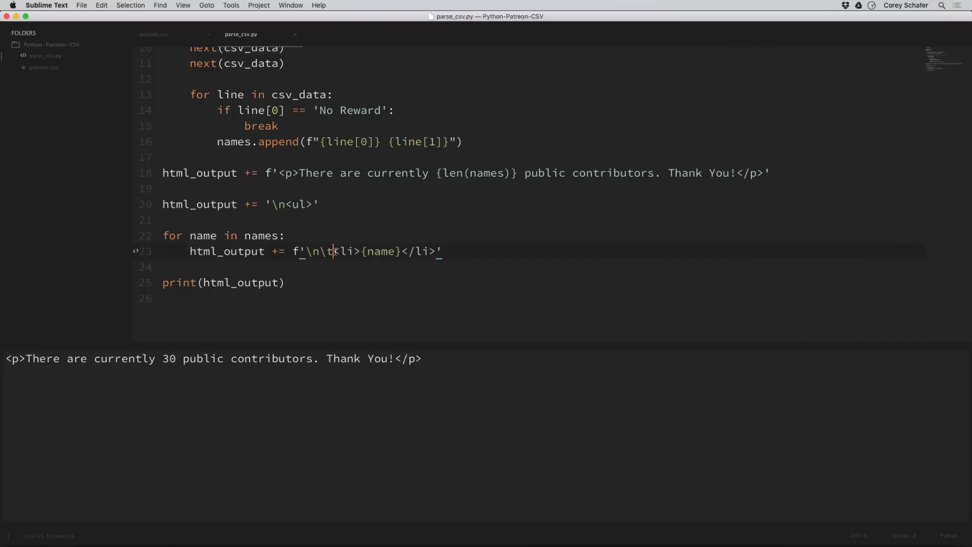
{"action": "double_click", "coordinate": [346, 251]}
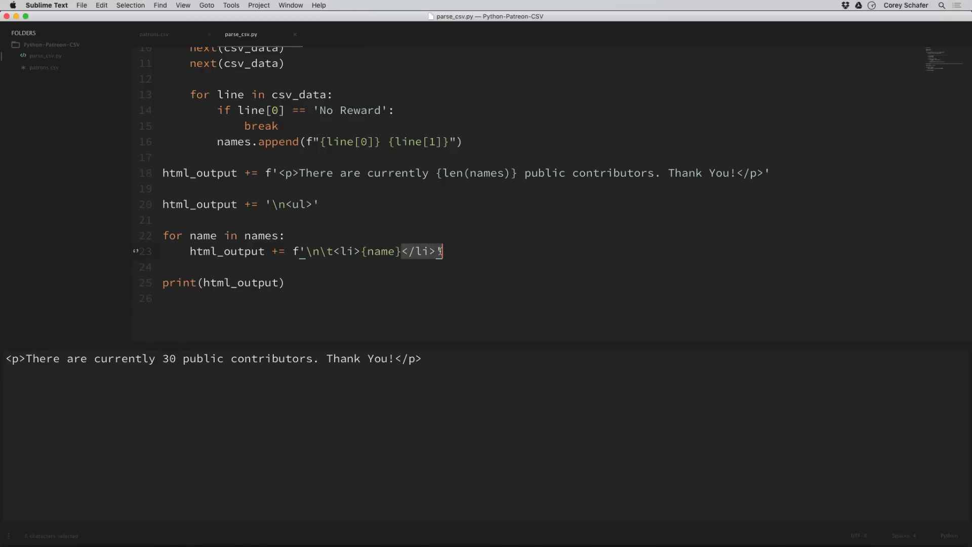
{"action": "left_click", "coordinate": [471, 252]}
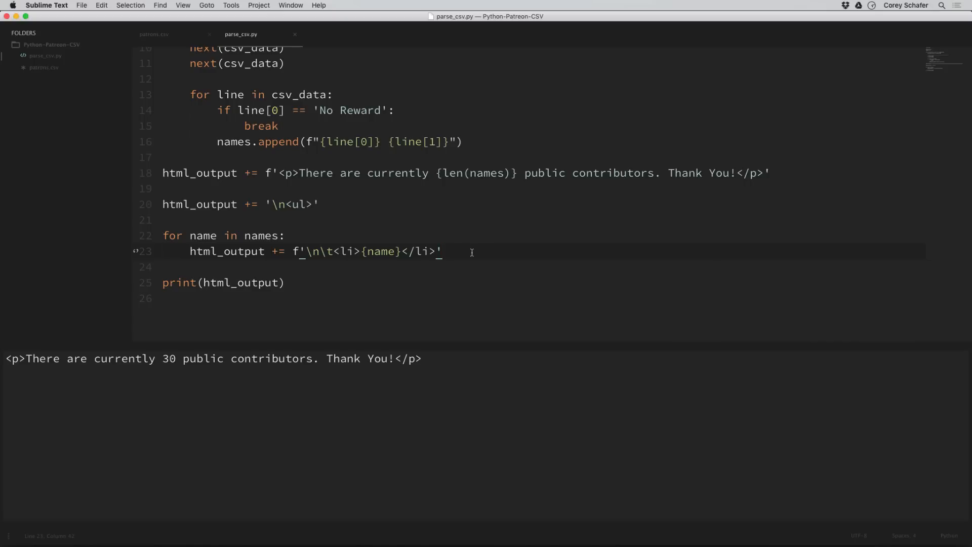
{"action": "key", "text": "enter"}
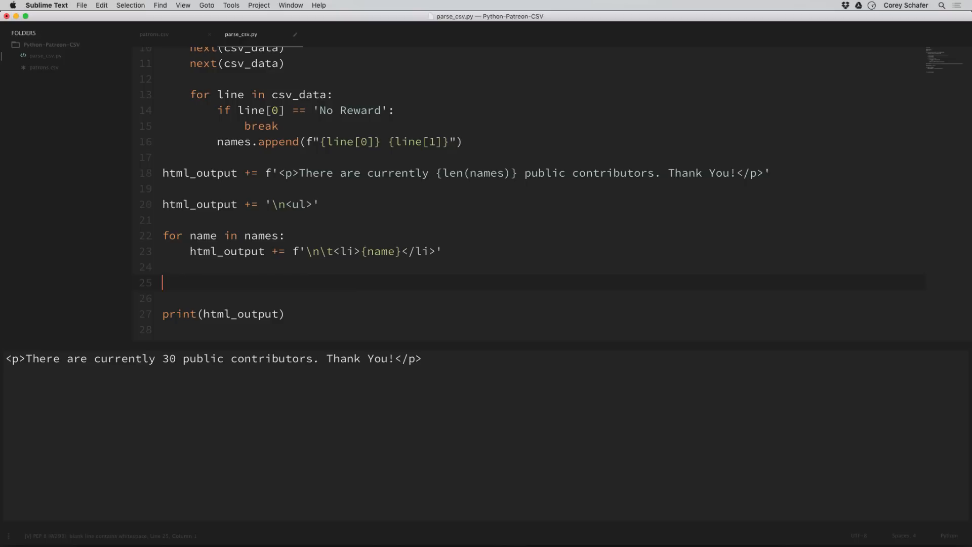
- Type html_output += '\n</ul>' after the loop
{"action": "type", "text": "html_output += '"}
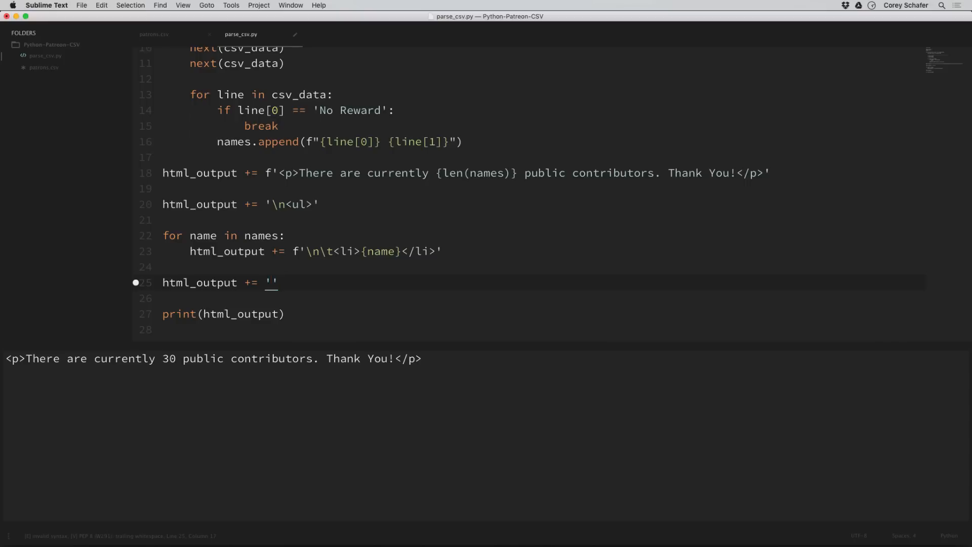
{"action": "type", "text": "</"}
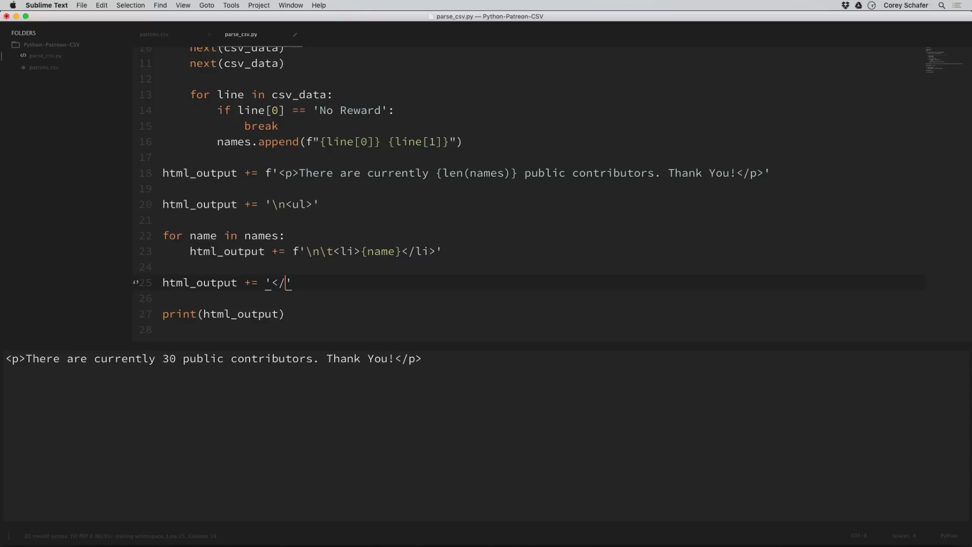
{"action": "type", "text": "ul>"}
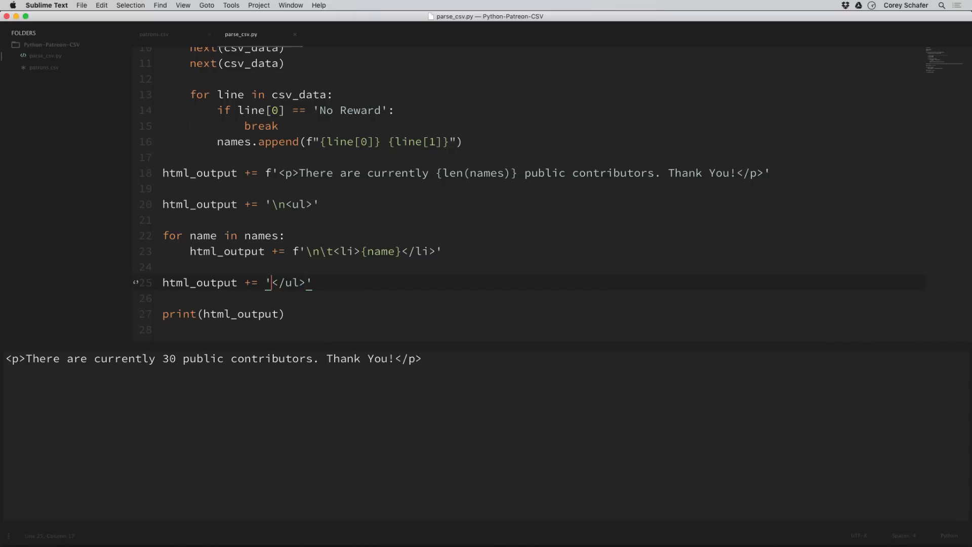
{"action": "type", "text": "\\n"}
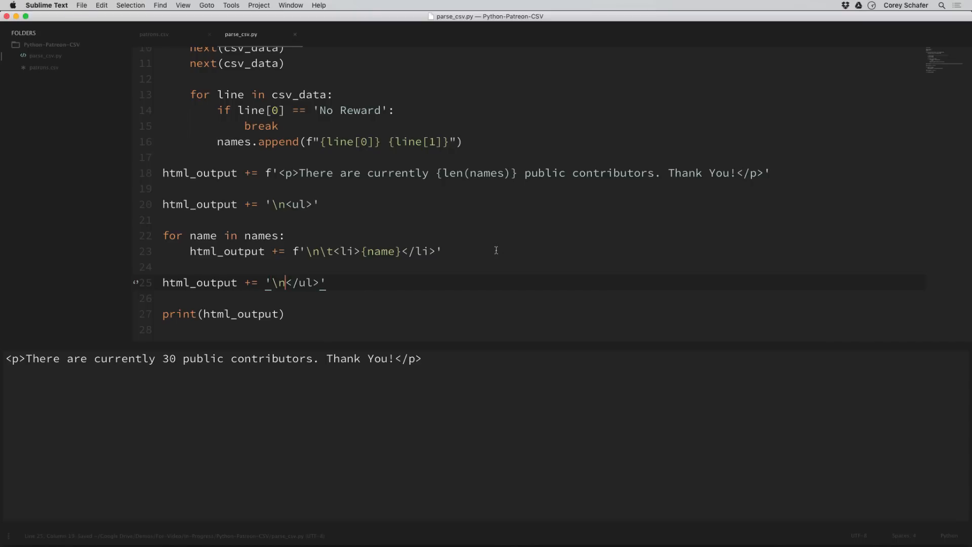
{"action": "scroll", "scroll_direction": "up", "scroll_amount": 3}
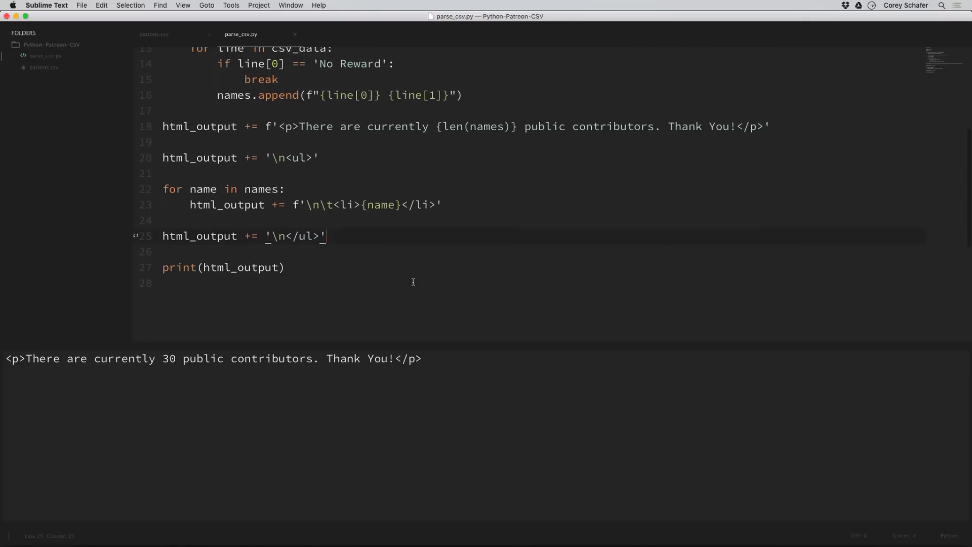
{"action": "left_click", "coordinate": [231, 5]}
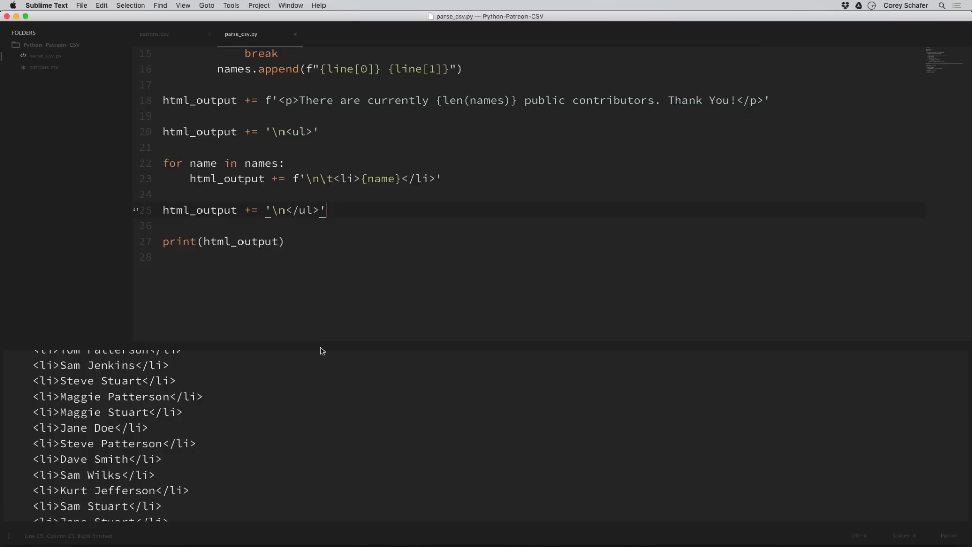
{"action": "scroll", "scroll_direction": "down", "scroll_amount": 3}
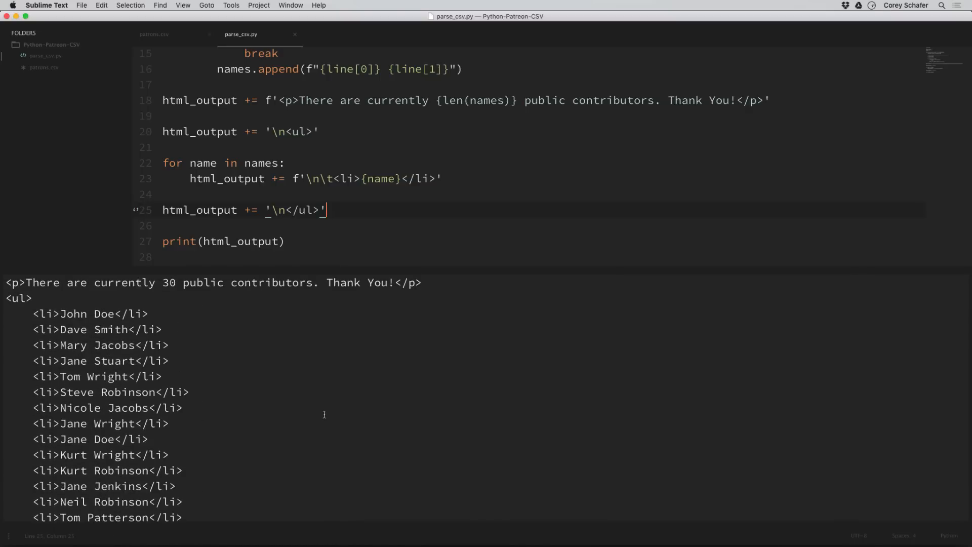
{"action": "scroll", "scroll_direction": "down", "scroll_amount": 3}
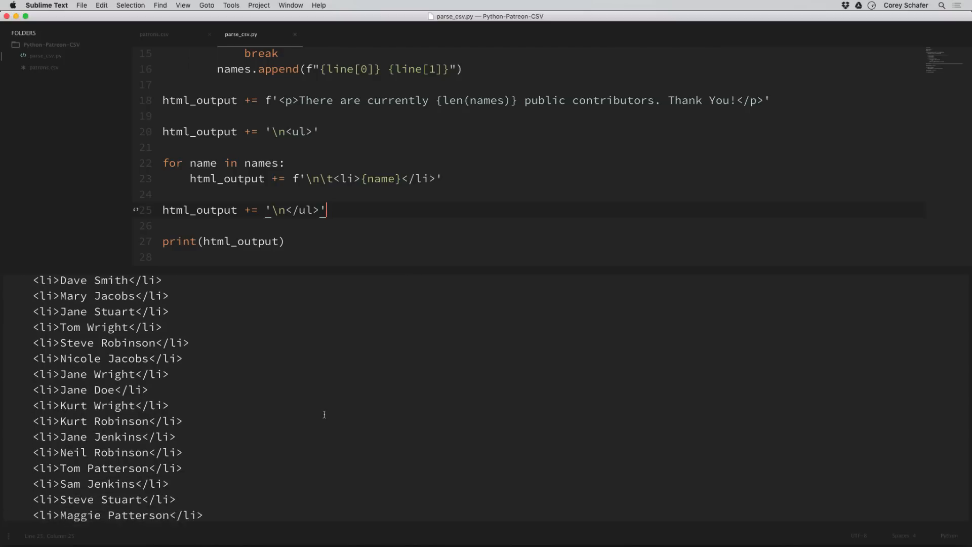
{"action": "scroll", "scroll_direction": "down", "scroll_amount": 3}
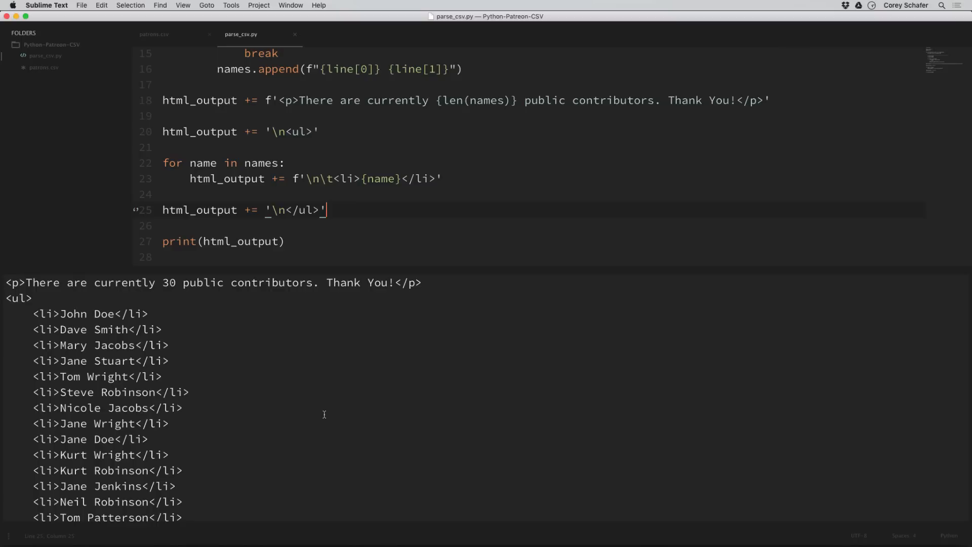
{"action": "mouse_move", "coordinate": [365, 264]}
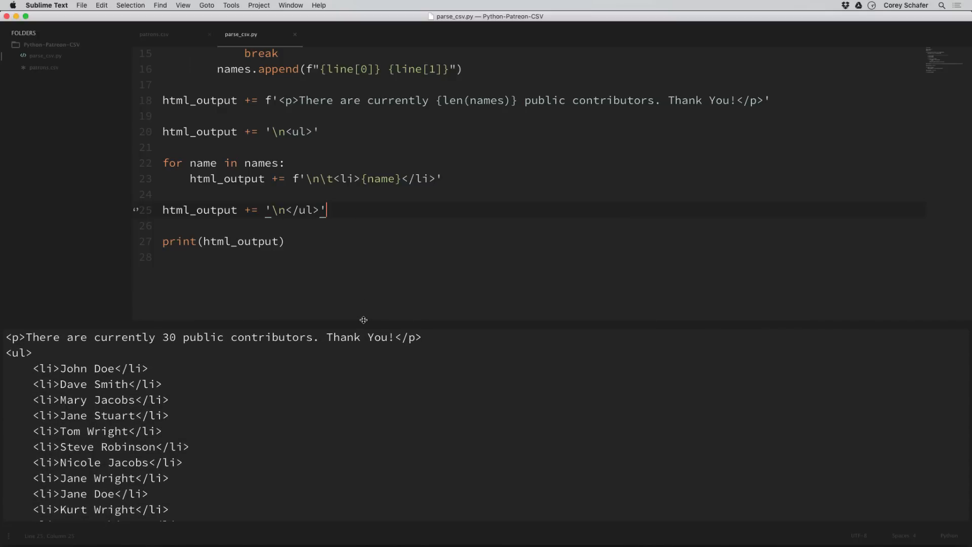
- Change csv.reader to csv.DictReader when building csv_data
{"action": "scroll", "scroll_direction": "up", "scroll_amount": 3}
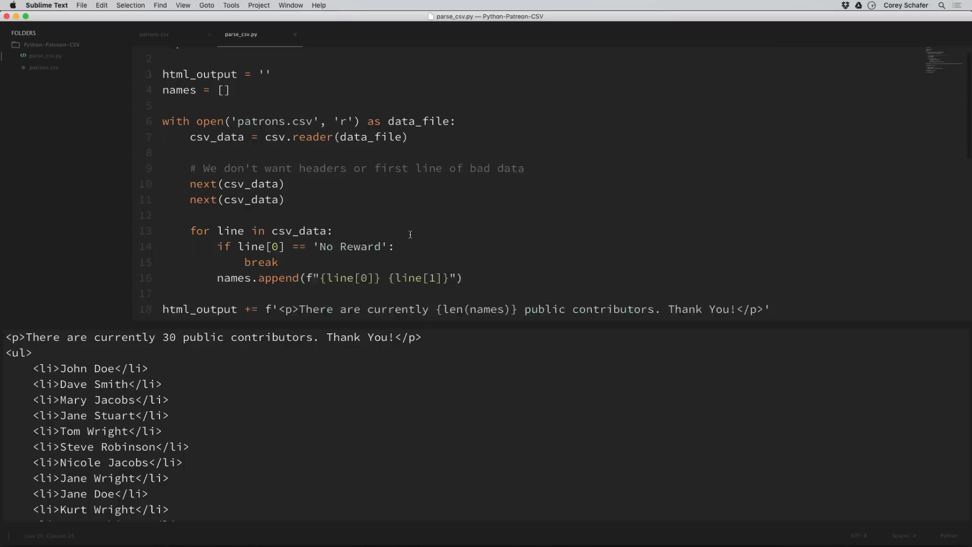
{"action": "scroll", "scroll_direction": "up", "scroll_amount": 3}
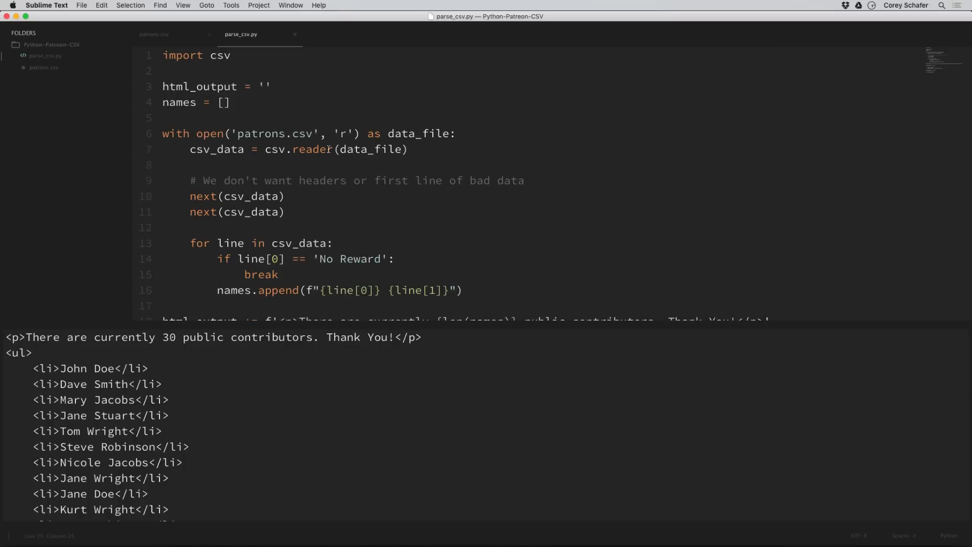
{"action": "double_click", "coordinate": [311, 149]}
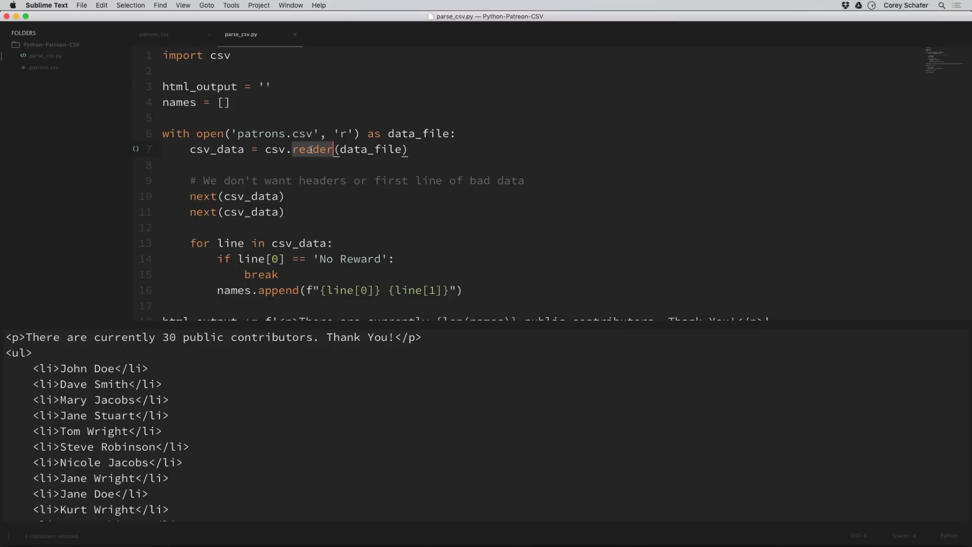
{"action": "type", "text": "Dict"}
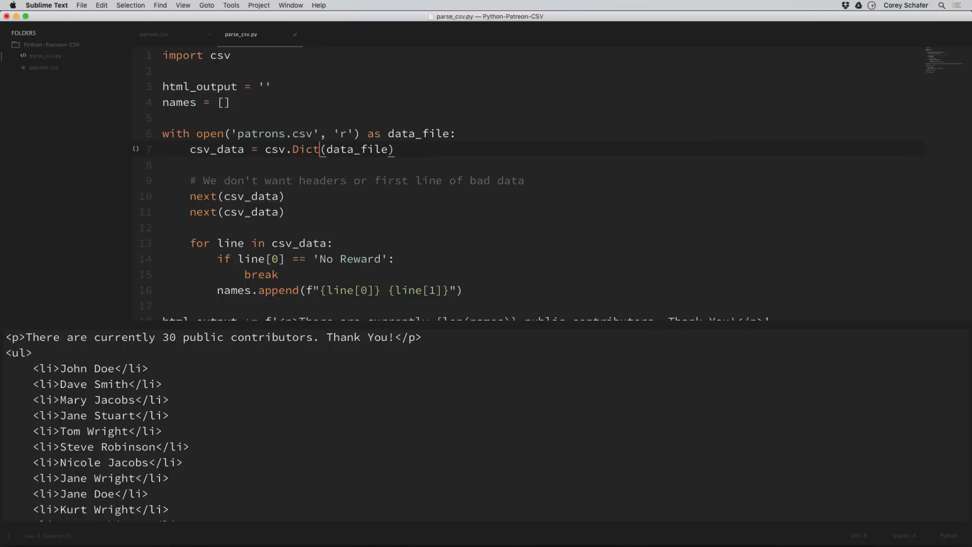
{"action": "type", "text": "Reader"}
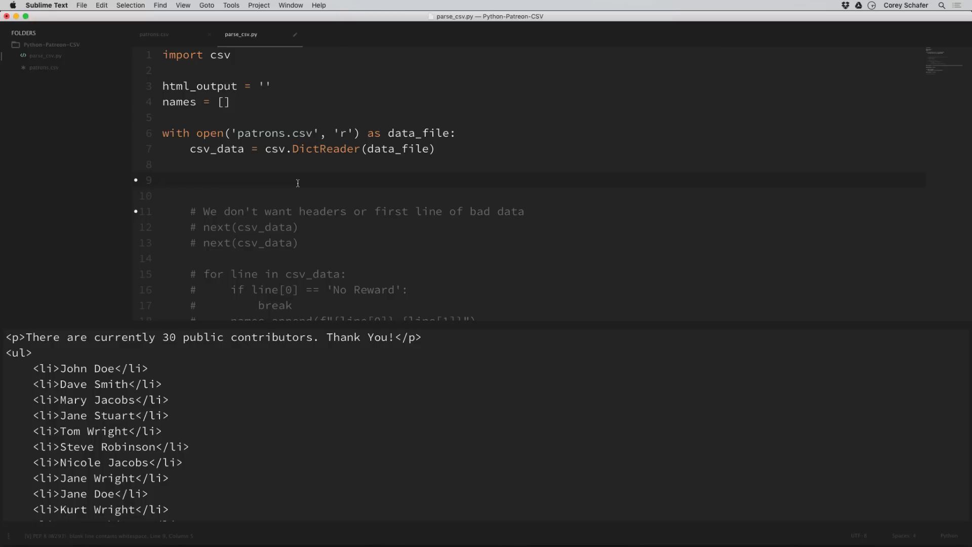
- Add a for item in csv_data: test loop and inspect the LastName key in the output
{"action": "type", "text": "for item in"}
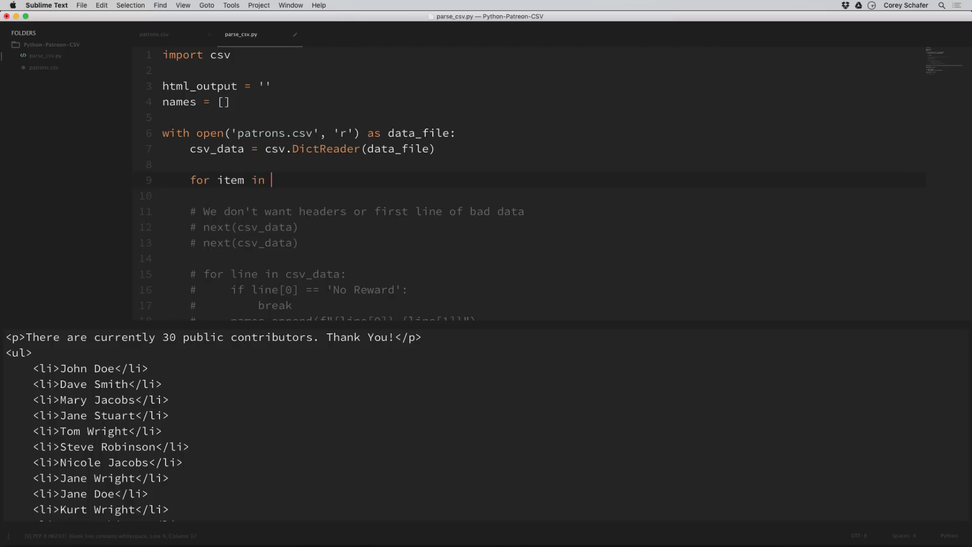
{"action": "type", "text": "csv_data:"}
{"action": "type", "text": "print(item)"}
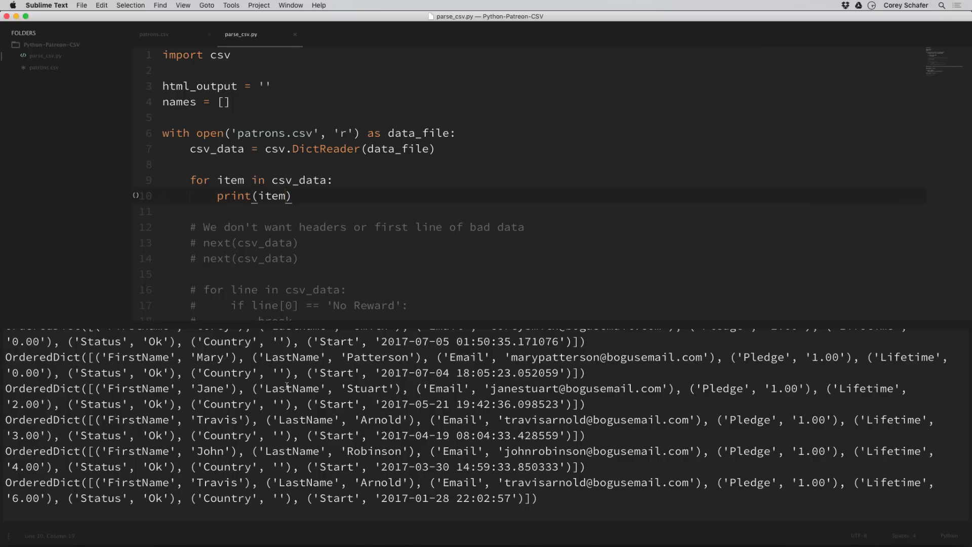
{"action": "scroll", "scroll_direction": "down", "scroll_amount": 3}
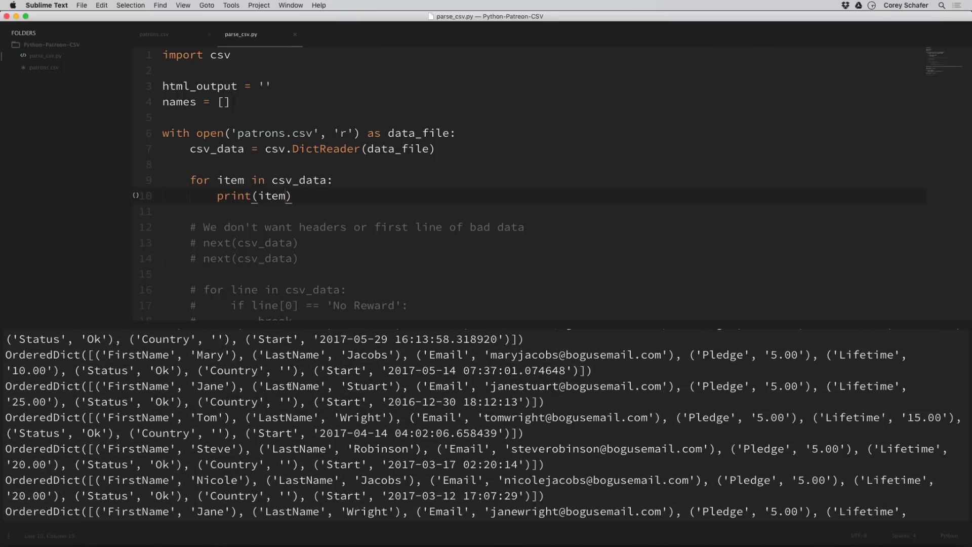
{"action": "scroll", "scroll_direction": "up", "scroll_amount": 3}
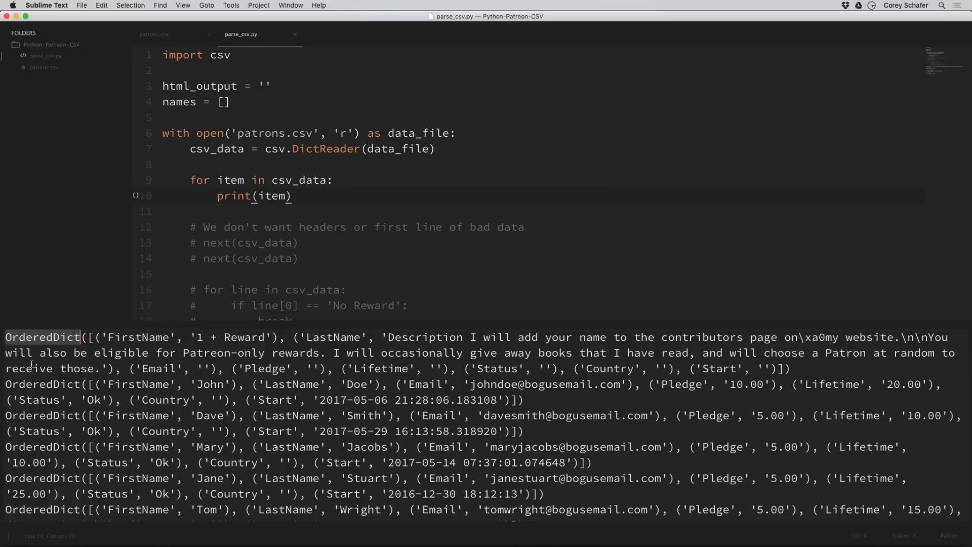
{"action": "mouse_move", "coordinate": [30, 383]}
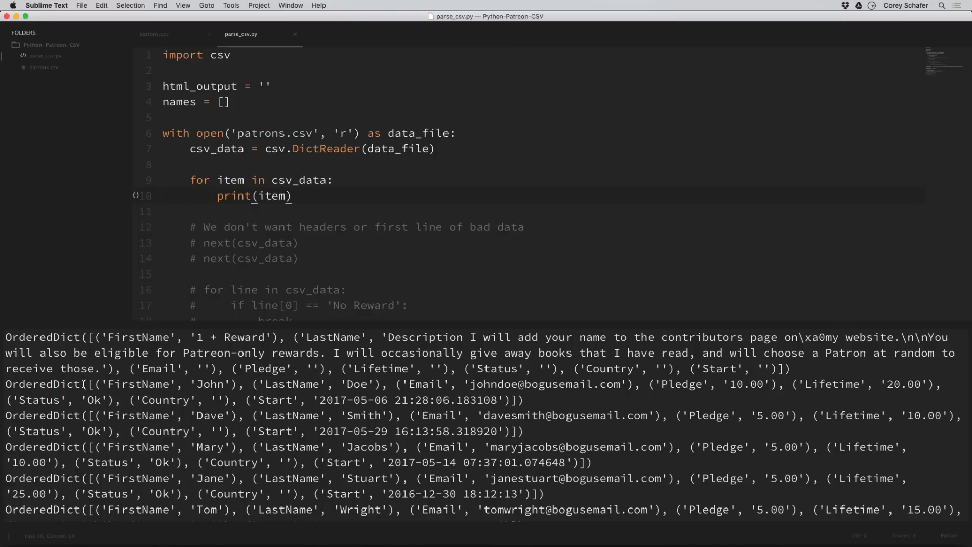
{"action": "double_click", "coordinate": [139, 383]}
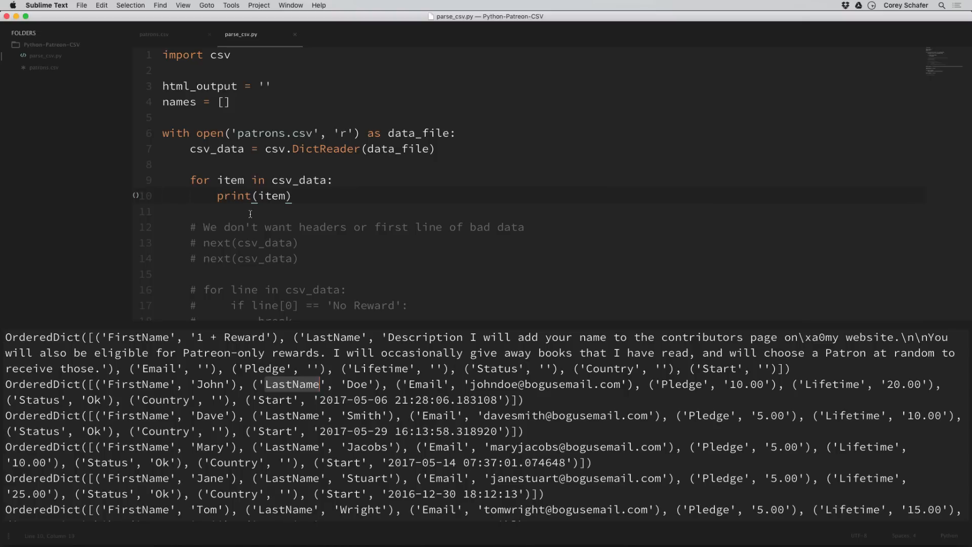
- Uncomment the header-skipping and name-reading loop code with Cmd+/
{"action": "left_click_drag", "start_coordinate": [188, 180], "coordinate": [292, 196]}
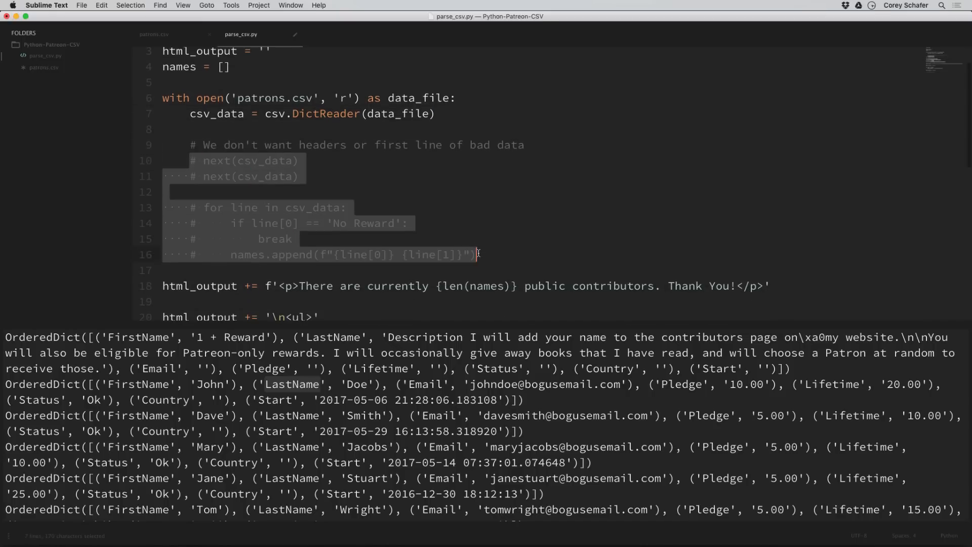
{"action": "key", "text": "cmd+/"}
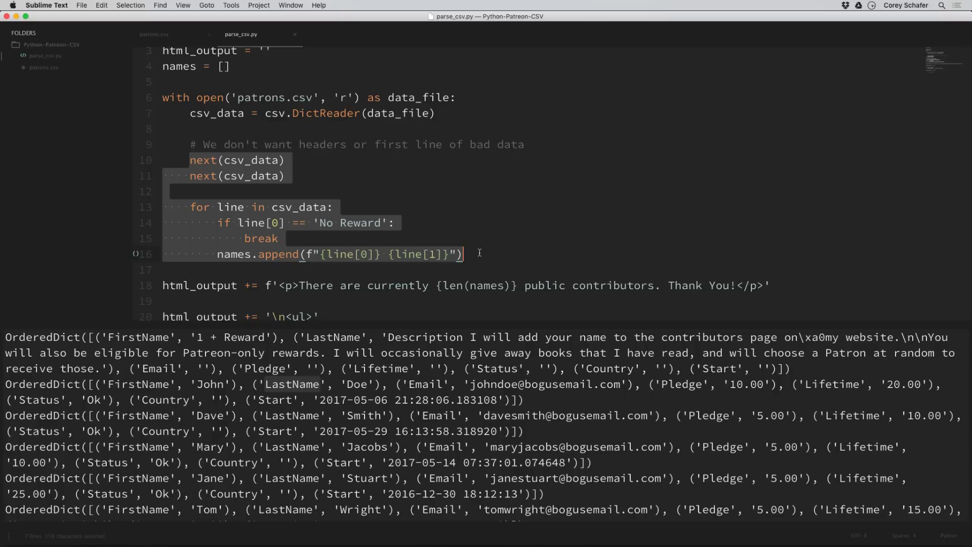
{"action": "left_click", "coordinate": [462, 254]}
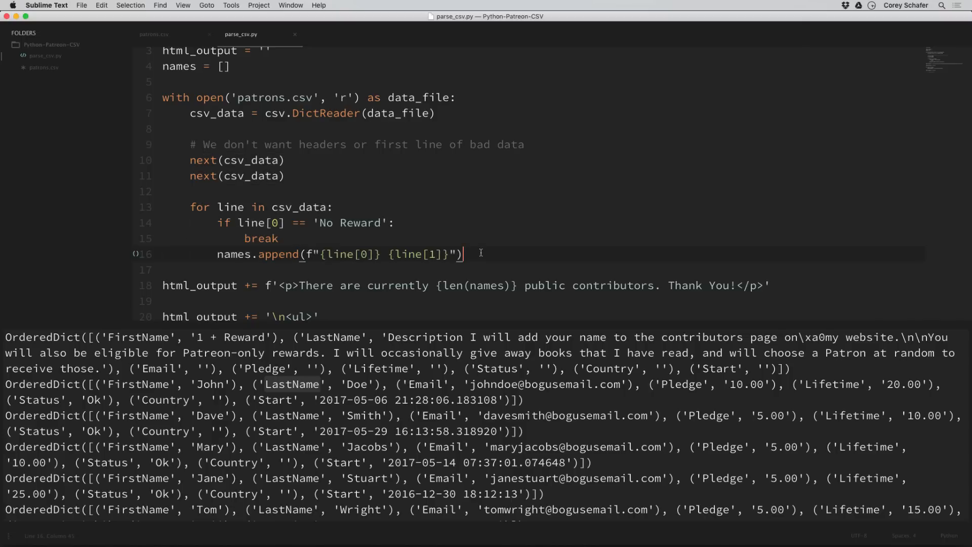
{"action": "mouse_move", "coordinate": [388, 190]}
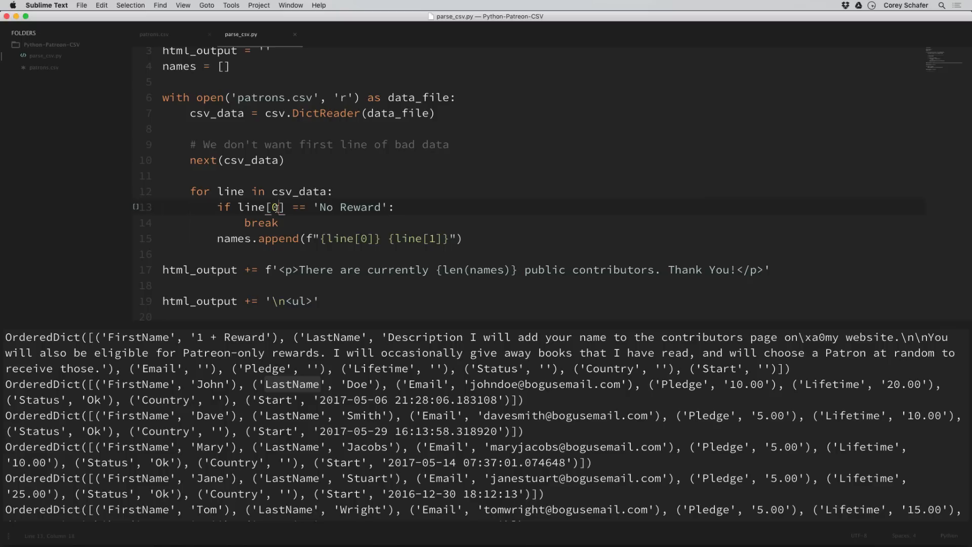
- Replace the numeric row indexes with 'FirstName' and 'LastName' keys
{"action": "key", "text": "backspace"}
{"action": "type", "text": "'First"}
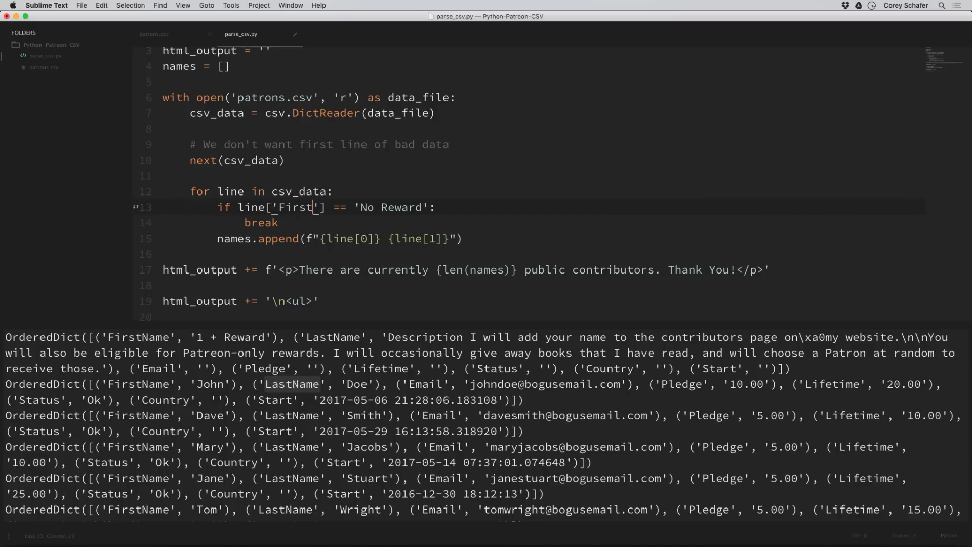
{"action": "type", "text": "Name"}
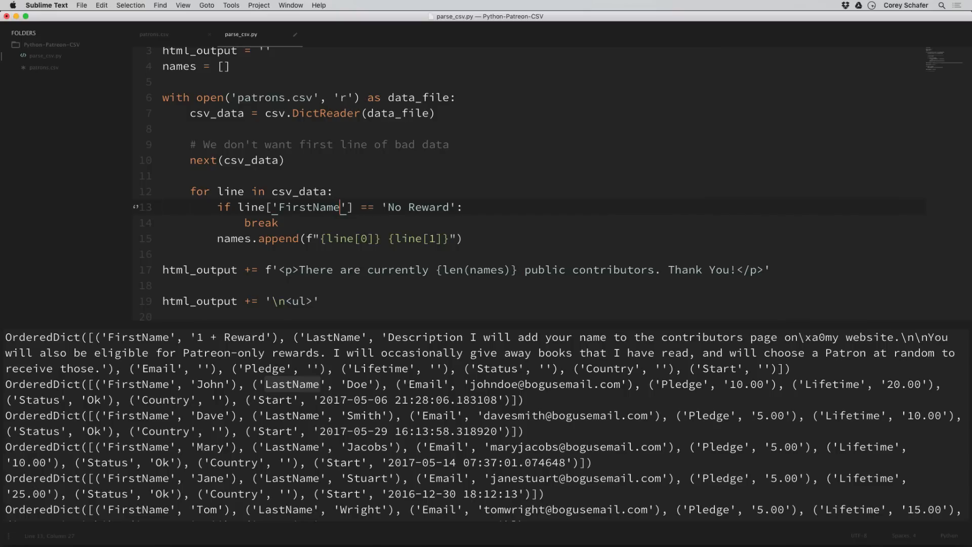
{"action": "double_click", "coordinate": [308, 207]}
{"action": "type", "text": "'"}
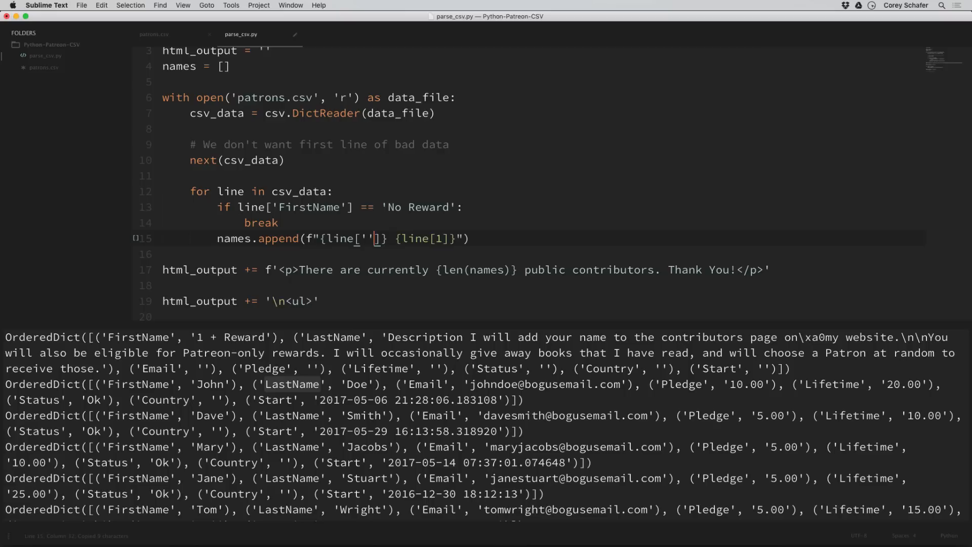
{"action": "type", "text": "FirstName"}
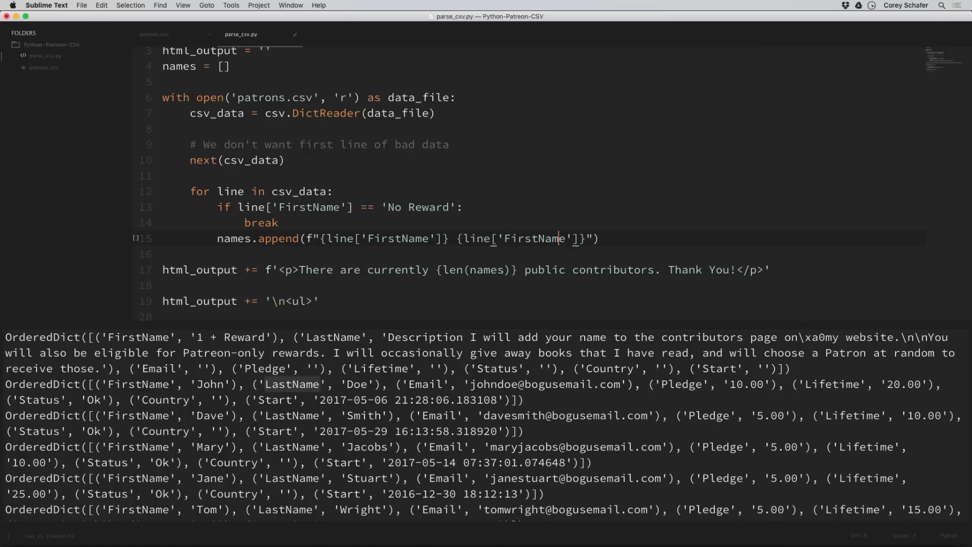
{"action": "double_click", "coordinate": [533, 239]}
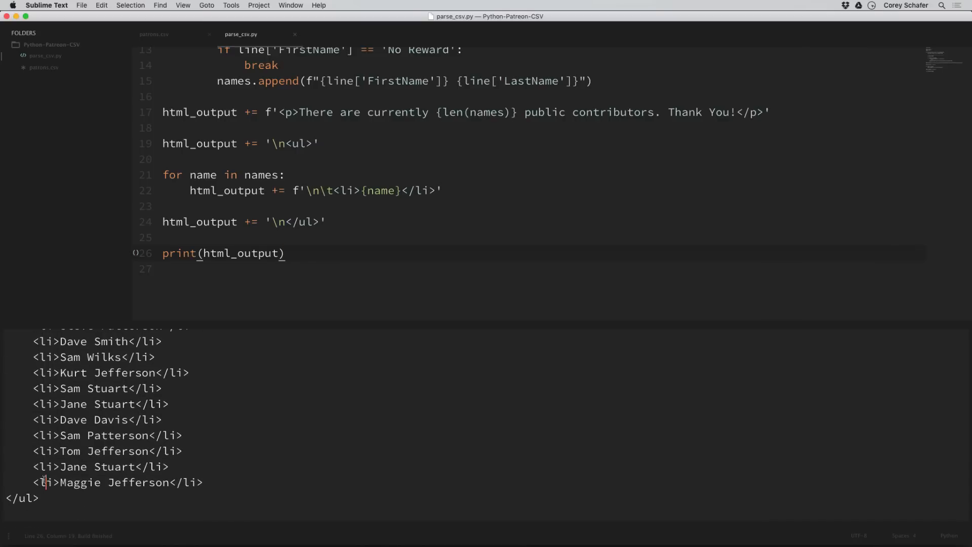
{"action": "scroll", "scroll_direction": "down", "scroll_amount": 3}
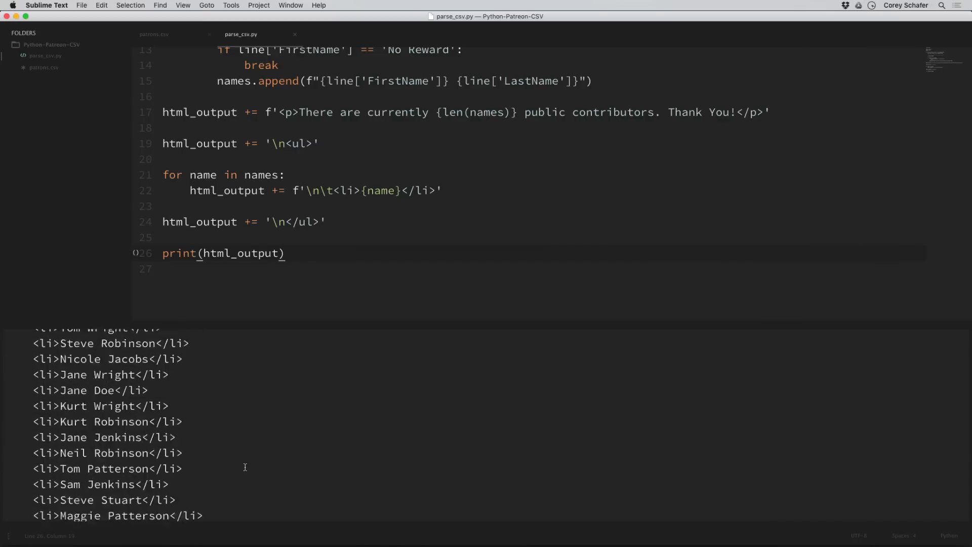
{"action": "scroll", "scroll_direction": "up", "scroll_amount": 3}
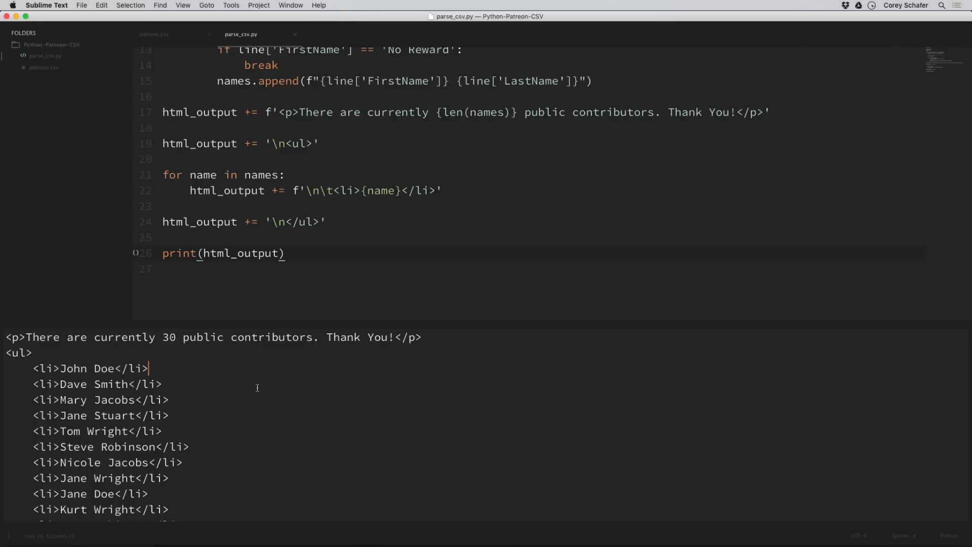
{"action": "mouse_move", "coordinate": [462, 321]}
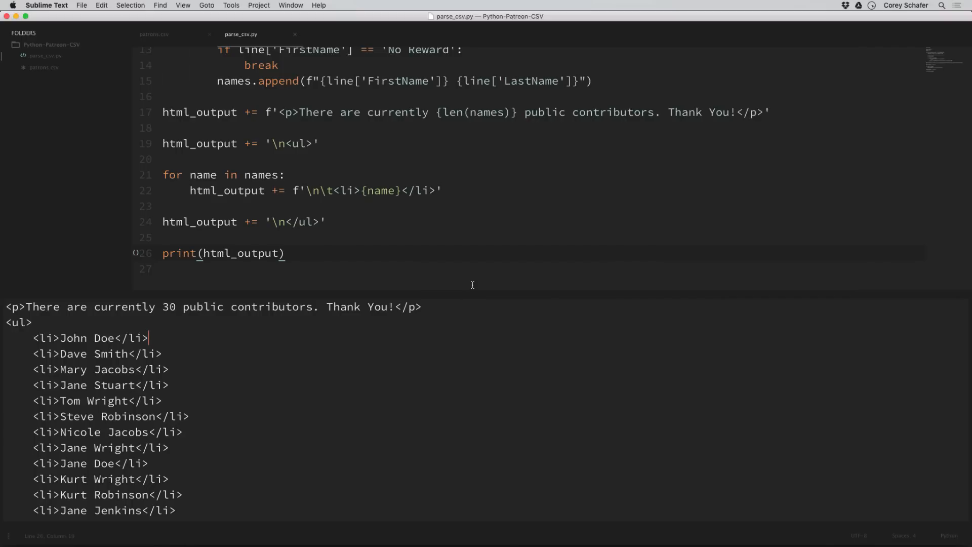
{"action": "scroll", "scroll_direction": "up", "scroll_amount": 3}
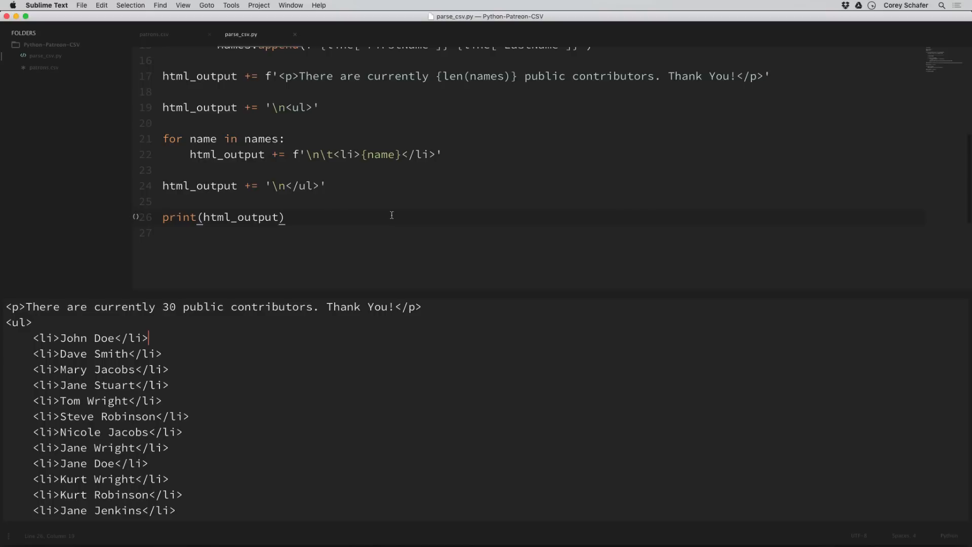
{"action": "scroll", "scroll_direction": "up", "scroll_amount": 3}
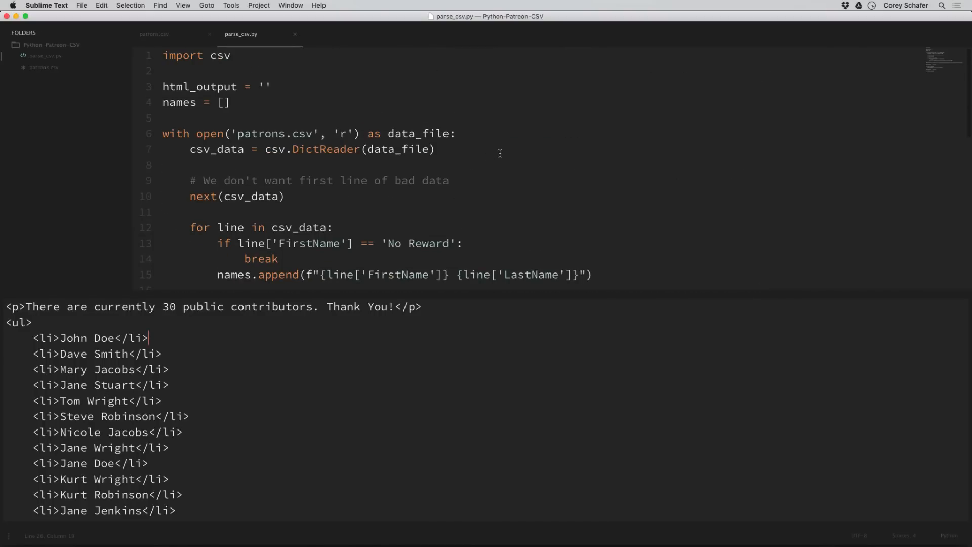